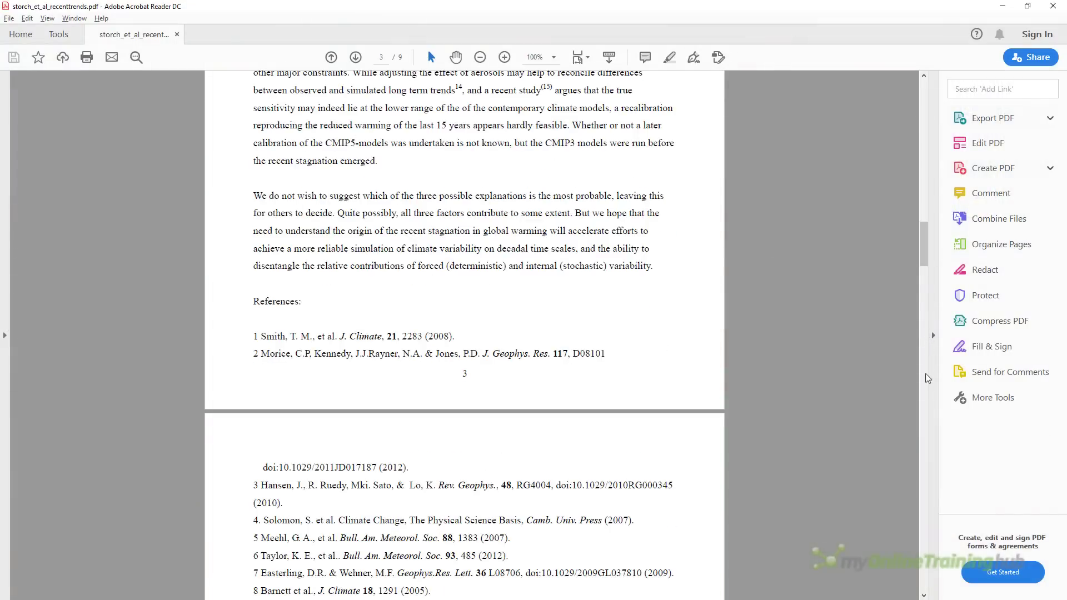
Scroll down to page 8 of 9 showing the Table S2 data and caption.
{"action": "scroll", "scroll_direction": "down", "scroll_amount": 3}
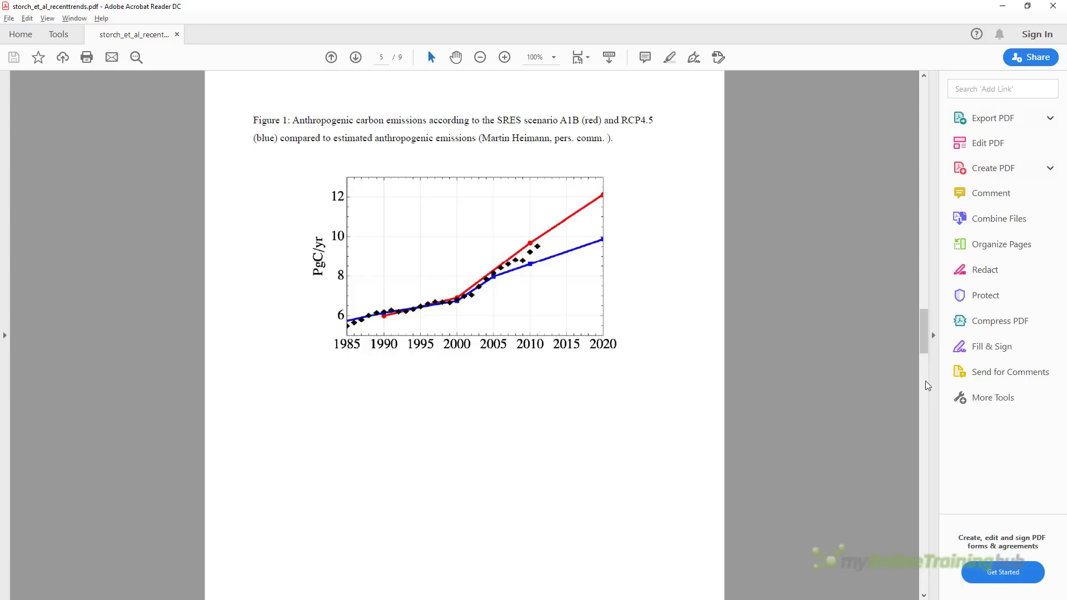
{"action": "scroll", "scroll_direction": "down", "scroll_amount": 3}
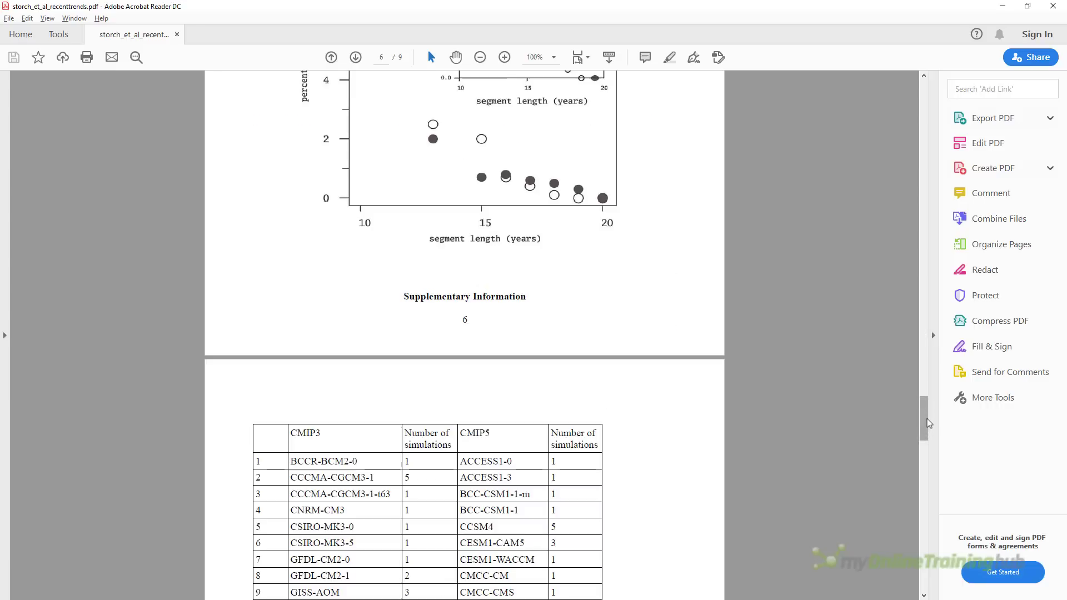
{"action": "scroll", "scroll_direction": "down", "scroll_amount": 3}
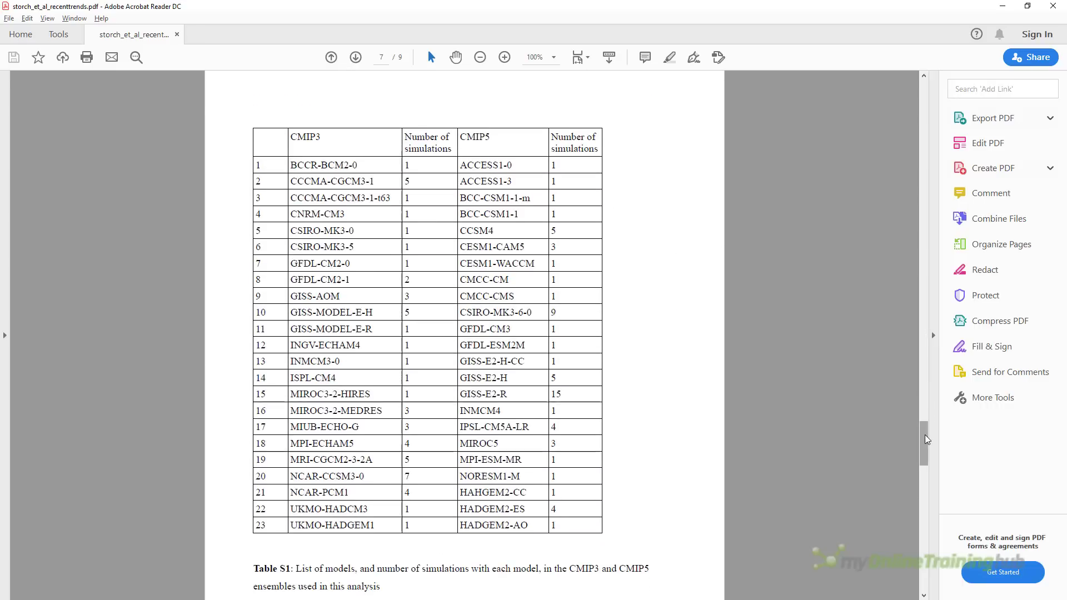
{"action": "scroll", "scroll_direction": "down", "scroll_amount": 3}
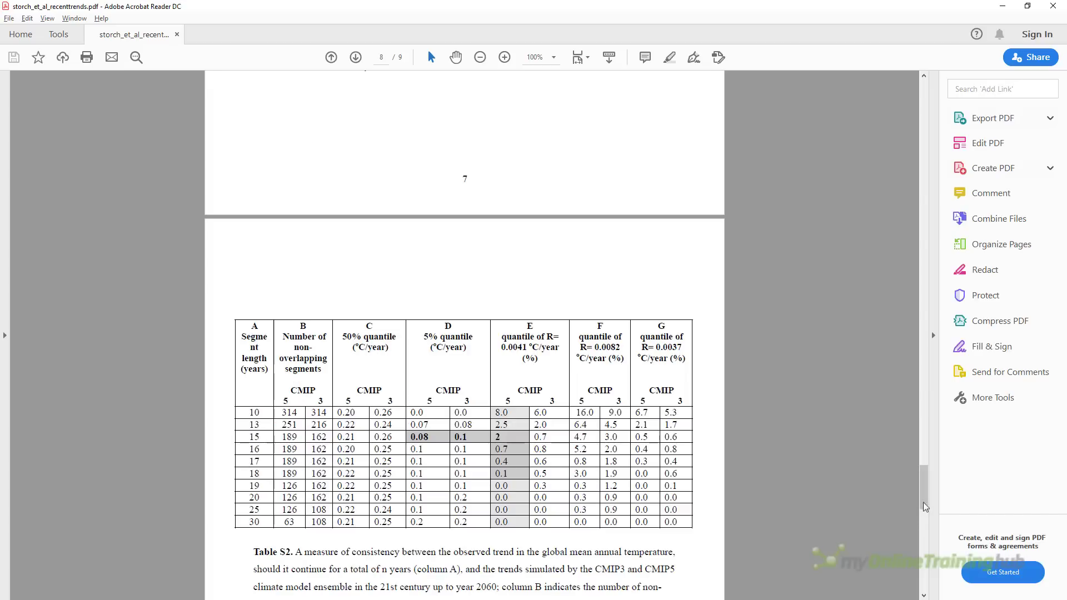
{"action": "scroll", "scroll_direction": "down", "scroll_amount": 3}
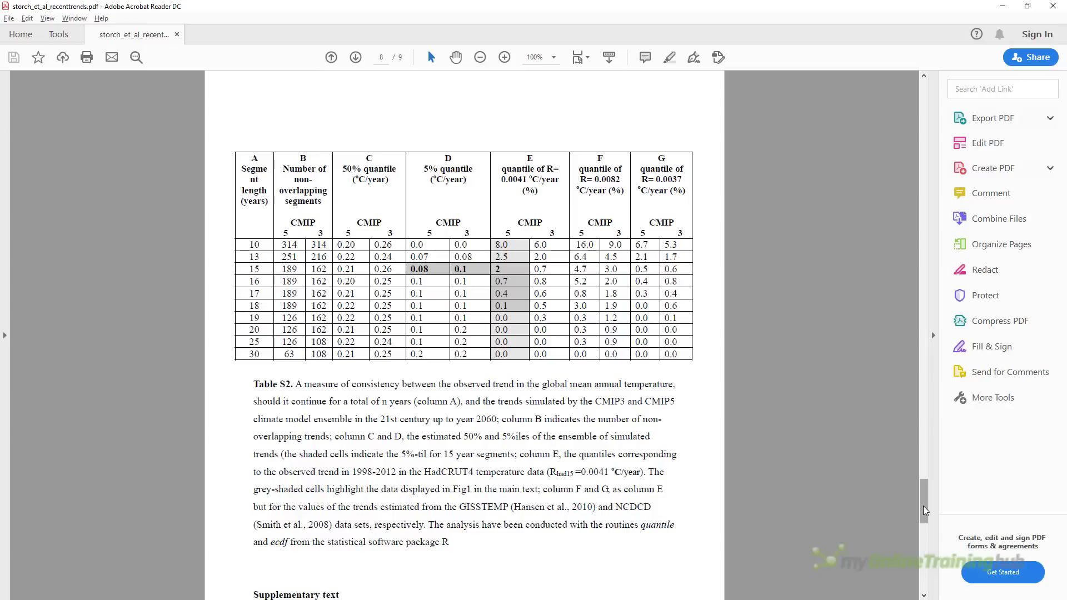
{"action": "mouse_move", "coordinate": [976, 172]}
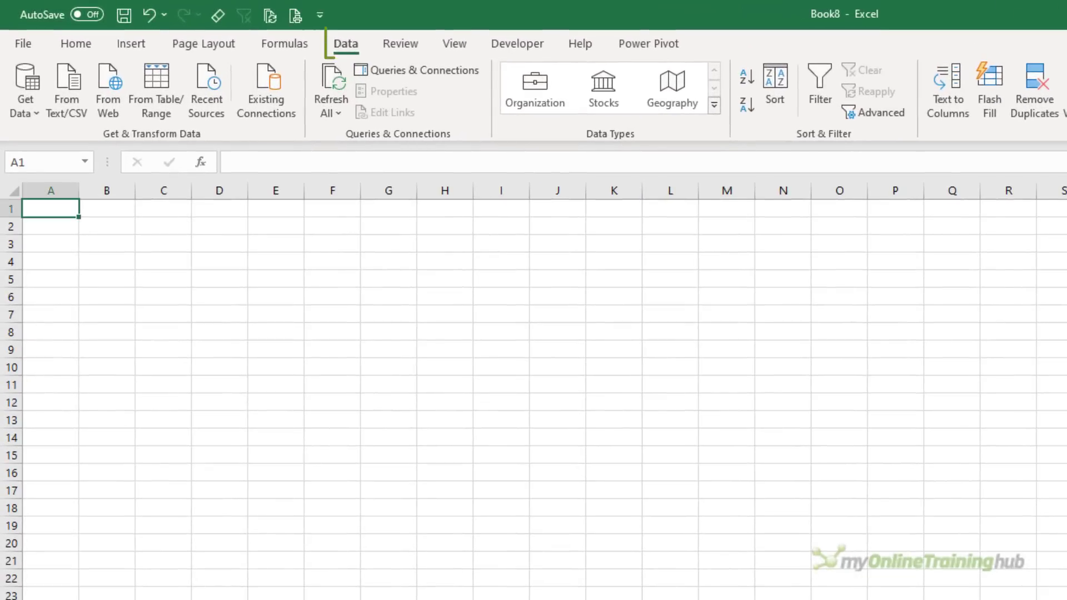
Import storch_et_al_recenttrends.pdf via Get Data > From File > From PDF.
{"action": "left_click", "coordinate": [25, 89]}
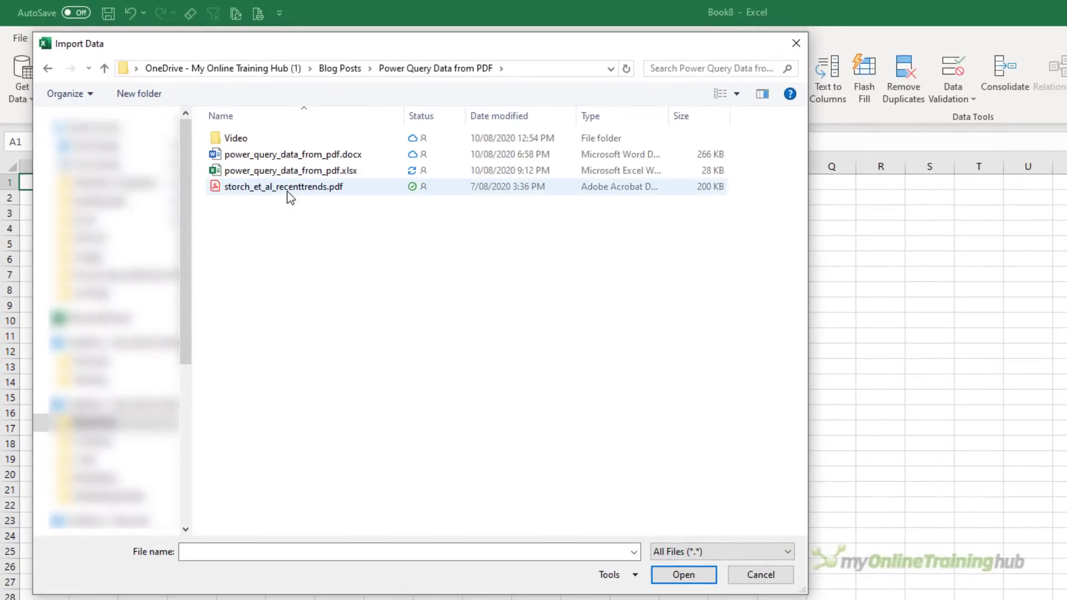
{"action": "left_click", "coordinate": [284, 187]}
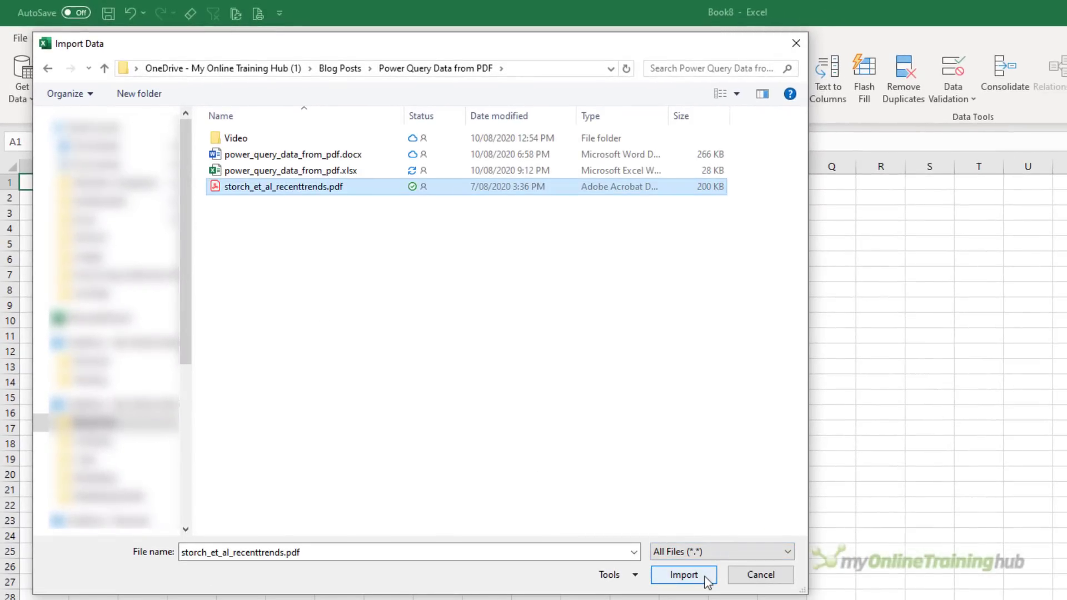
{"action": "left_click", "coordinate": [684, 575]}
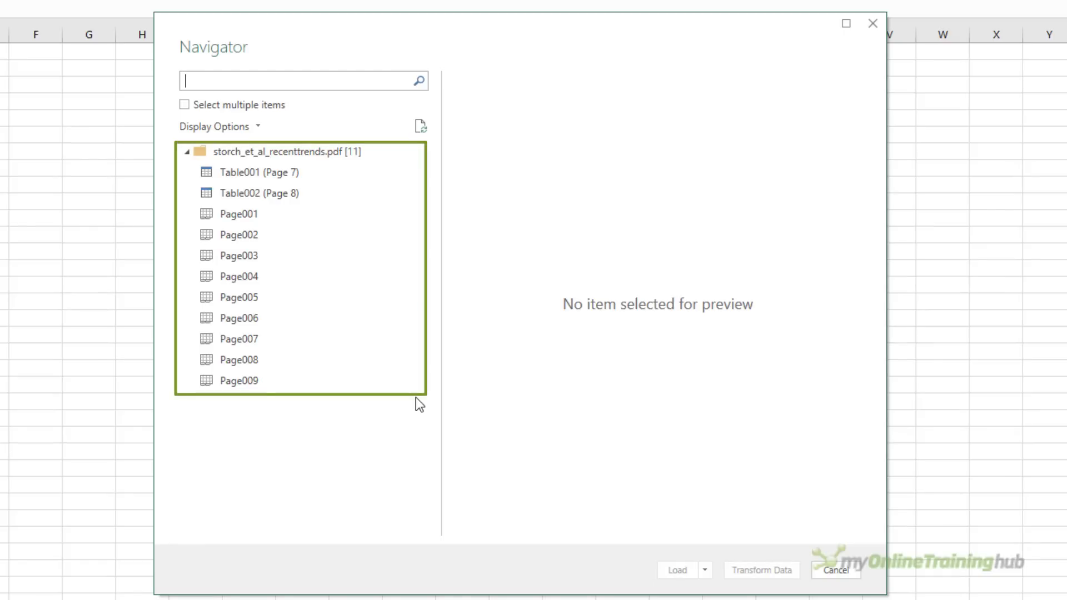
Preview Table001, Table002 and pages 1, 3 and 4 in the Navigator.
{"action": "left_click", "coordinate": [259, 172]}
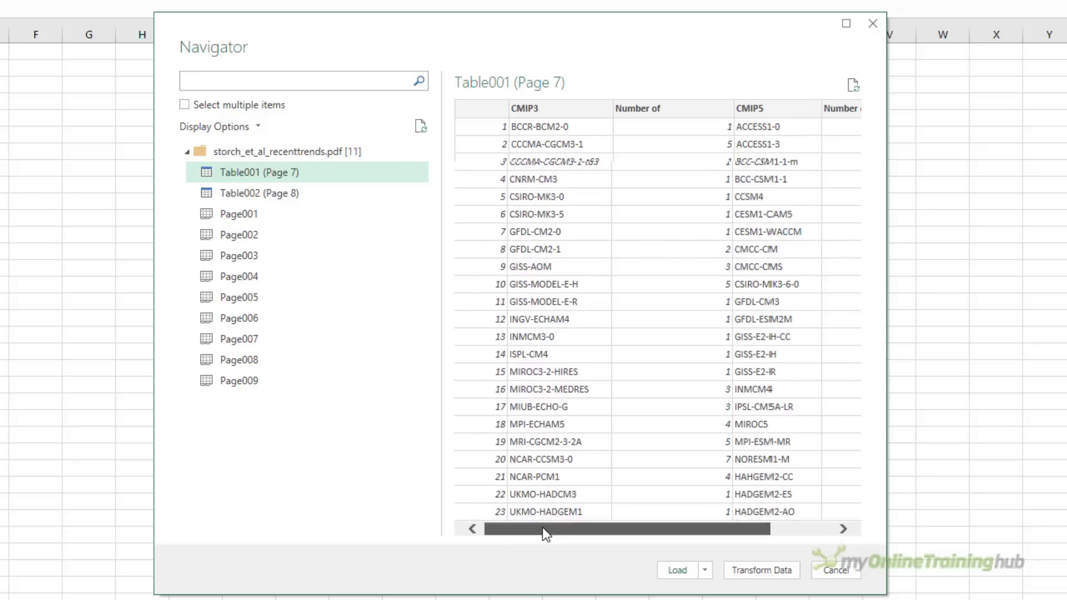
{"action": "left_click", "coordinate": [259, 193]}
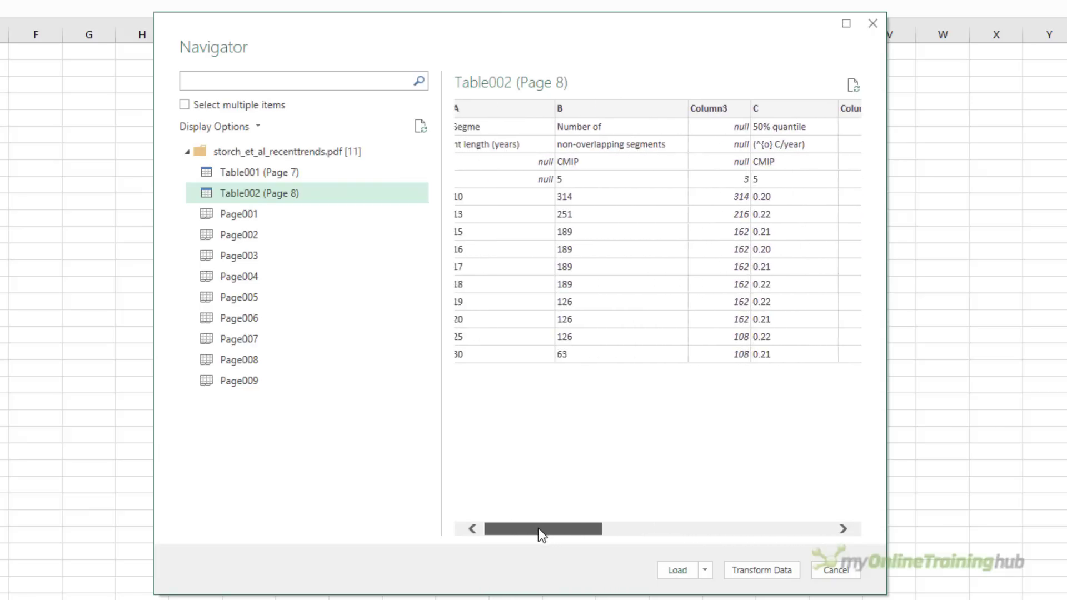
{"action": "left_click", "coordinate": [239, 214]}
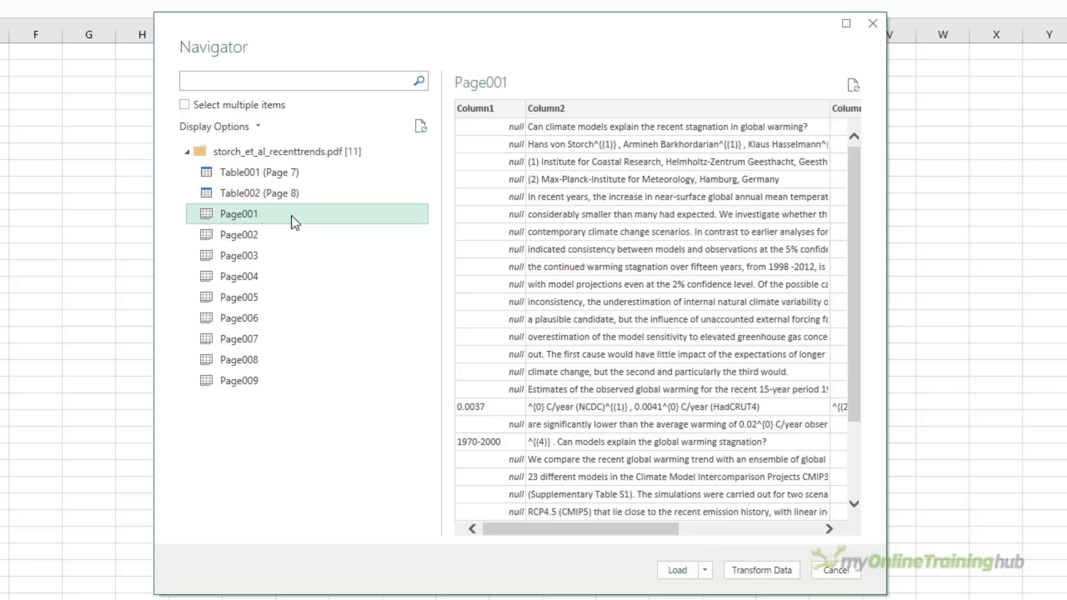
{"action": "left_click", "coordinate": [239, 255]}
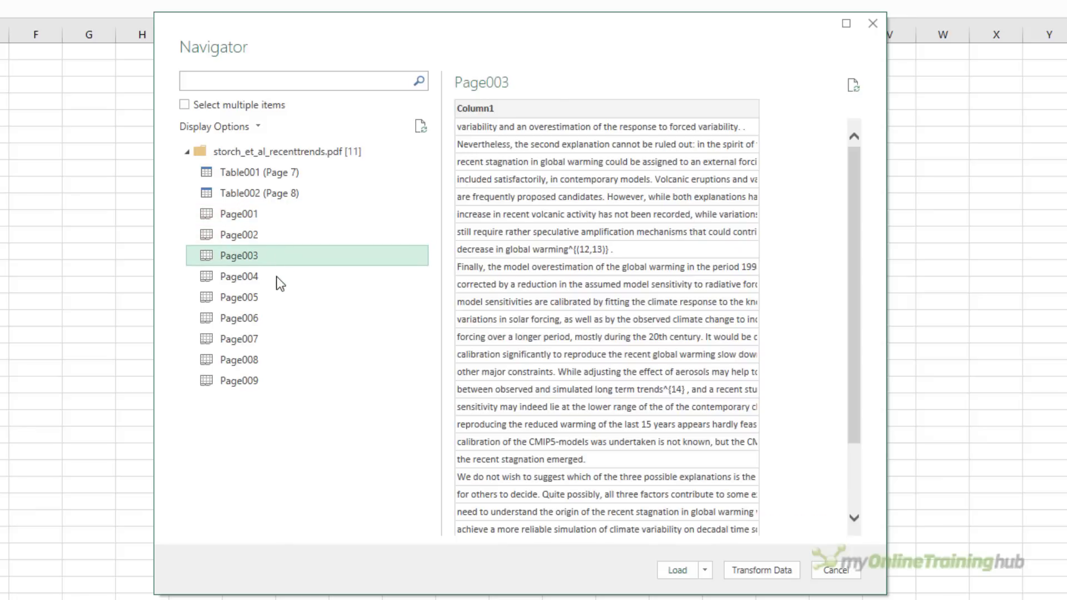
{"action": "left_click", "coordinate": [239, 277]}
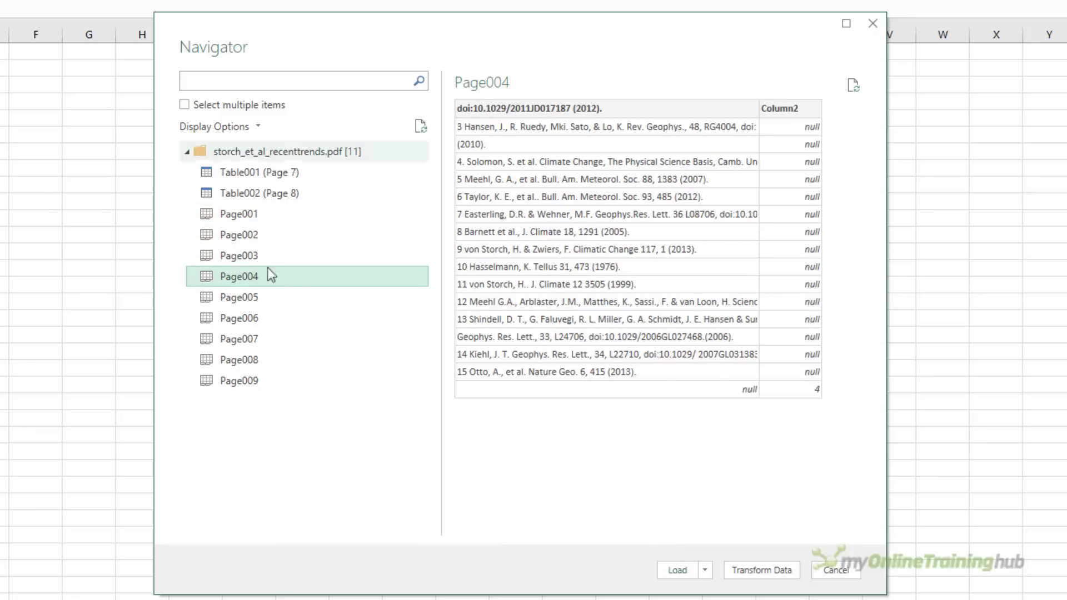
Enable multiple selection and tick Table001 (Page 7) and Table002 (Page 8).
{"action": "left_click", "coordinate": [184, 104]}
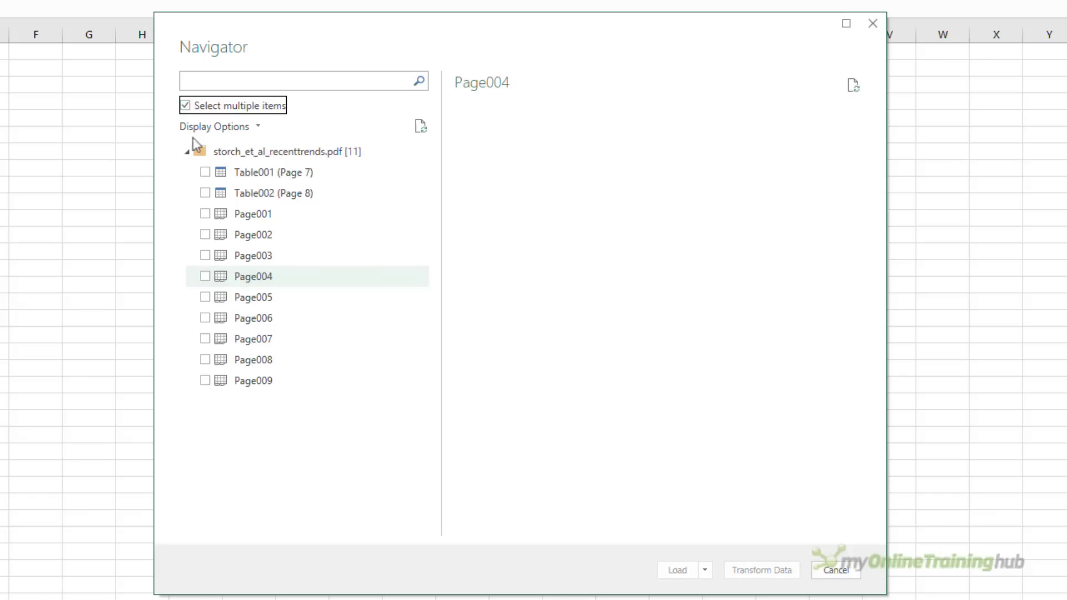
{"action": "left_click", "coordinate": [206, 192]}
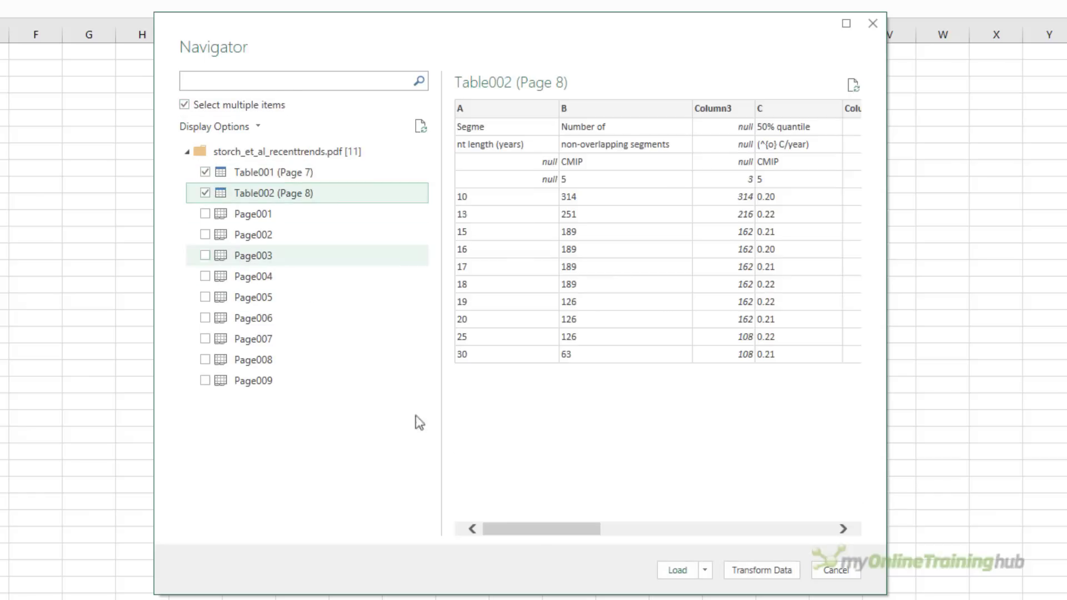
{"action": "mouse_move", "coordinate": [554, 568]}
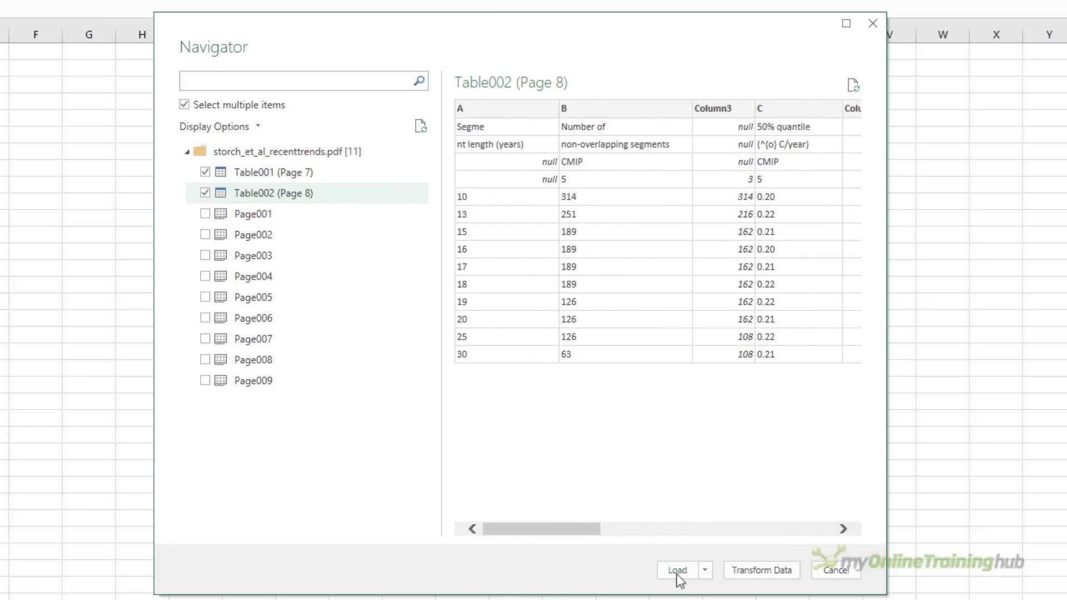
{"action": "mouse_move", "coordinate": [695, 587]}
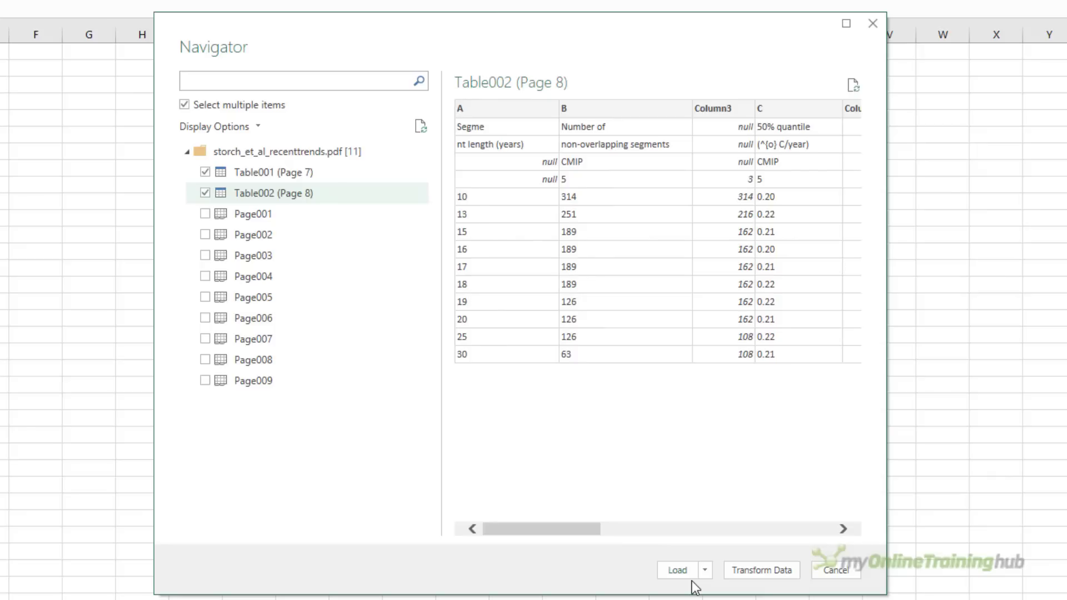
Transform the selected tables and delete Table001's unnamed row-number column.
{"action": "left_click", "coordinate": [677, 570]}
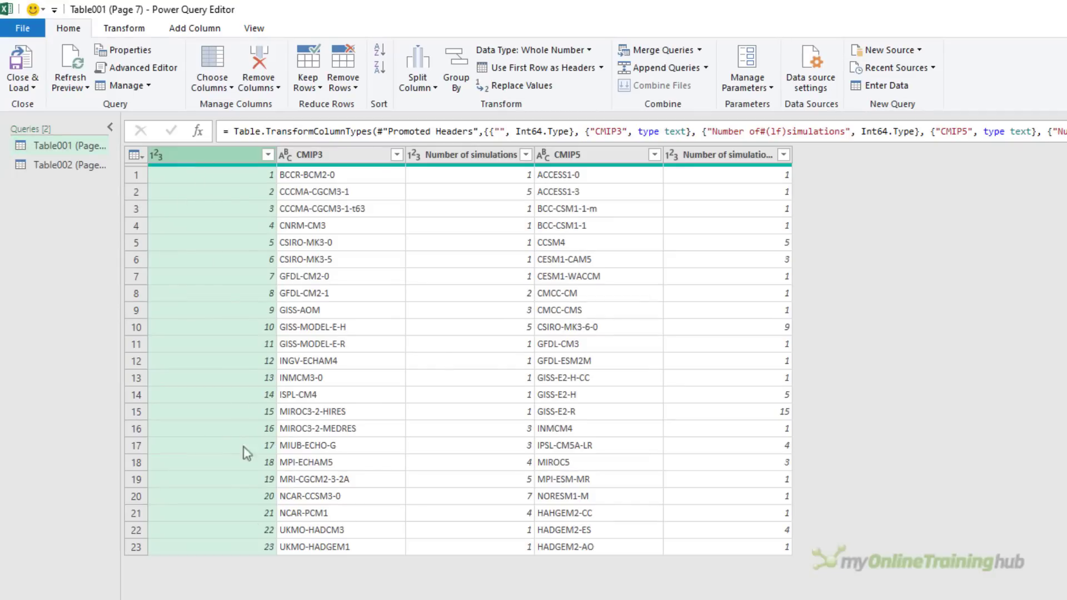
{"action": "mouse_move", "coordinate": [266, 587]}
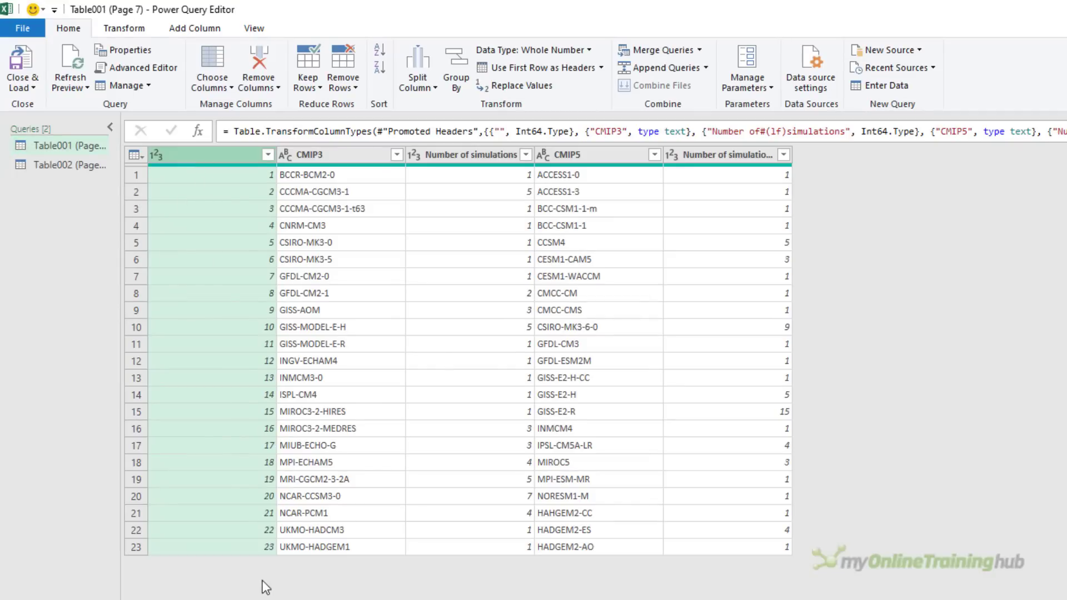
{"action": "key", "text": "Delete"}
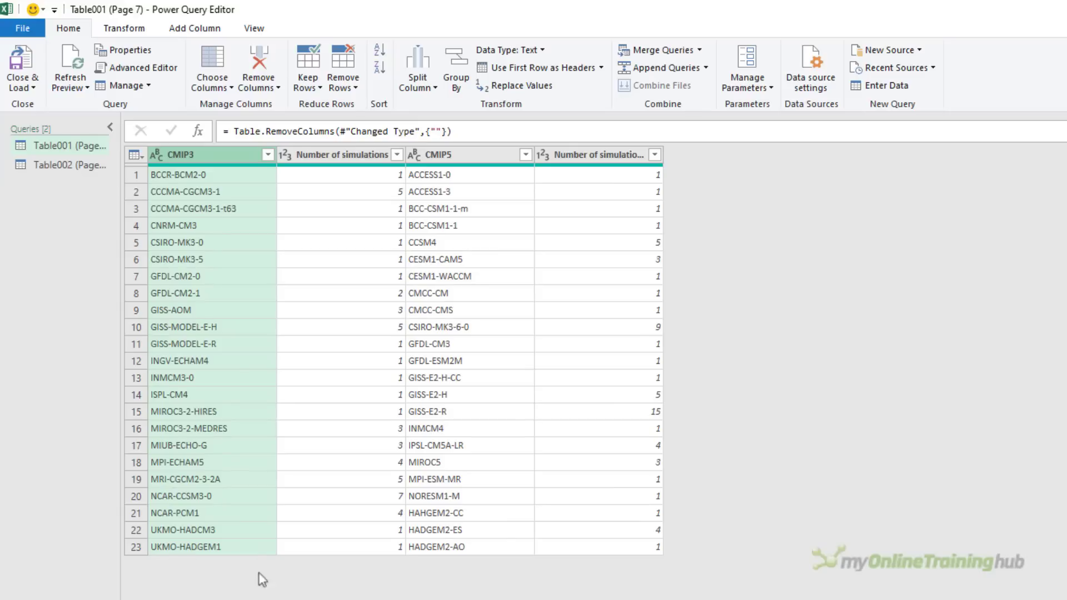
{"action": "mouse_move", "coordinate": [70, 147]}
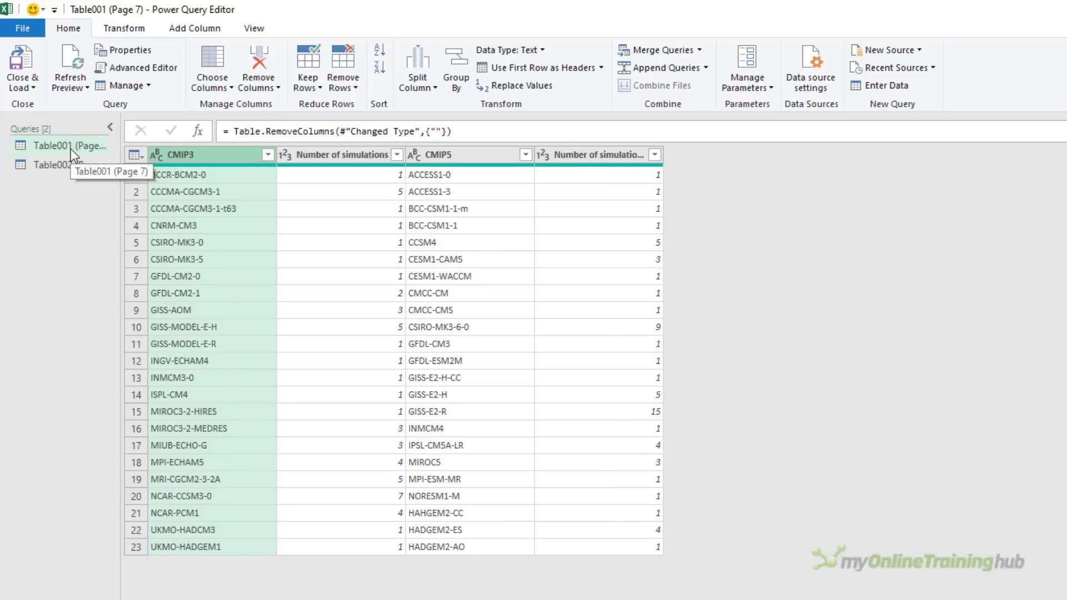
Duplicate the Table001 query and rename the copy Simulations3.
{"action": "right_click", "coordinate": [65, 144]}
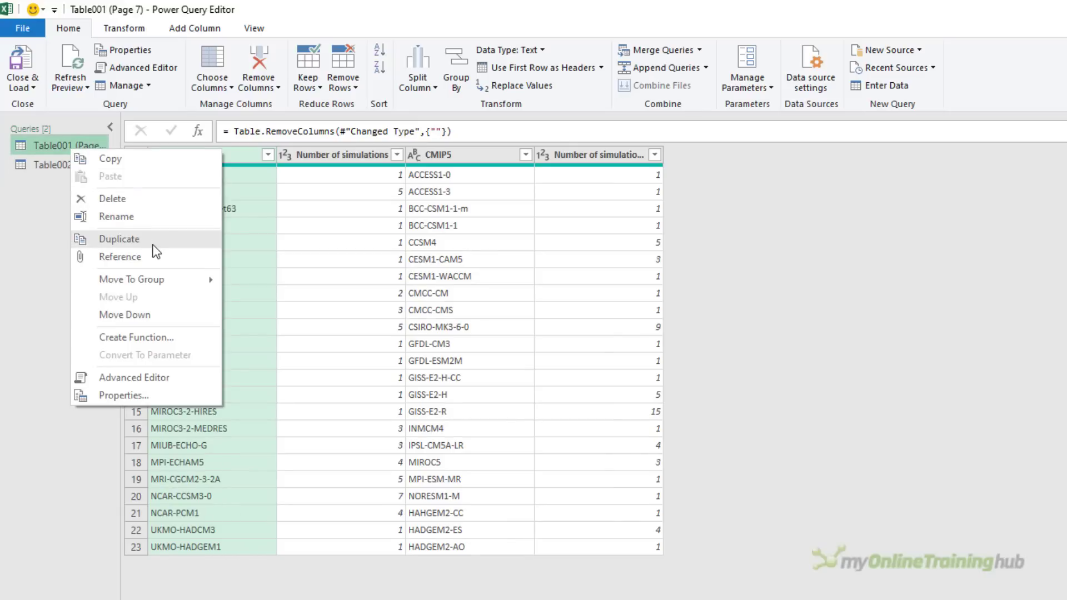
{"action": "left_click", "coordinate": [119, 239]}
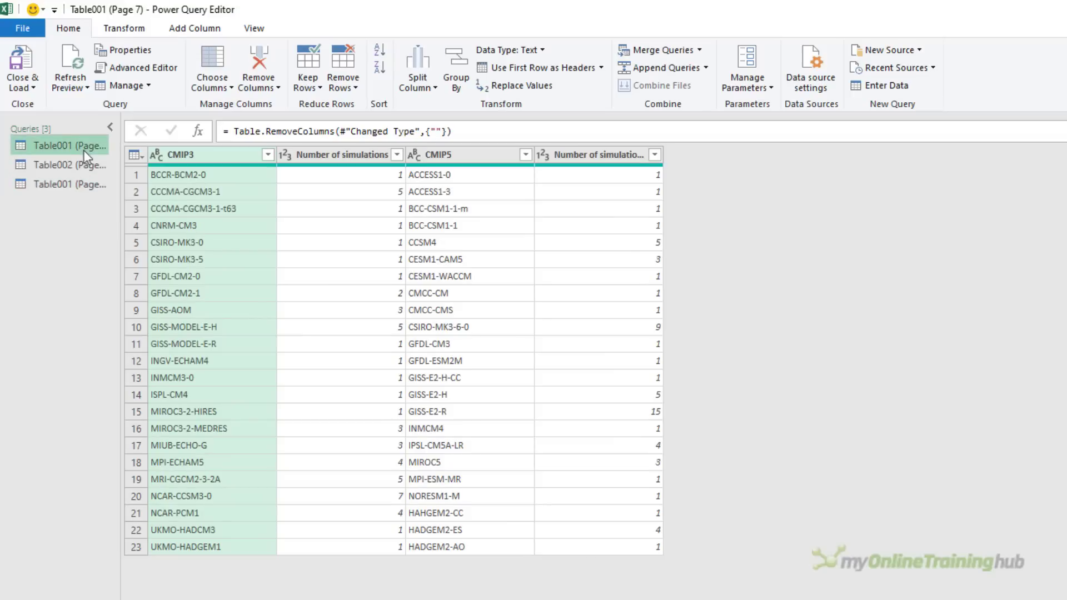
{"action": "mouse_move", "coordinate": [215, 161]}
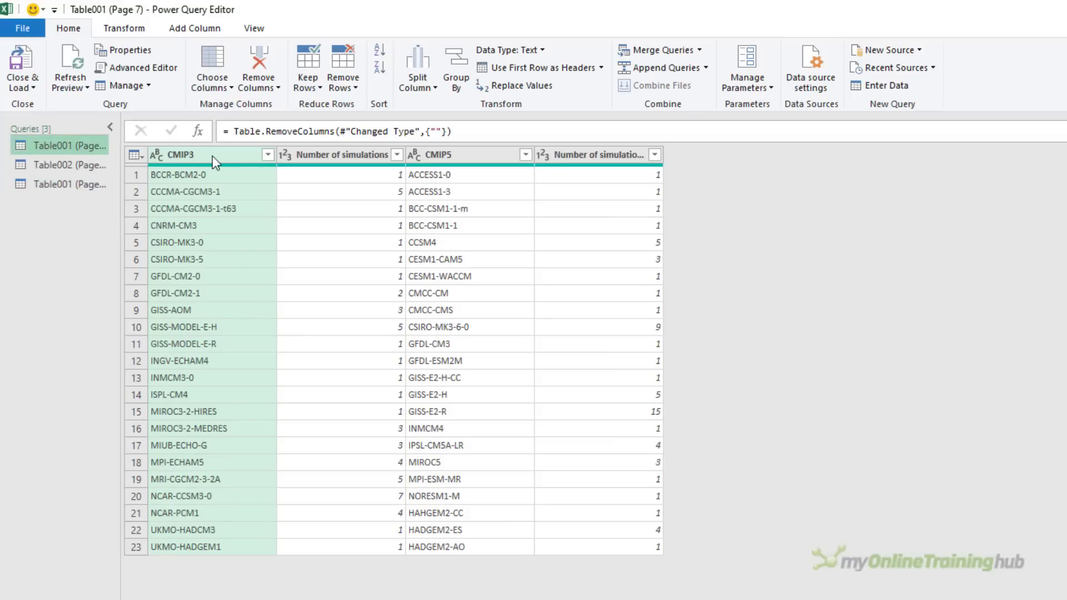
{"action": "left_click", "coordinate": [70, 184]}
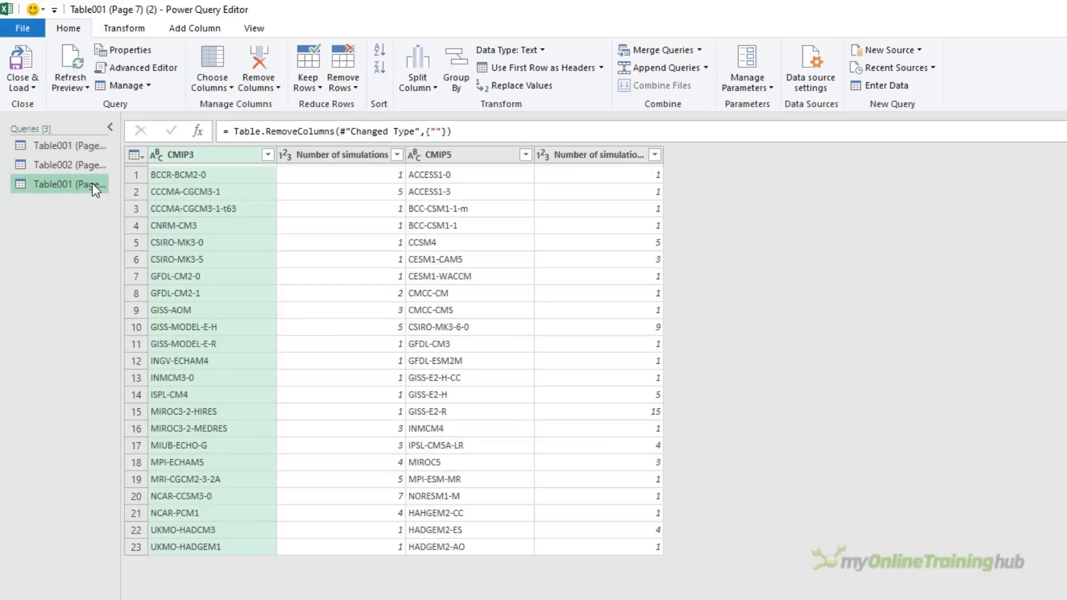
{"action": "left_click", "coordinate": [442, 154]}
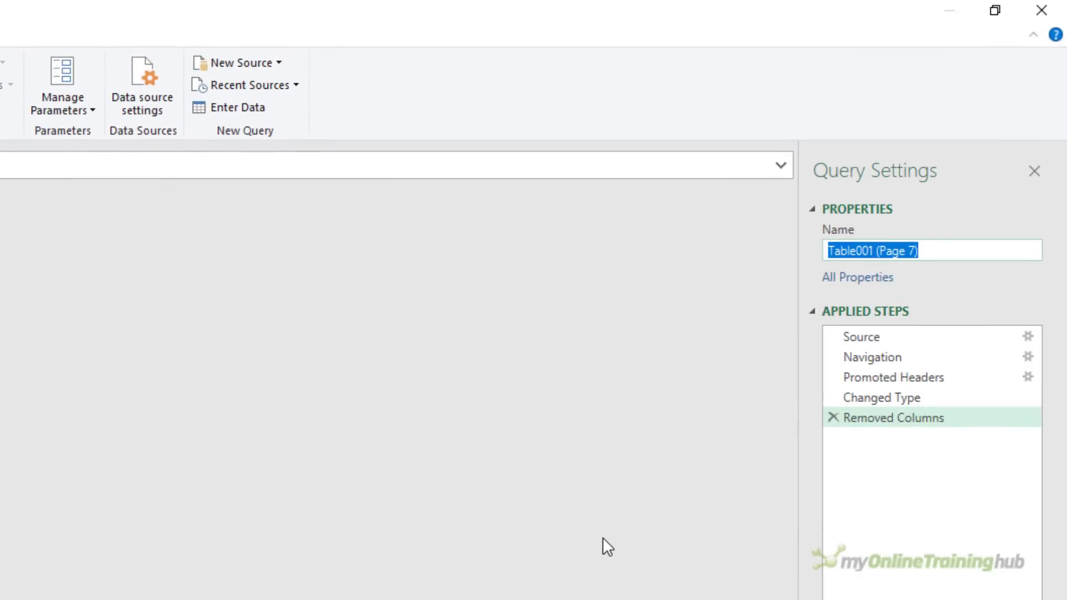
{"action": "type", "text": "Simulations3"}
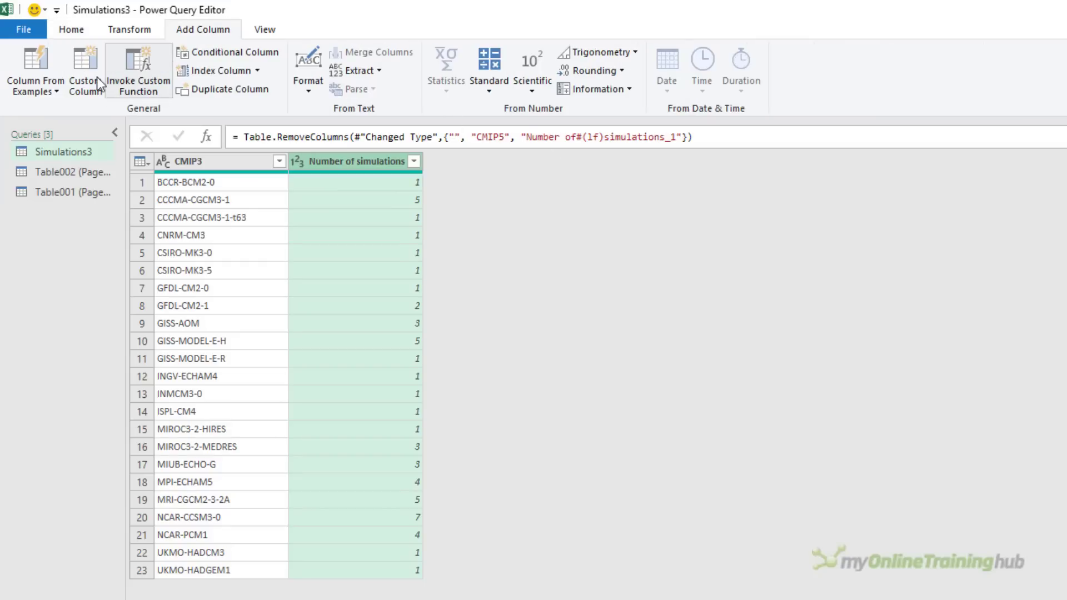
Add a custom column CMIP = 3 and rename the CMIP3 column to Model.
{"action": "left_click", "coordinate": [85, 68]}
{"action": "type", "text": "CMIP"}
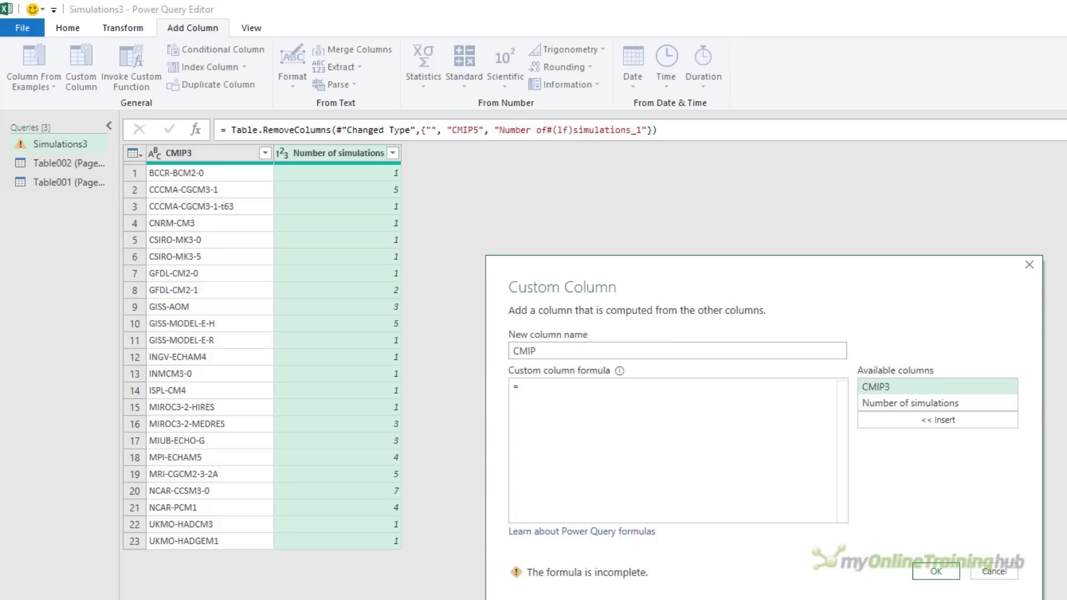
{"action": "left_click", "coordinate": [935, 572]}
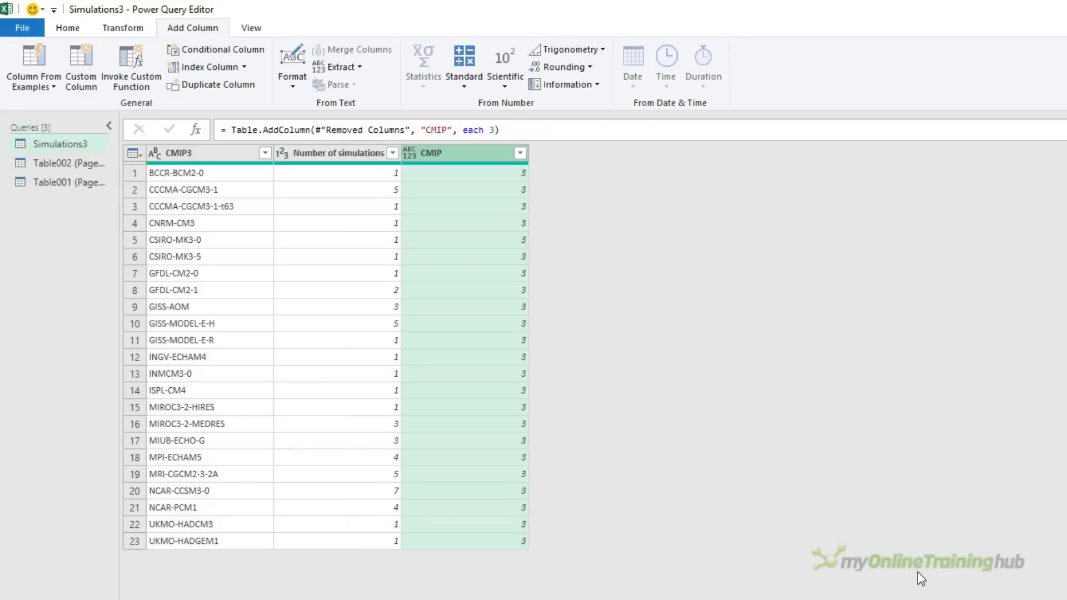
{"action": "mouse_move", "coordinate": [309, 219]}
{"action": "type", "text": "Mode"}
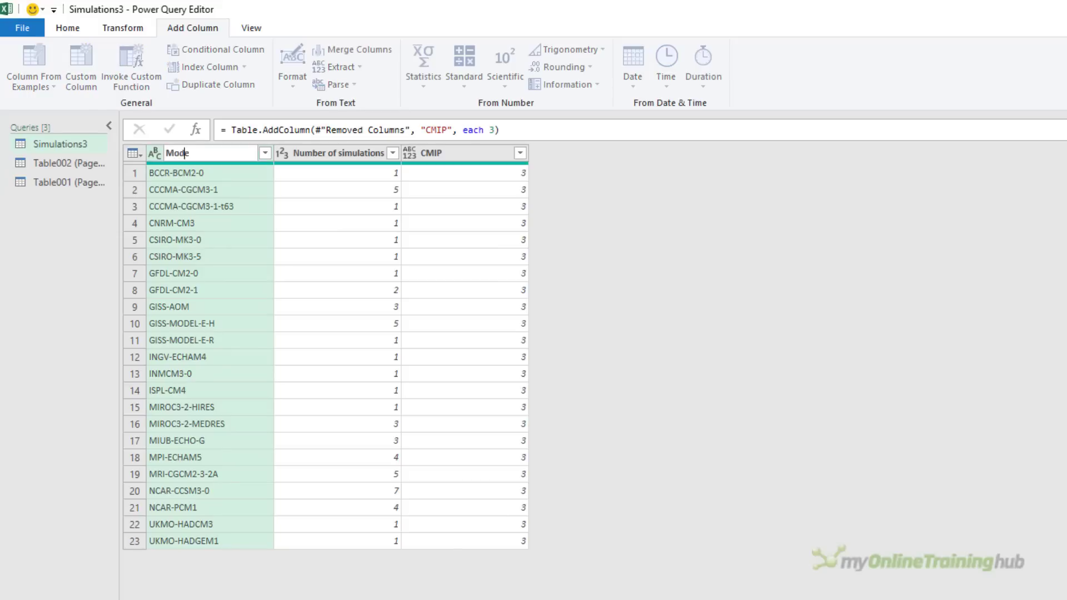
{"action": "key", "text": "Return"}
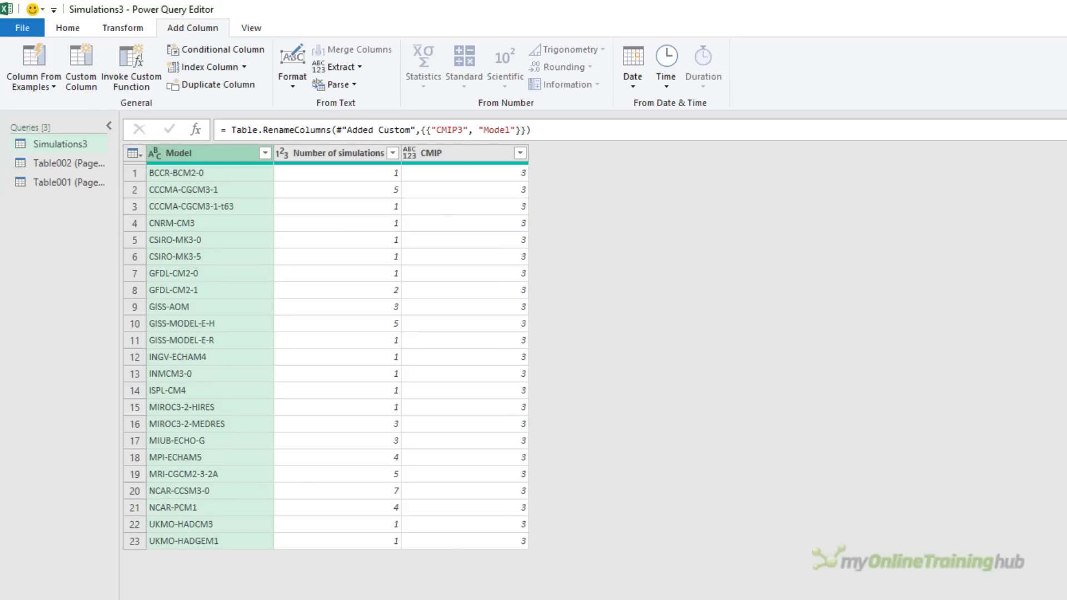
{"action": "left_click", "coordinate": [68, 182]}
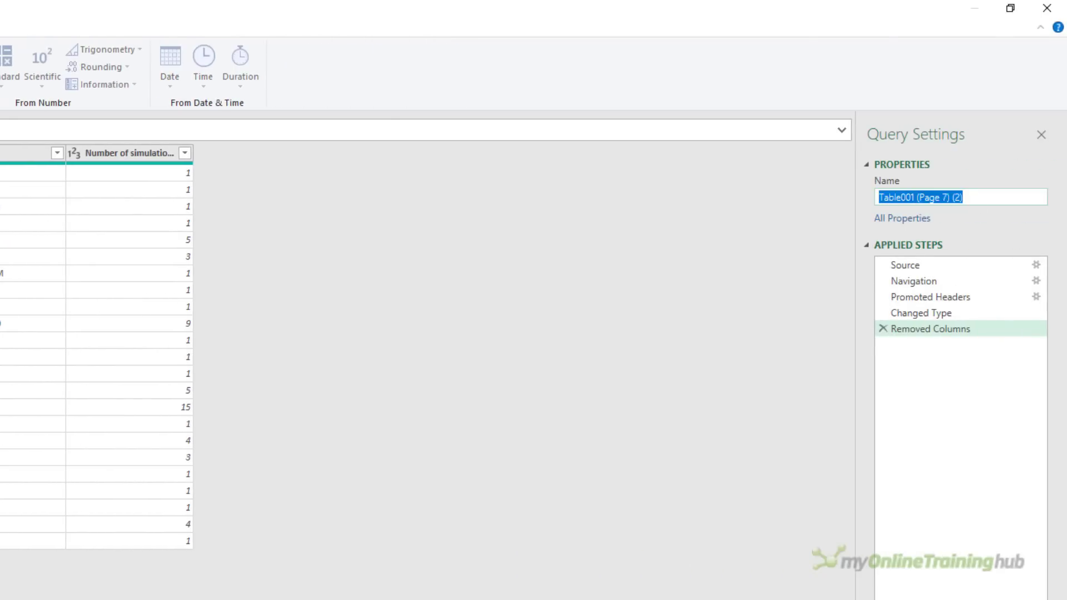
Rename the Page 7 query Simulations5, add CMIP = 5, and rename columns to Model and Number of simulations.
{"action": "type", "text": "Simulations5"}
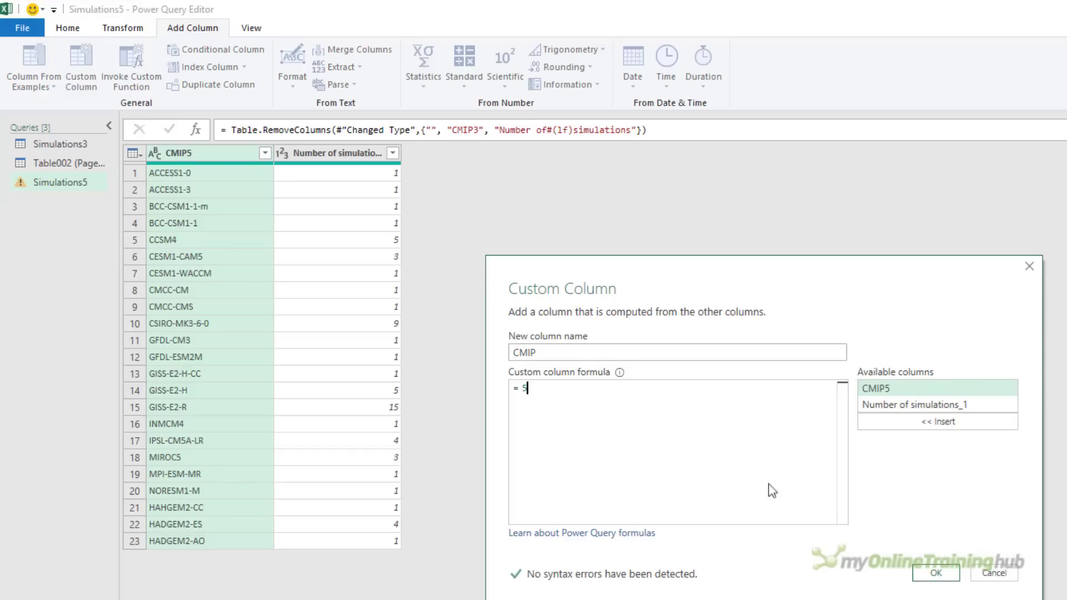
{"action": "left_click", "coordinate": [934, 573]}
{"action": "type", "text": "Model"}
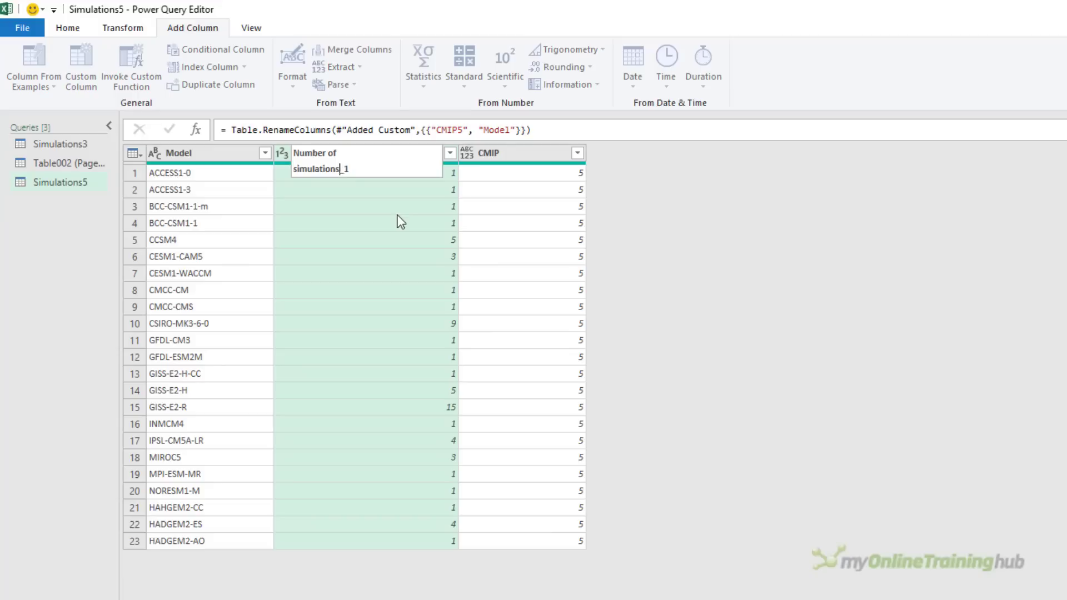
{"action": "key", "text": "Return"}
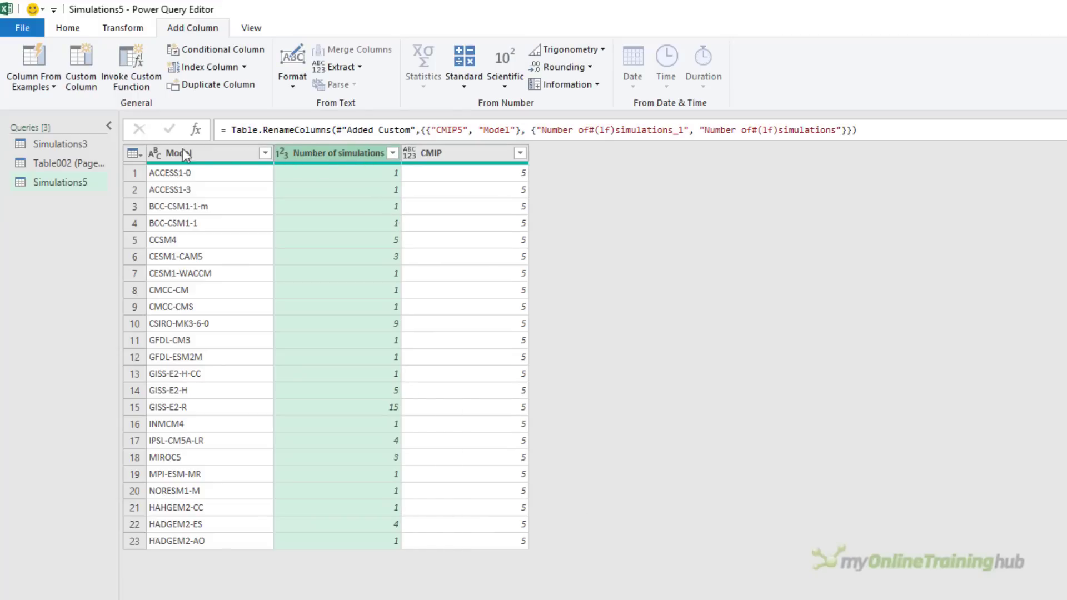
{"action": "left_click", "coordinate": [48, 143]}
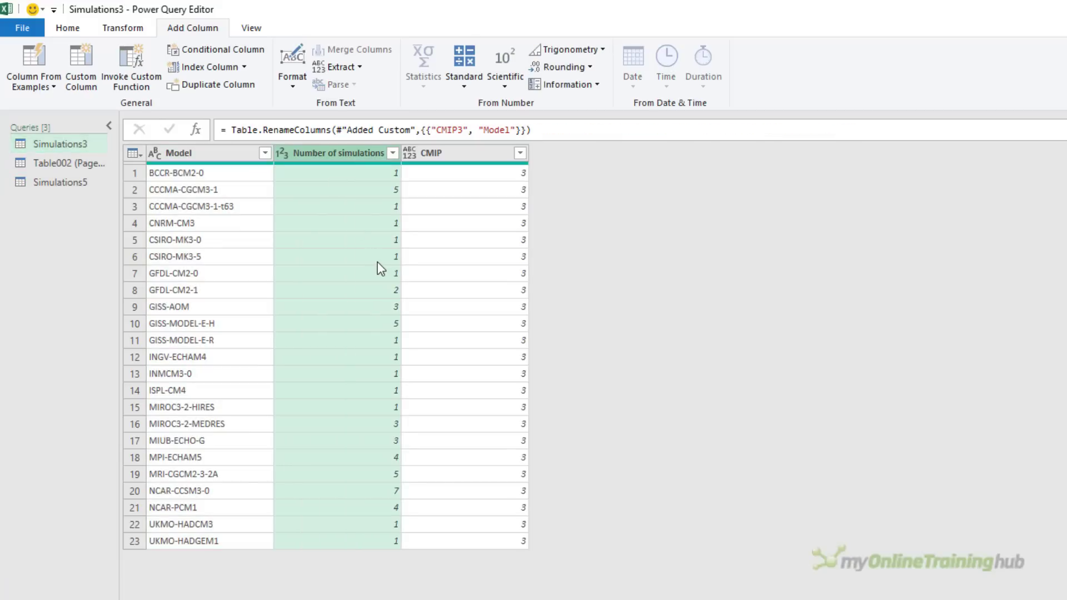
{"action": "mouse_move", "coordinate": [245, 311]}
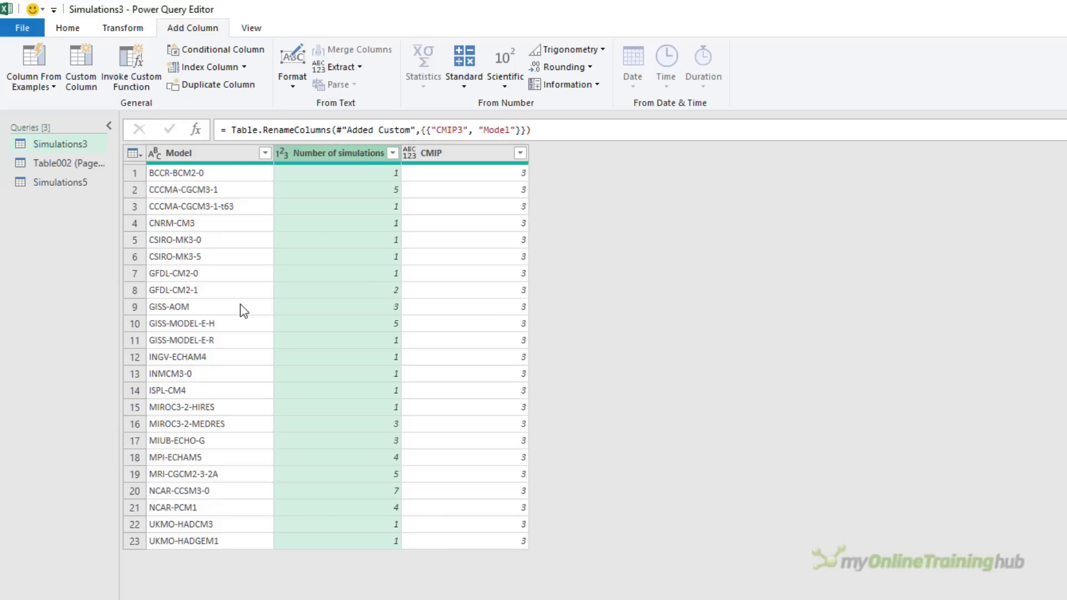
{"action": "left_click", "coordinate": [67, 28]}
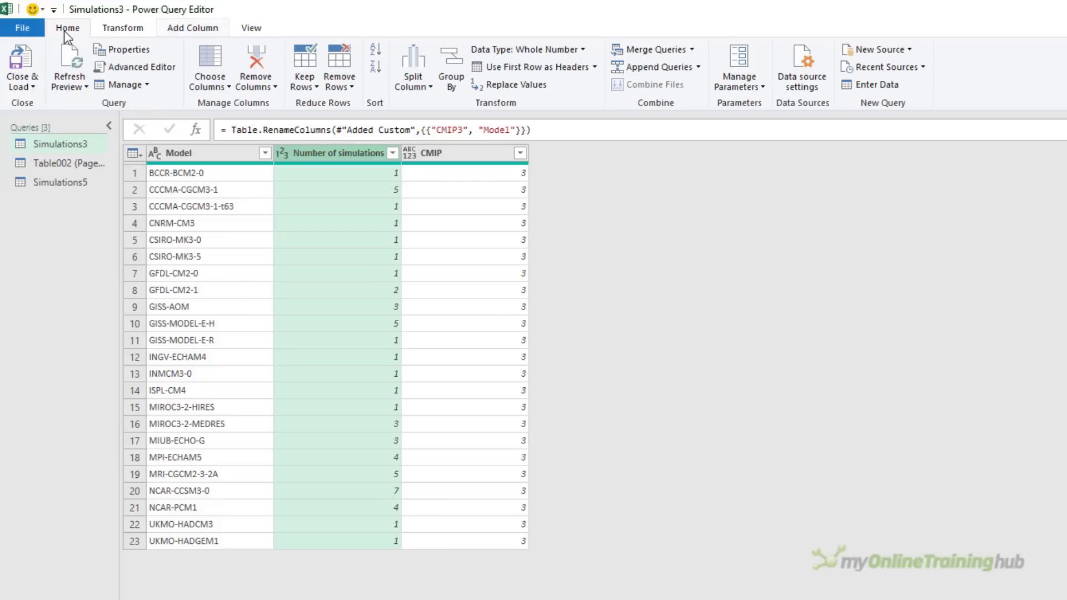
Append Simulations5 to Simulations3 as a new query.
{"action": "left_click", "coordinate": [696, 67]}
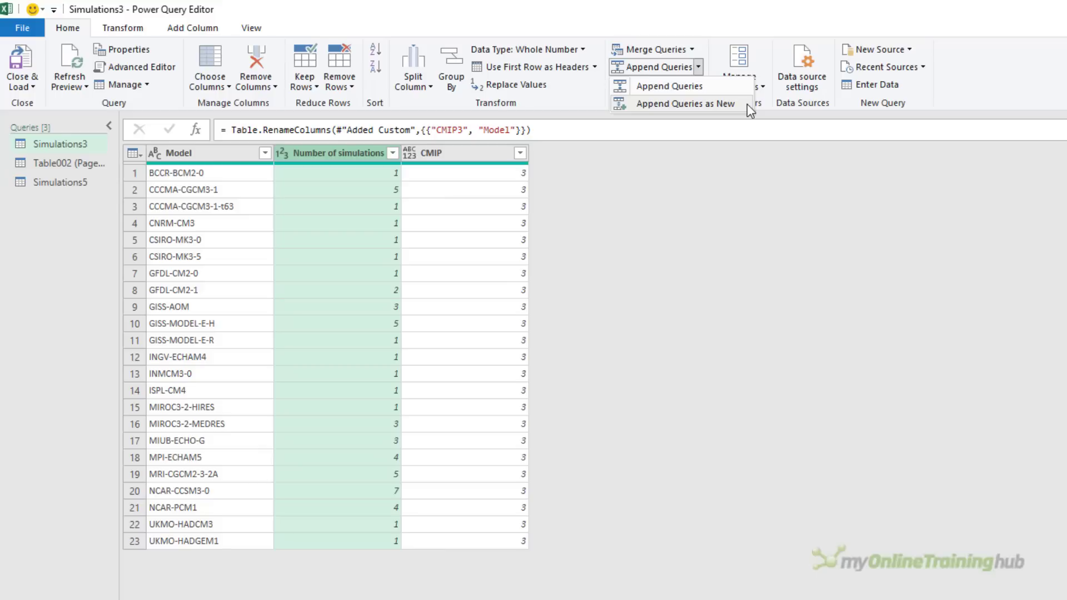
{"action": "left_click", "coordinate": [669, 85]}
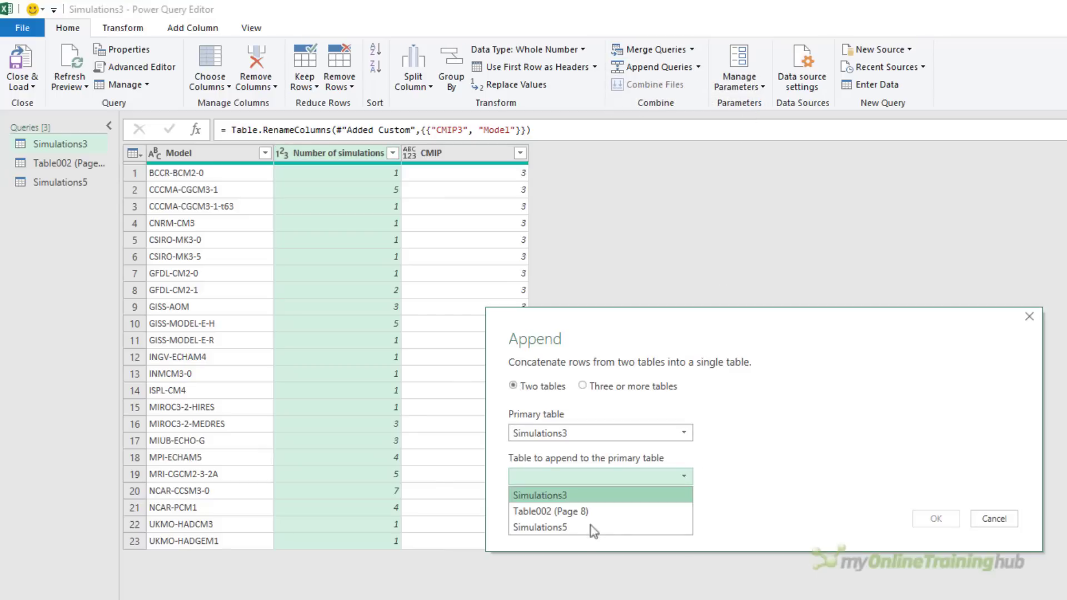
{"action": "left_click", "coordinate": [541, 526]}
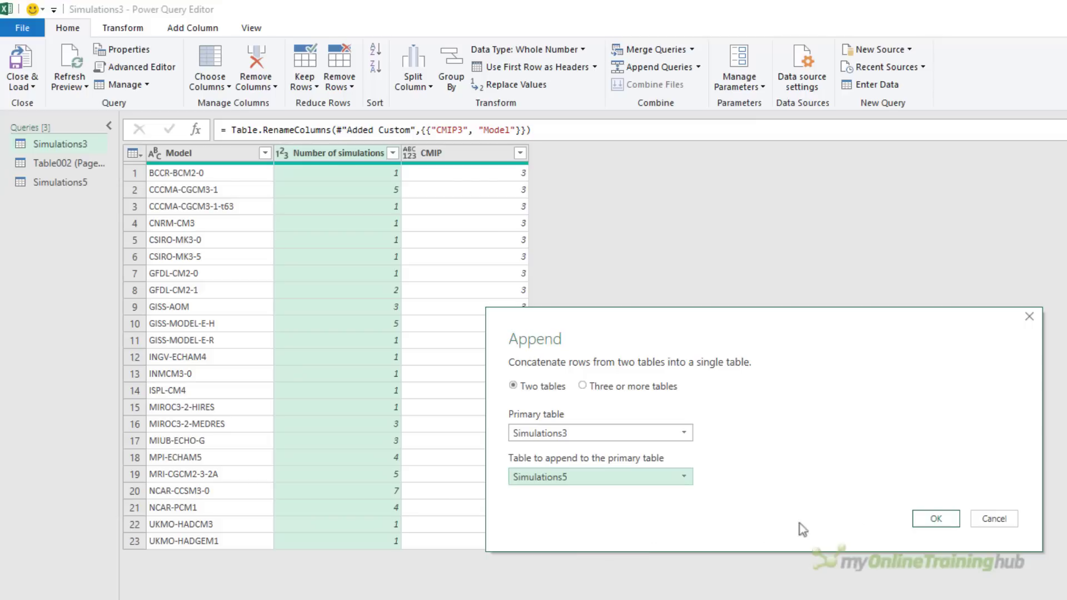
{"action": "mouse_move", "coordinate": [936, 519]}
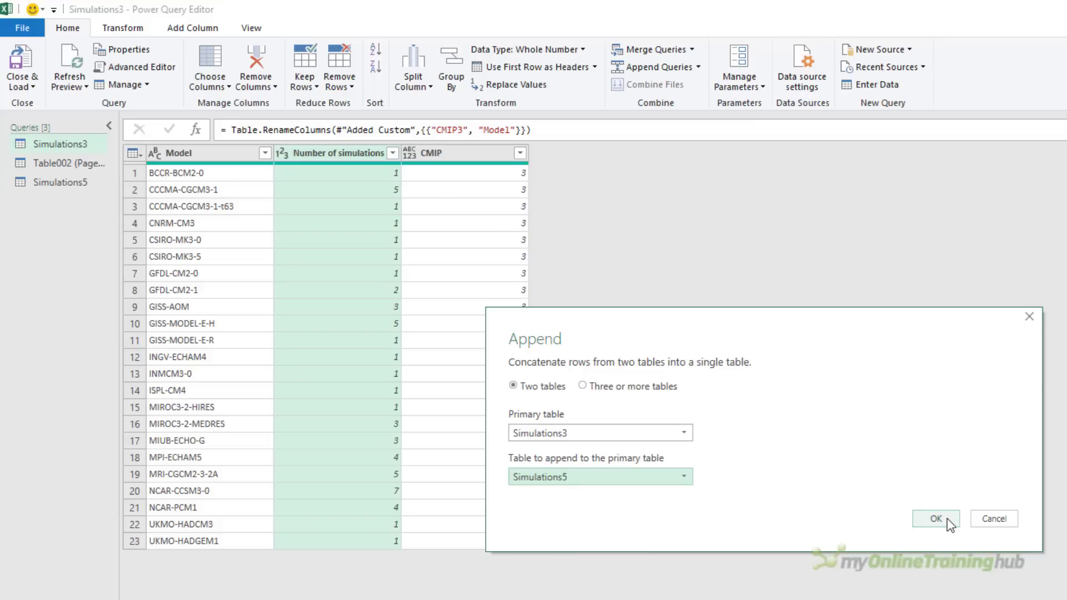
{"action": "left_click", "coordinate": [934, 519]}
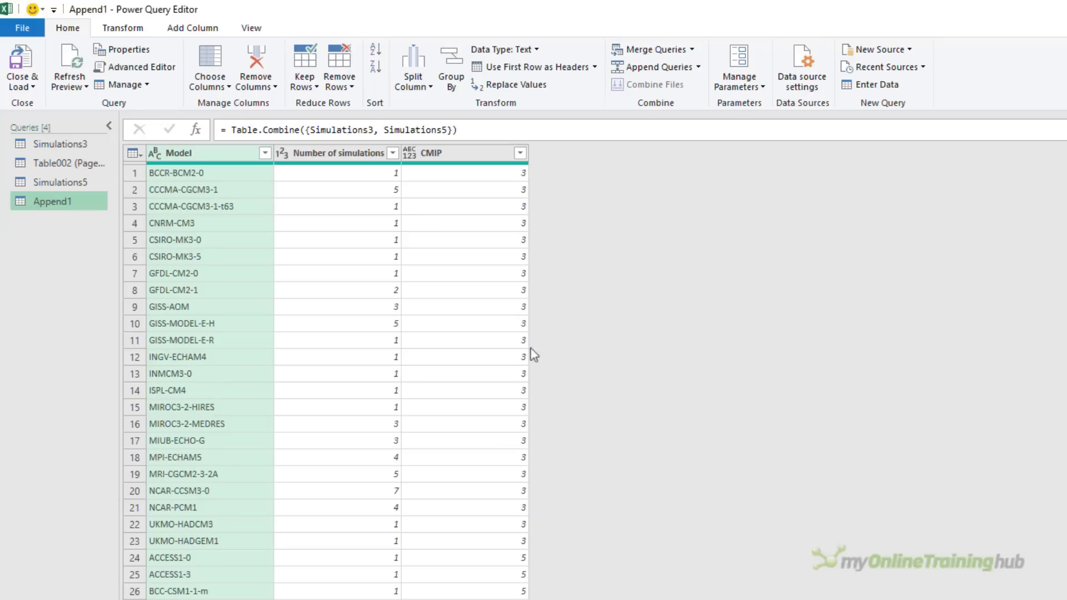
Set the CMIP column's data type to Whole Number in the combined Simulations query.
{"action": "scroll", "scroll_direction": "down", "scroll_amount": 3}
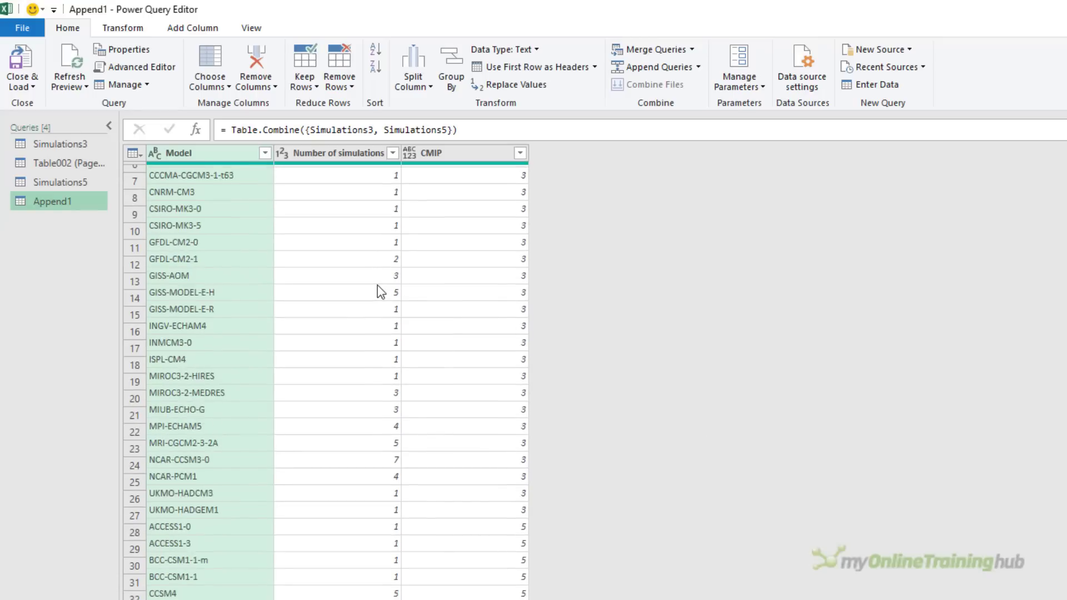
{"action": "scroll", "scroll_direction": "up", "scroll_amount": 3}
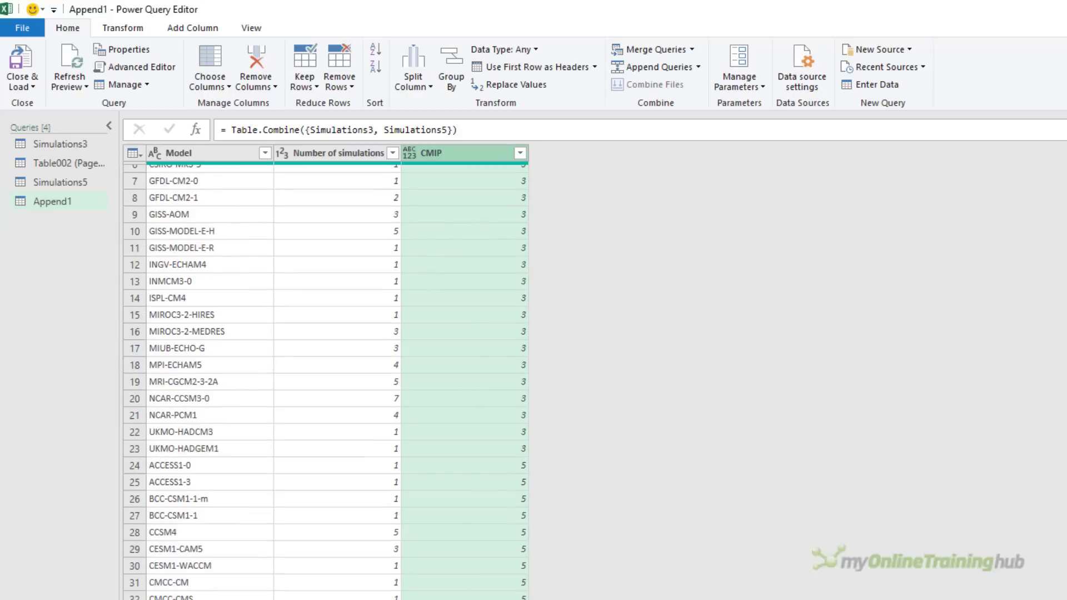
{"action": "scroll", "scroll_direction": "up", "scroll_amount": 3}
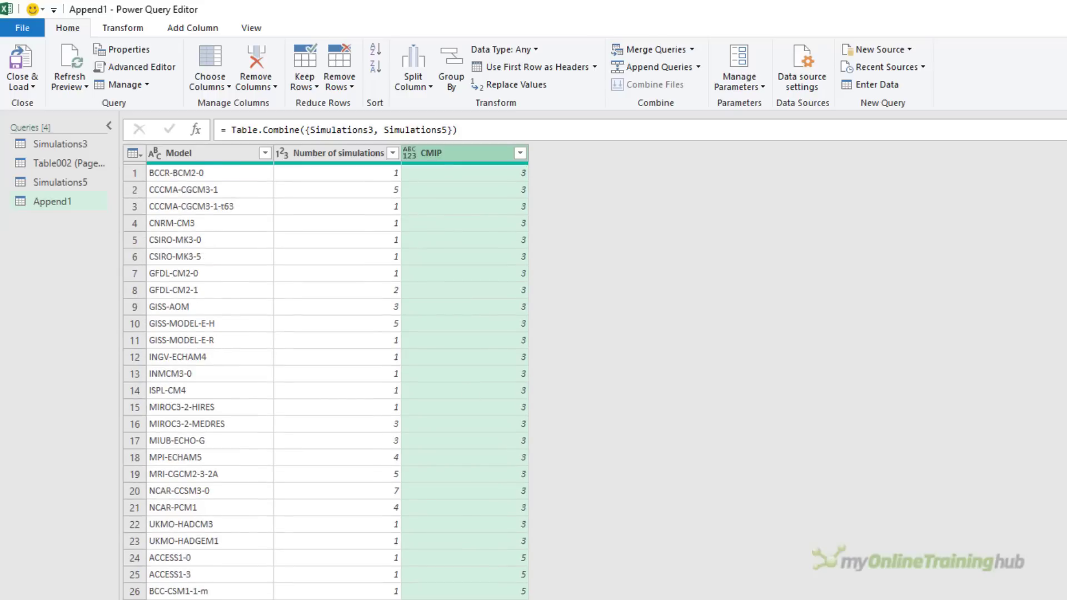
{"action": "left_click", "coordinate": [410, 152]}
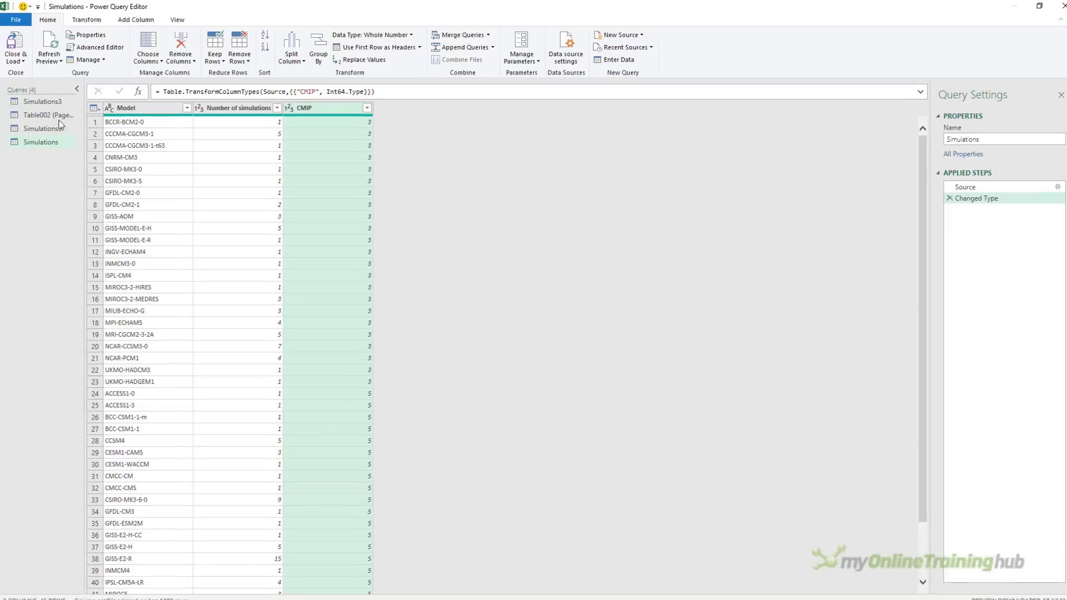
Inspect Table002 (Page 8): header fragment rows, CMIP row 4 and Columns 2, 3, 7 and 8.
{"action": "left_click", "coordinate": [47, 115]}
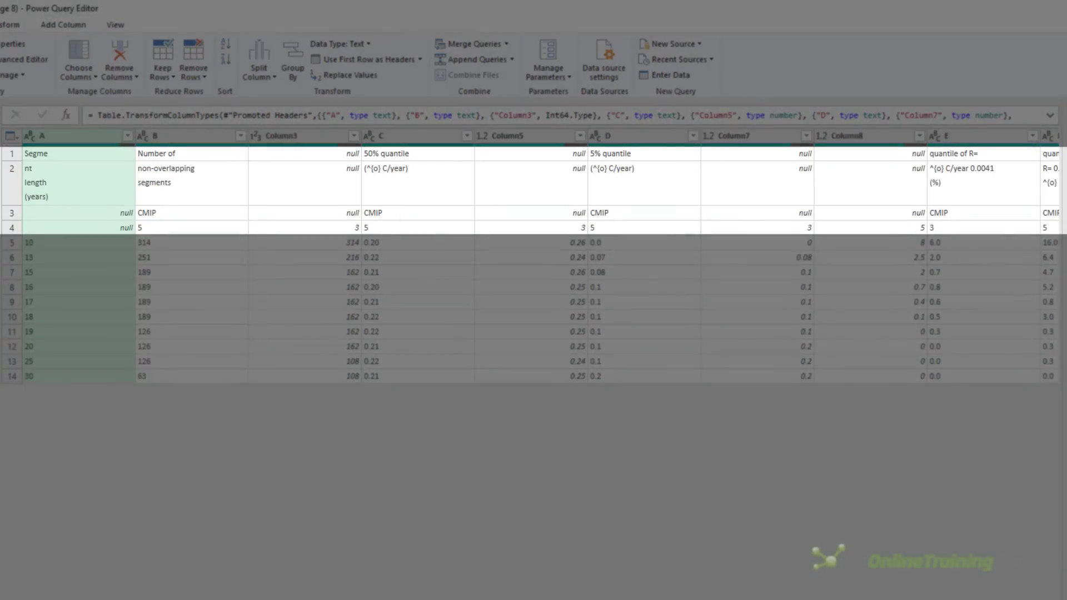
{"action": "left_click", "coordinate": [61, 43]}
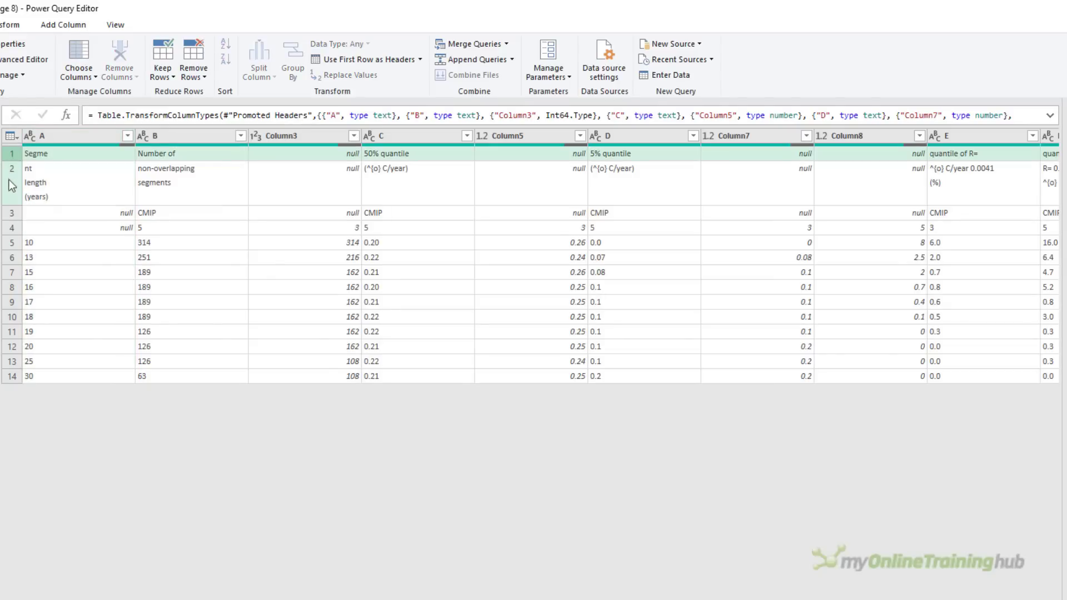
{"action": "left_click", "coordinate": [11, 226]}
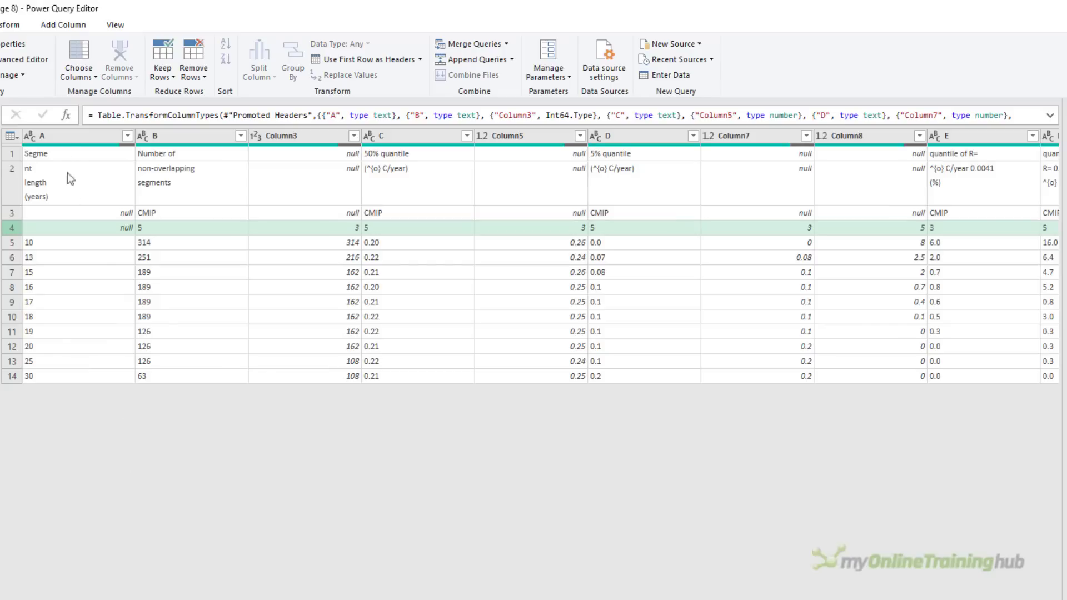
{"action": "left_click", "coordinate": [173, 136]}
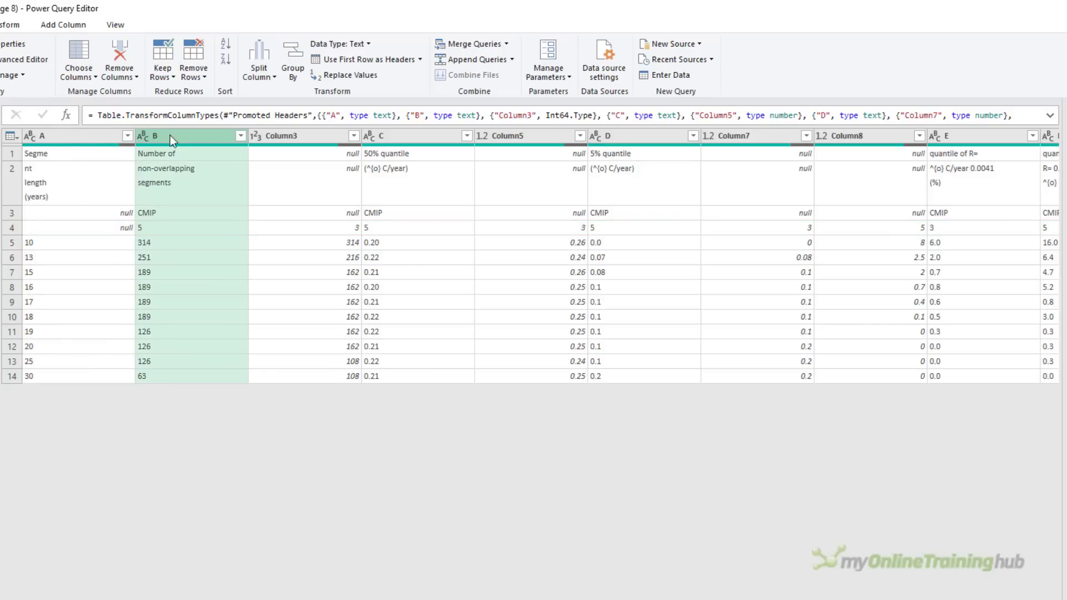
{"action": "mouse_move", "coordinate": [191, 208]}
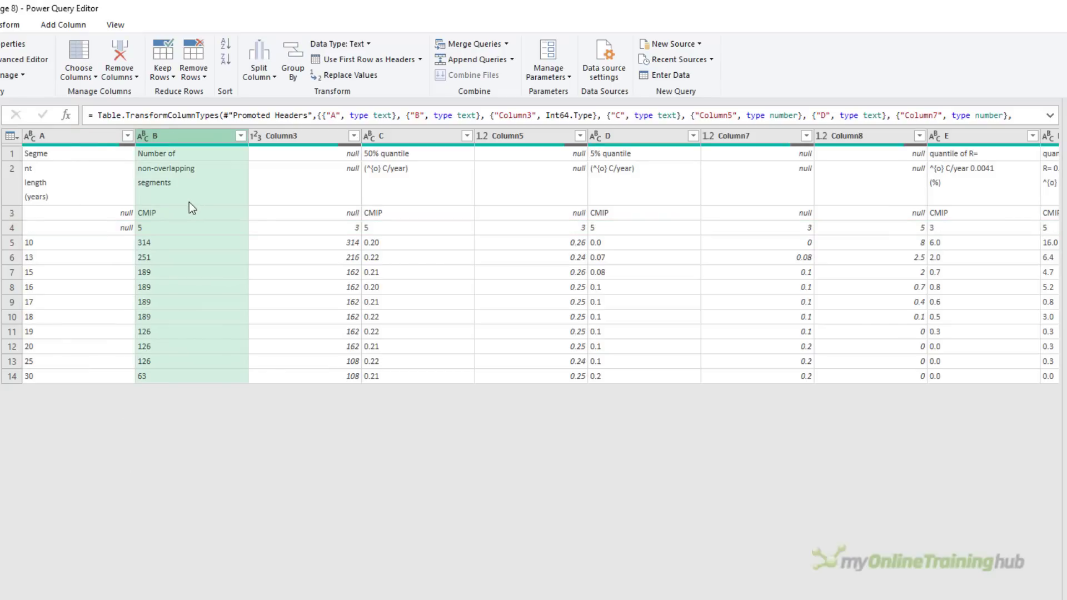
{"action": "left_click", "coordinate": [286, 136]}
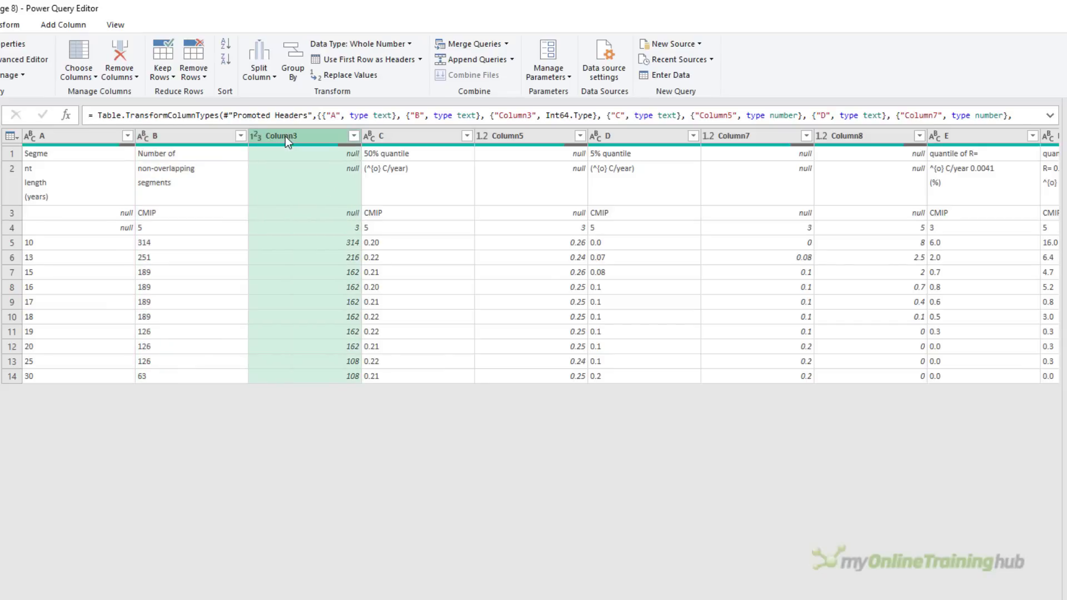
{"action": "mouse_move", "coordinate": [271, 407]}
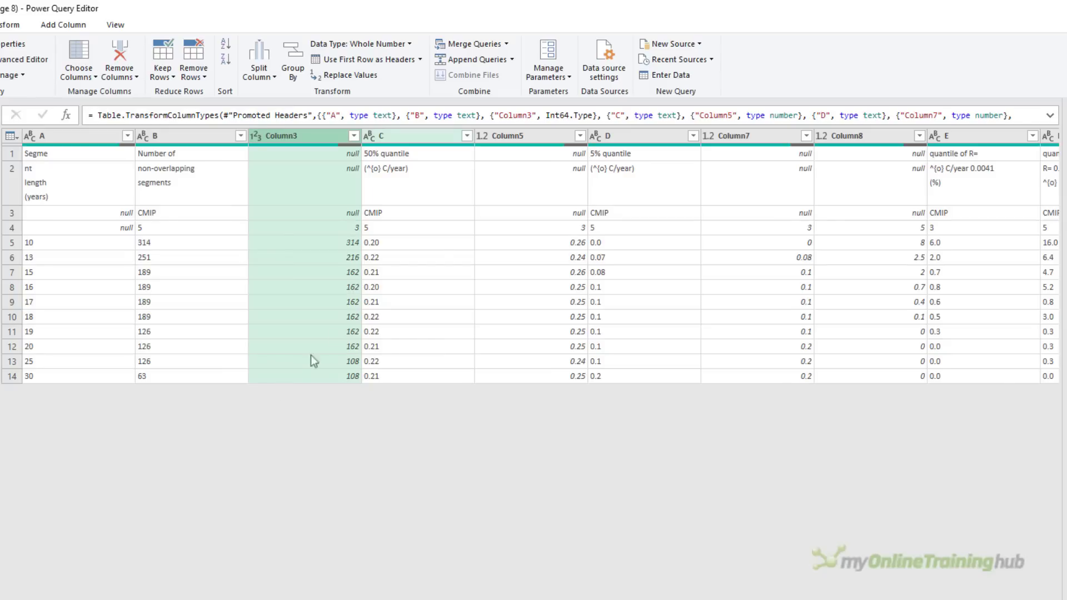
{"action": "left_click", "coordinate": [728, 135]}
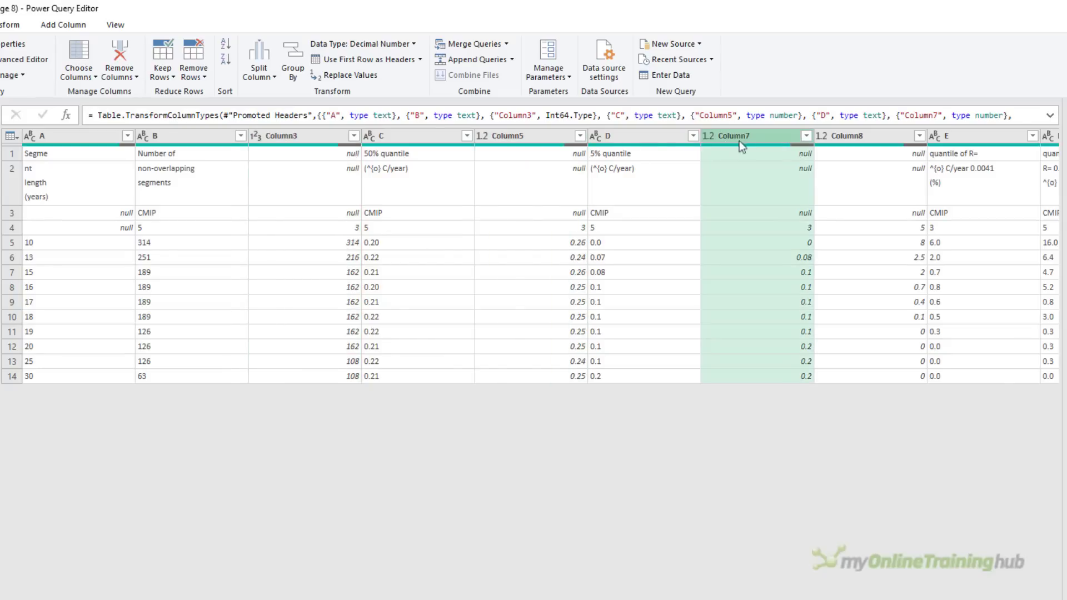
{"action": "left_click", "coordinate": [842, 136]}
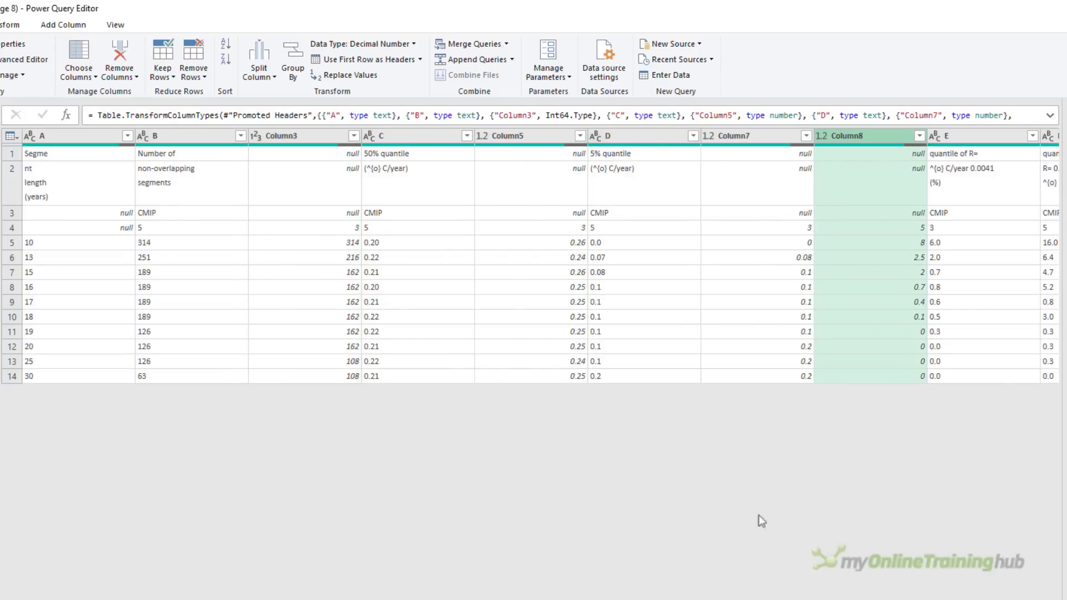
{"action": "scroll", "scroll_direction": "right", "scroll_amount": 3}
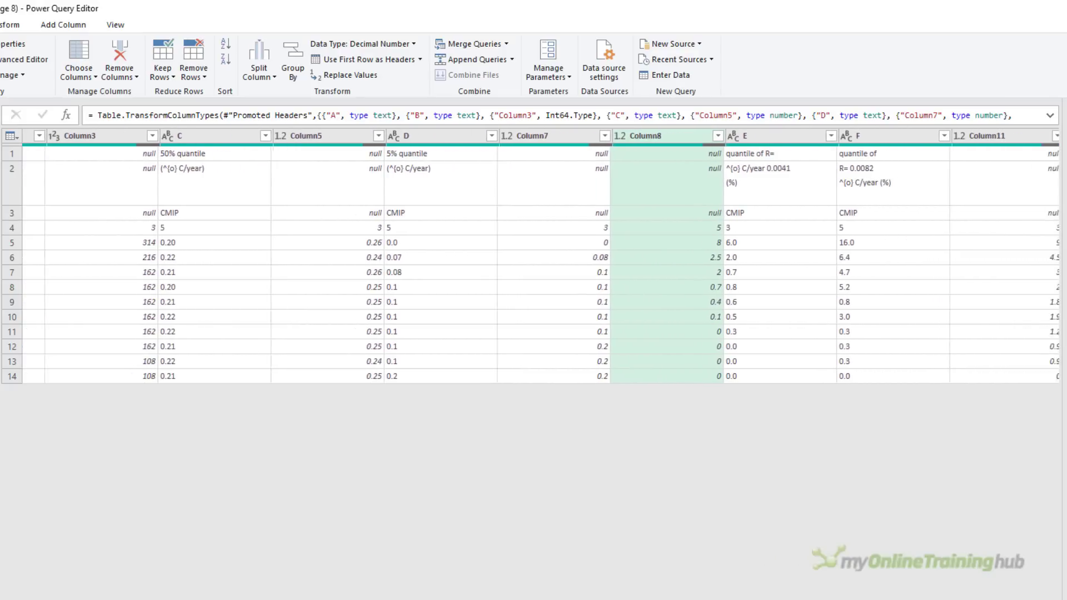
{"action": "scroll", "scroll_direction": "right", "scroll_amount": 3}
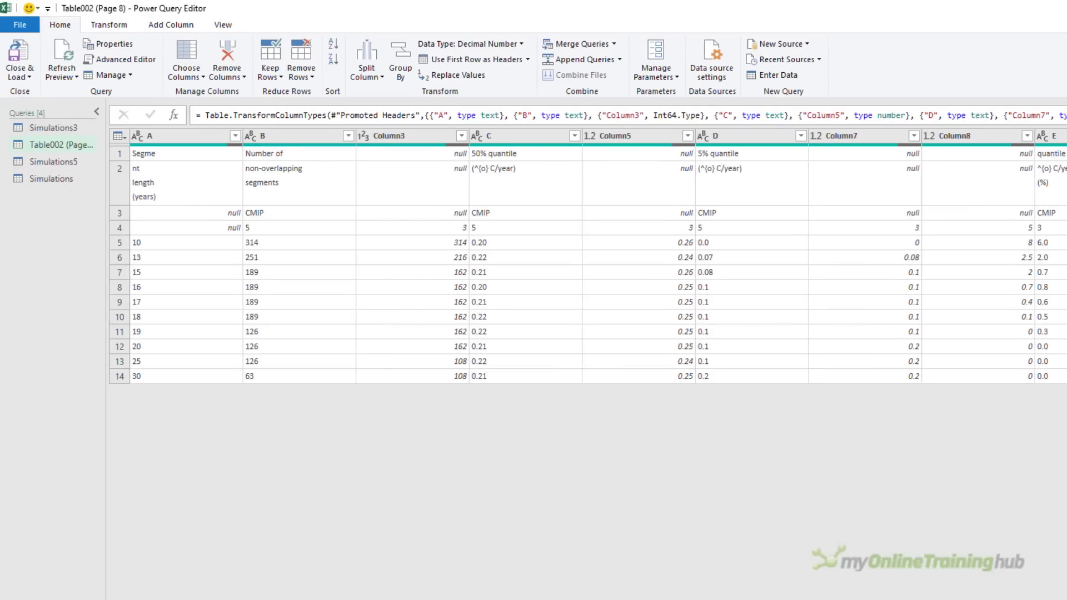
Transpose the Page 8 quantiles table with Transform > Transpose.
{"action": "left_click", "coordinate": [108, 25]}
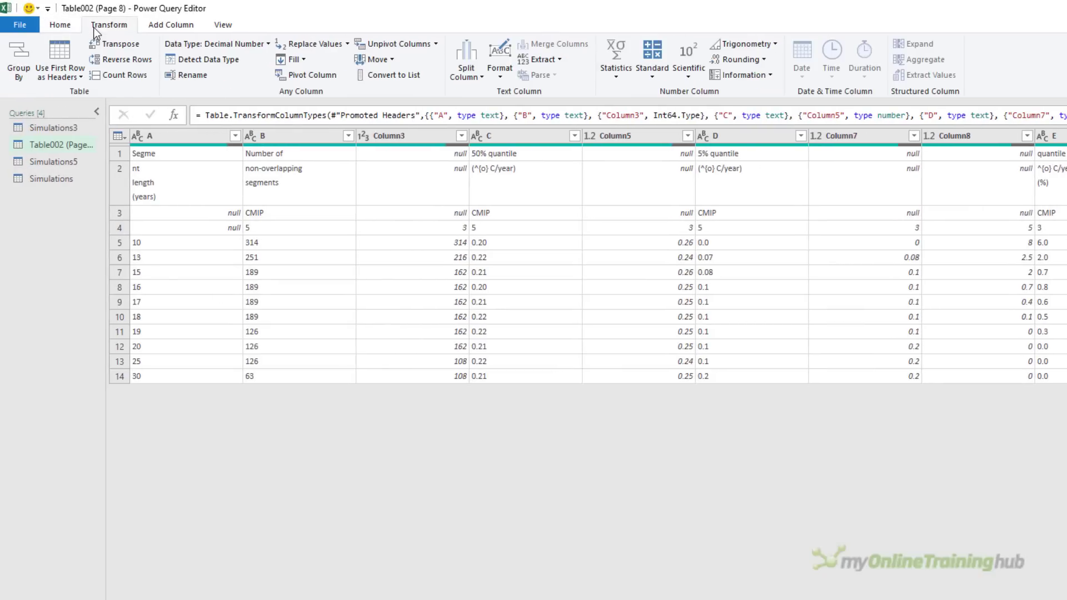
{"action": "mouse_move", "coordinate": [120, 43]}
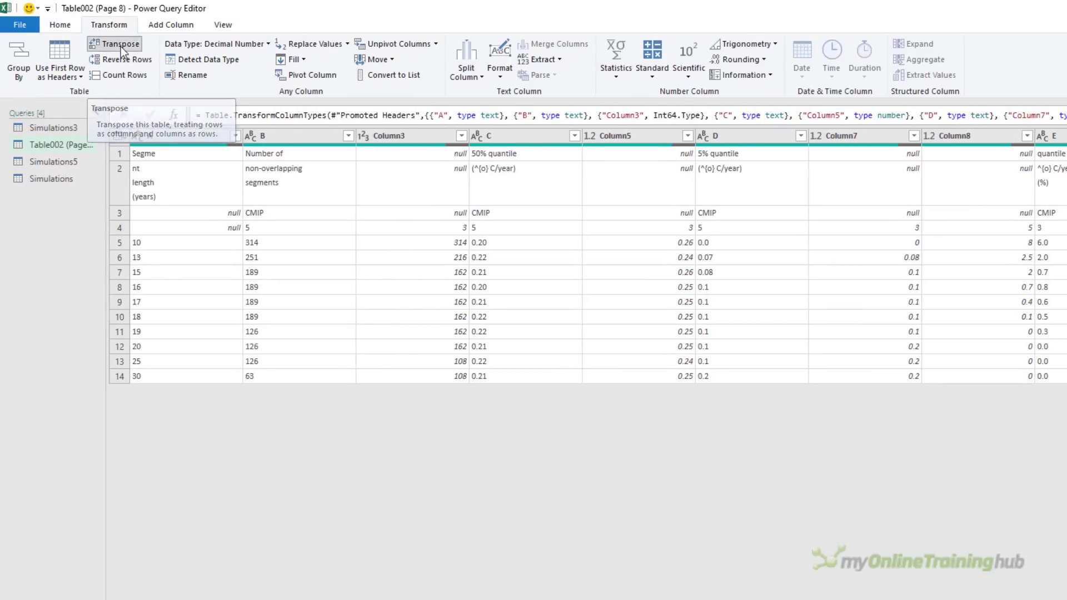
{"action": "left_click", "coordinate": [119, 43]}
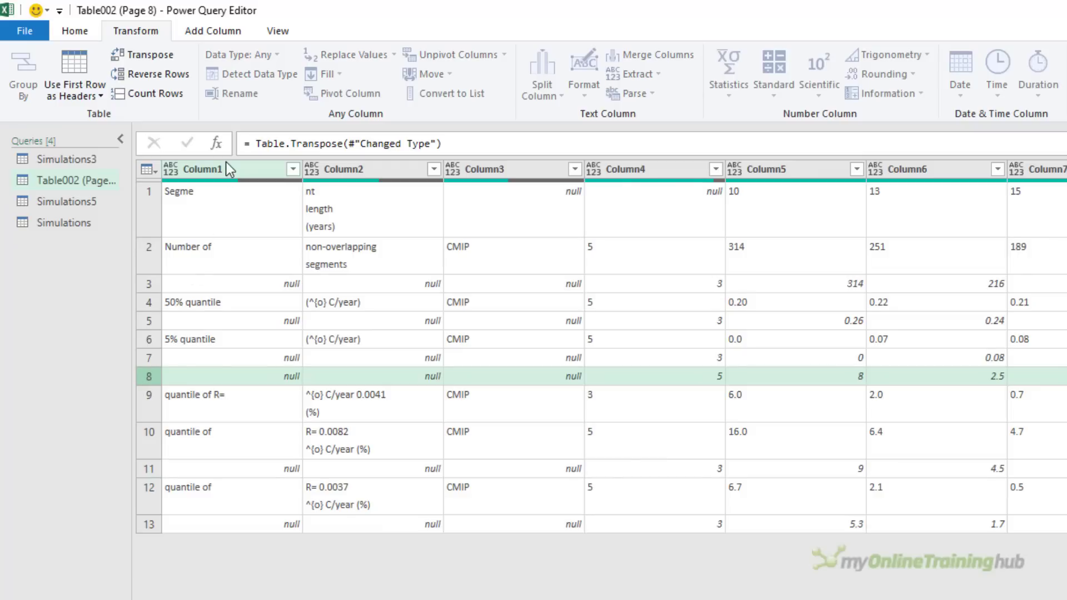
Fill Column1–Column4 downward and review the filled labels in rows 8 and 9.
{"action": "left_click", "coordinate": [622, 169]}
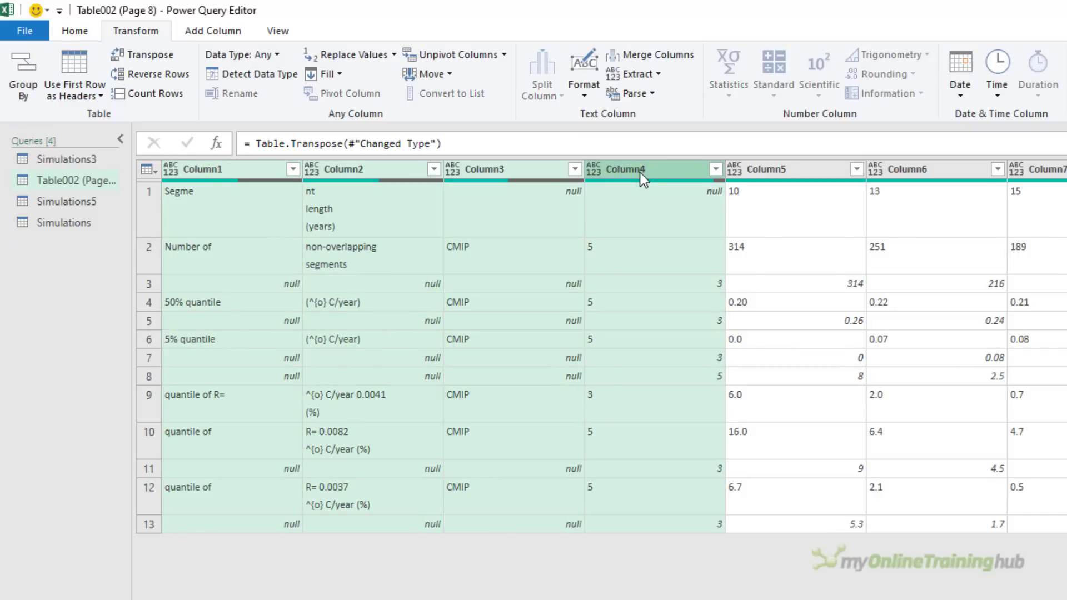
{"action": "left_click", "coordinate": [327, 73]}
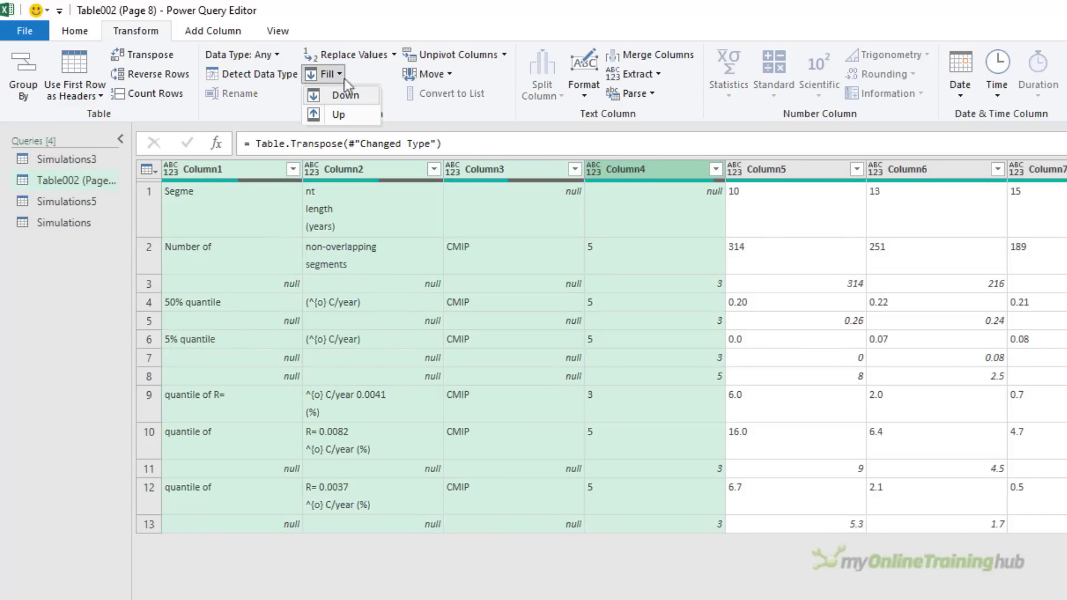
{"action": "left_click", "coordinate": [344, 94]}
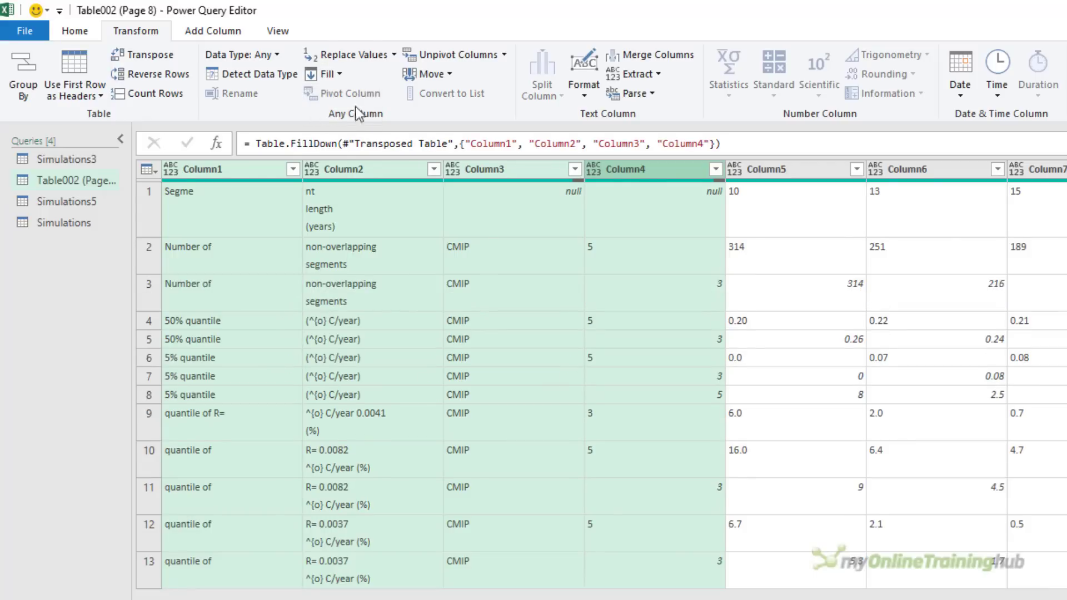
{"action": "left_click", "coordinate": [147, 394]}
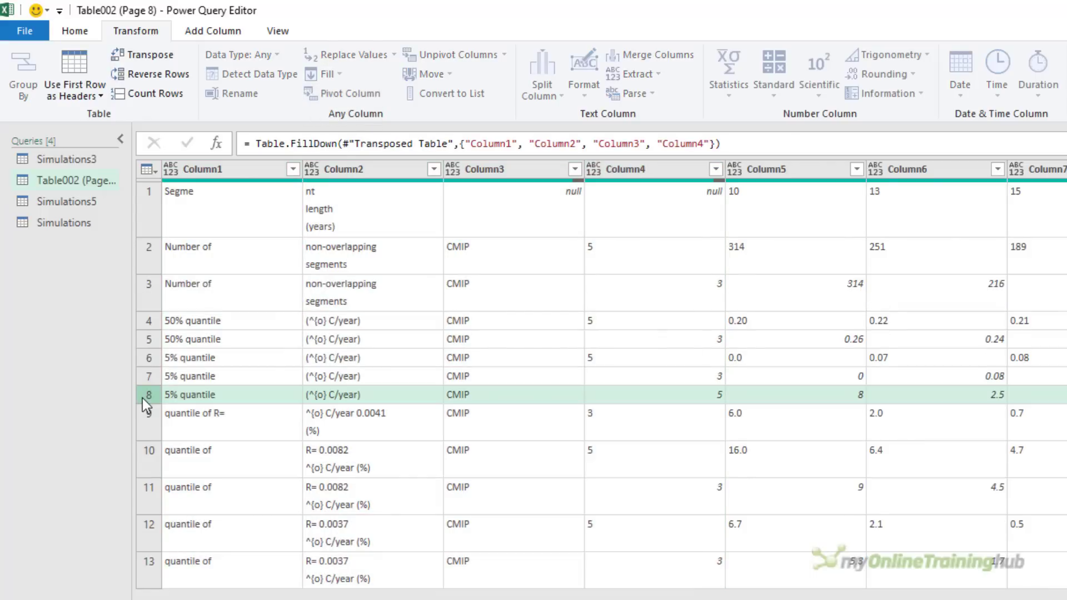
{"action": "left_click", "coordinate": [148, 420]}
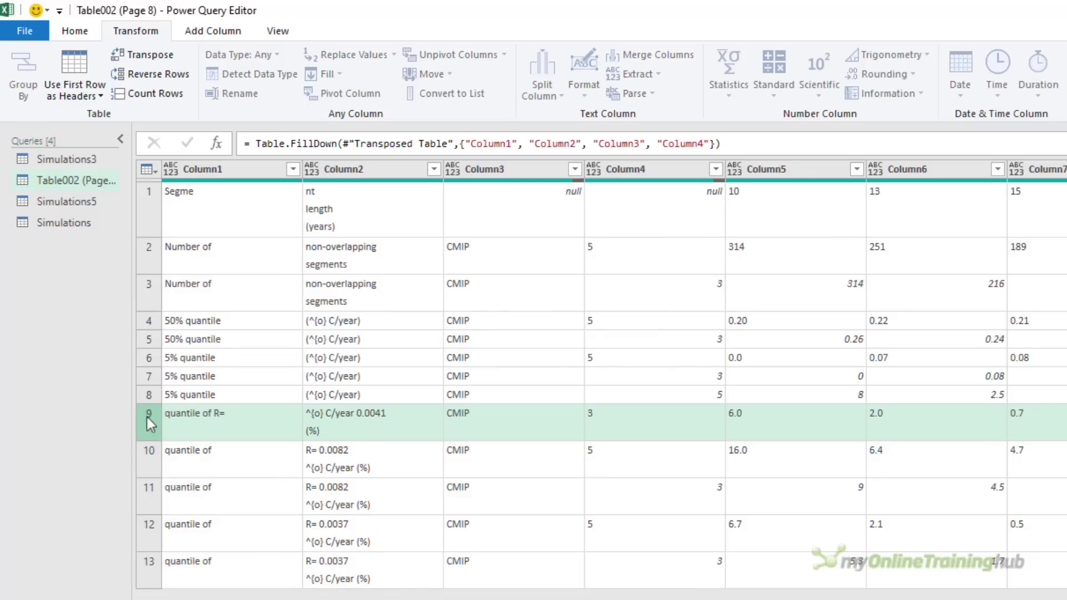
{"action": "left_click", "coordinate": [148, 395]}
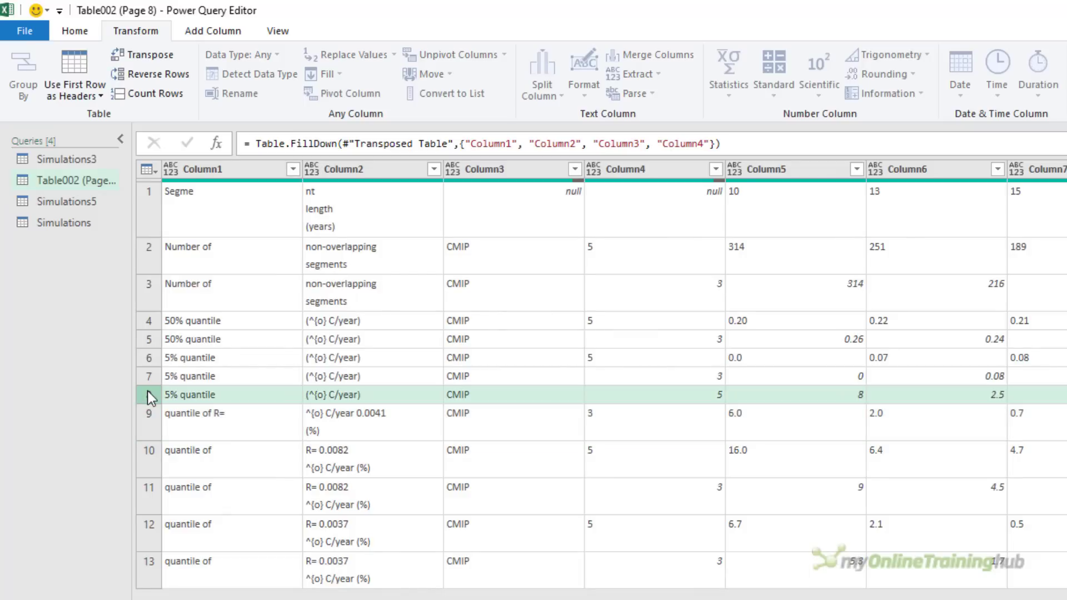
{"action": "mouse_move", "coordinate": [226, 246]}
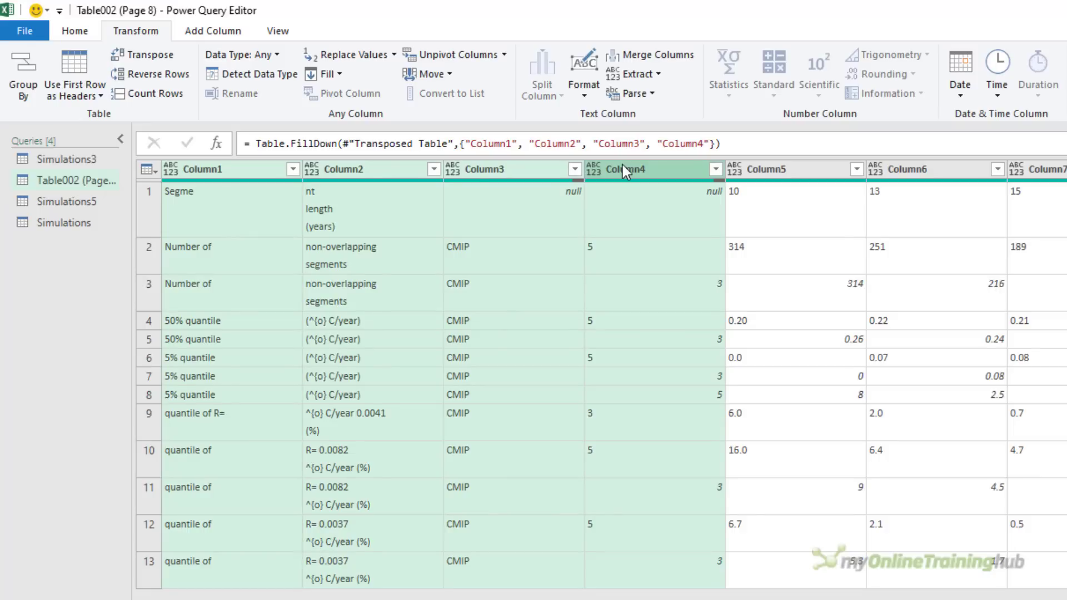
{"action": "mouse_move", "coordinate": [664, 175]}
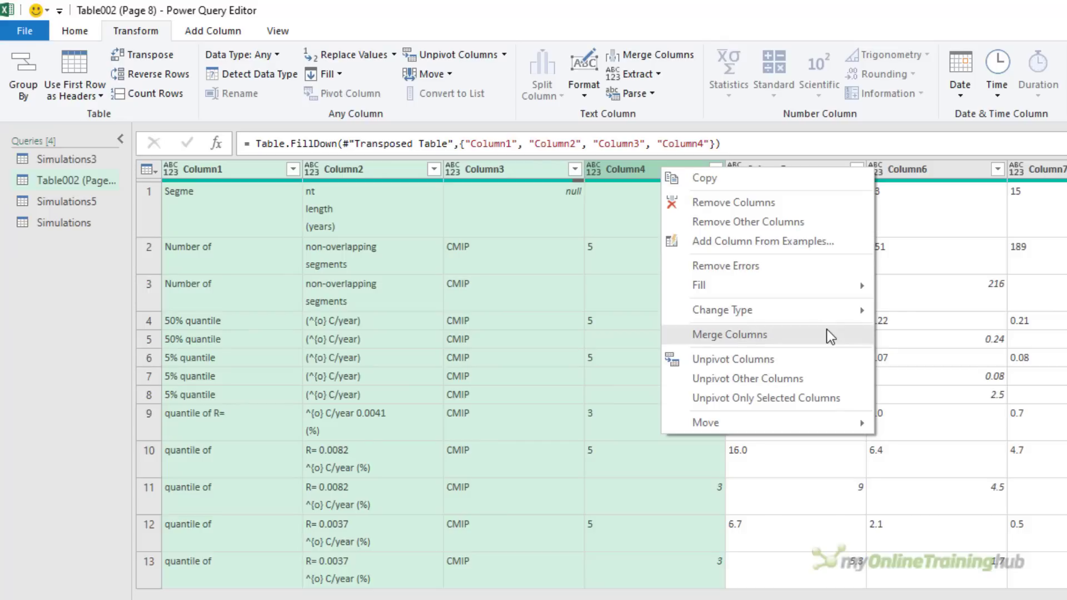
Merge the four selected label columns into one Merged column using a Space separator.
{"action": "left_click", "coordinate": [729, 335]}
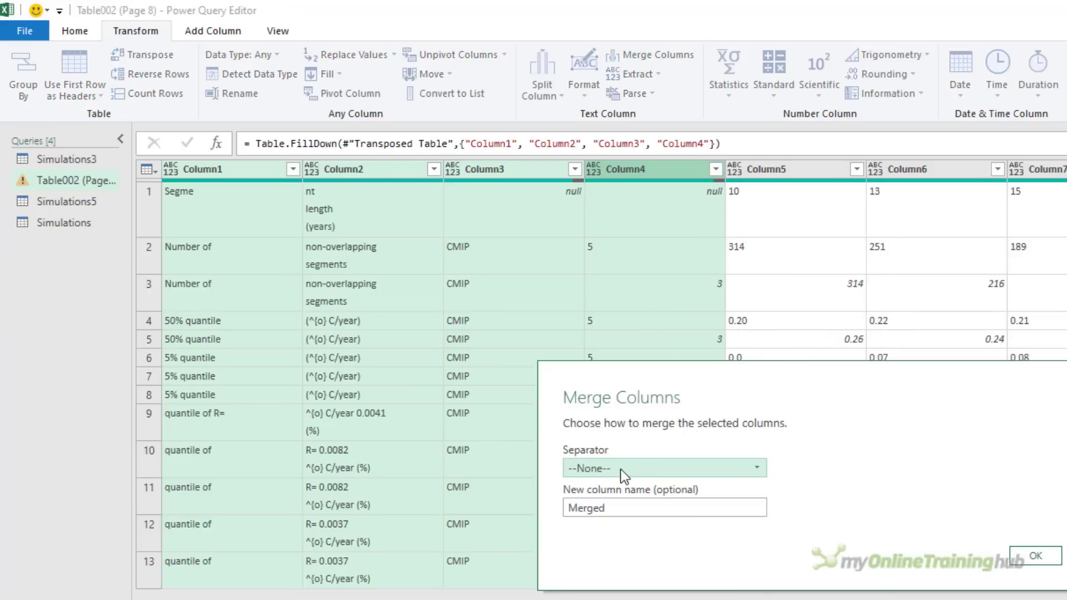
{"action": "left_click", "coordinate": [664, 467]}
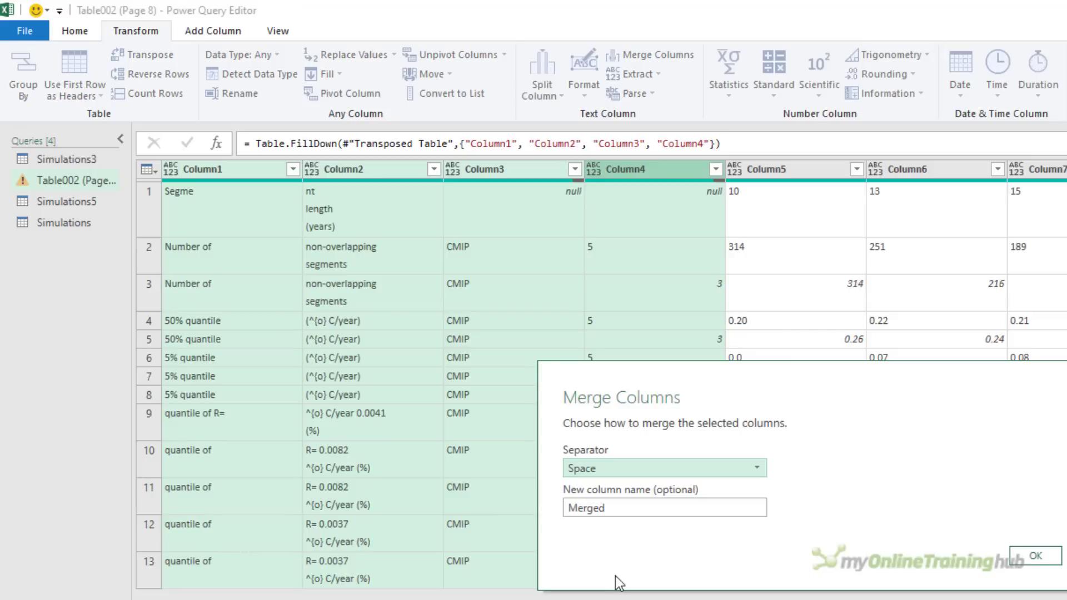
{"action": "left_click", "coordinate": [663, 507]}
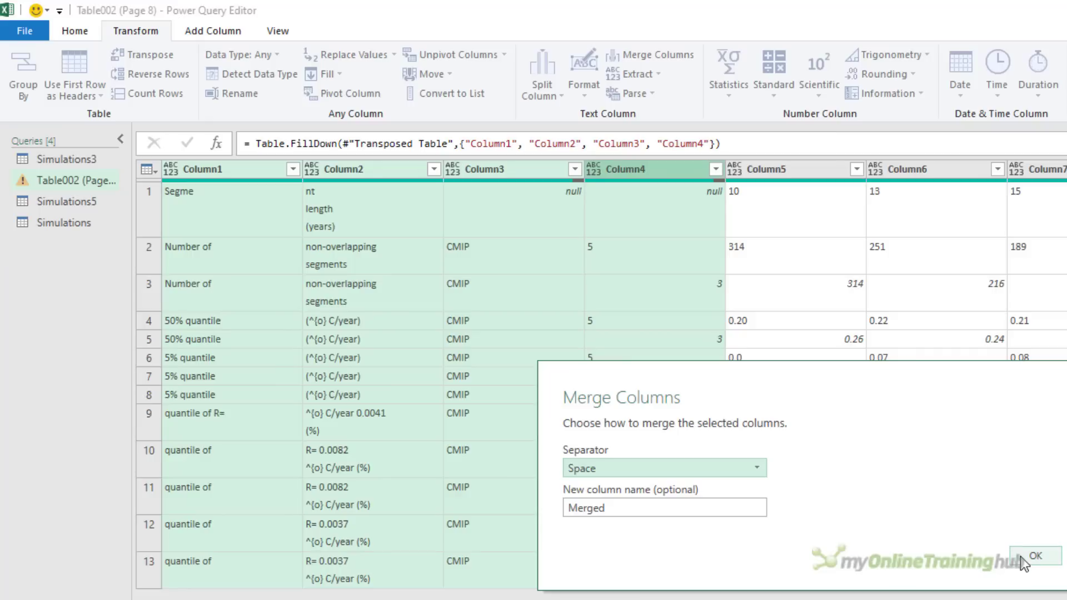
{"action": "left_click", "coordinate": [1033, 556]}
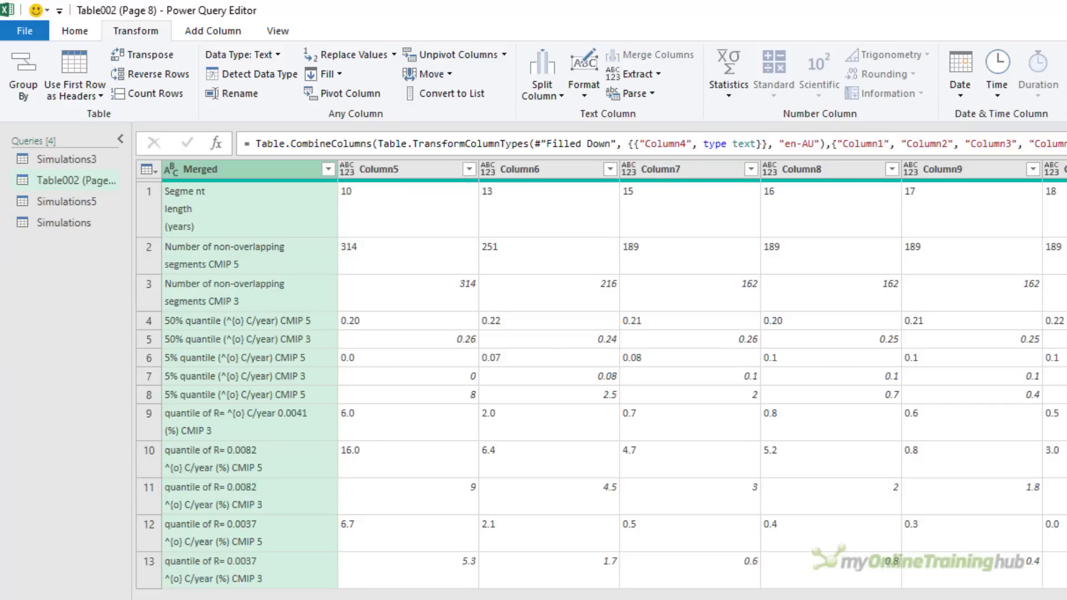
{"action": "mouse_move", "coordinate": [173, 64]}
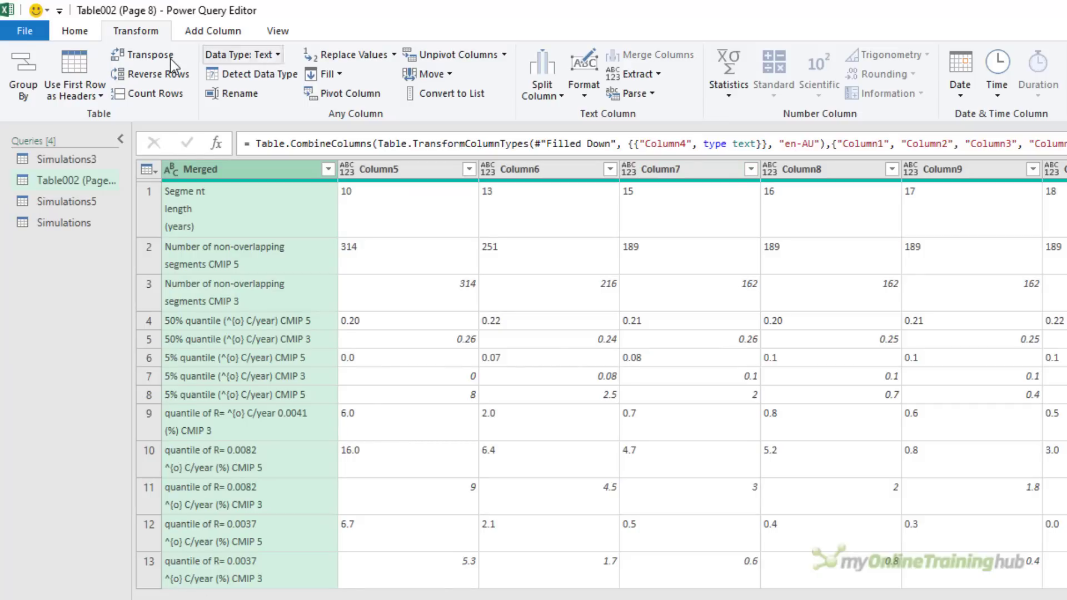
{"action": "mouse_move", "coordinate": [144, 54]}
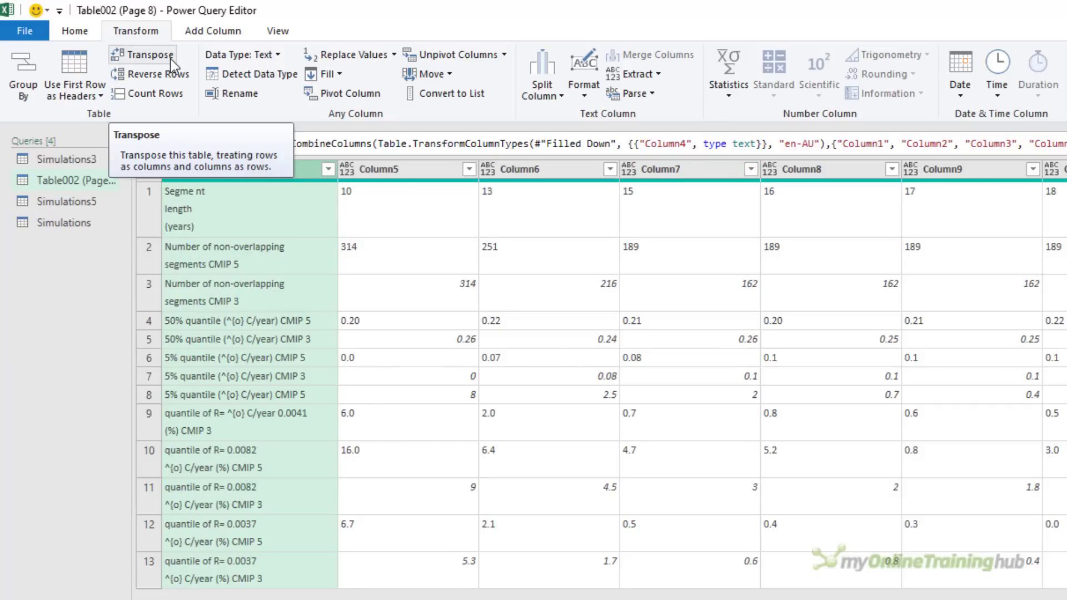
Transpose the table and promote the first row of merged labels to column headers.
{"action": "left_click", "coordinate": [142, 54]}
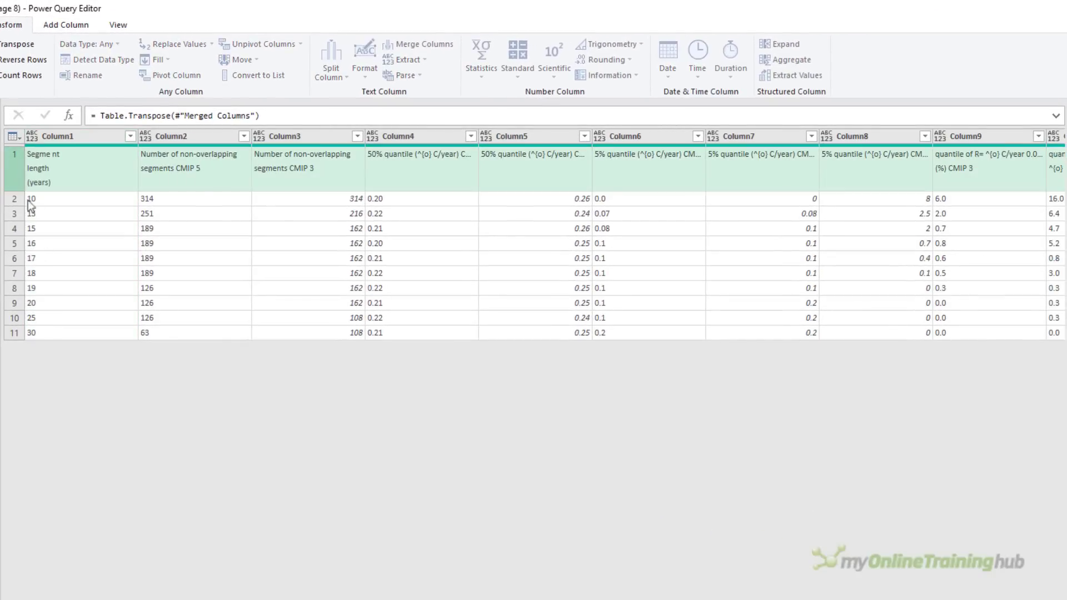
{"action": "mouse_move", "coordinate": [74, 367]}
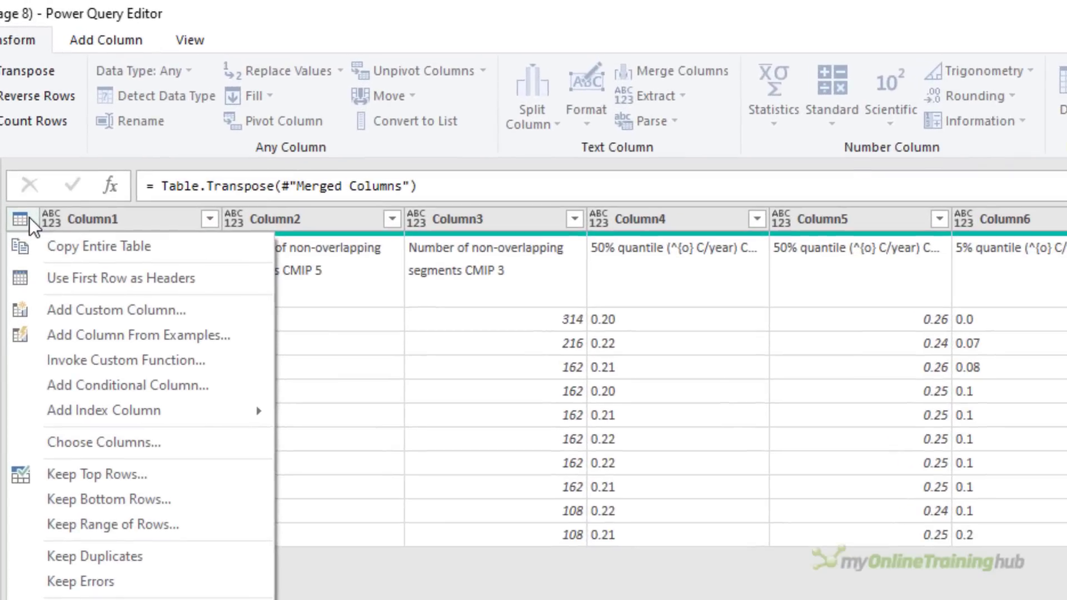
{"action": "mouse_move", "coordinate": [121, 278]}
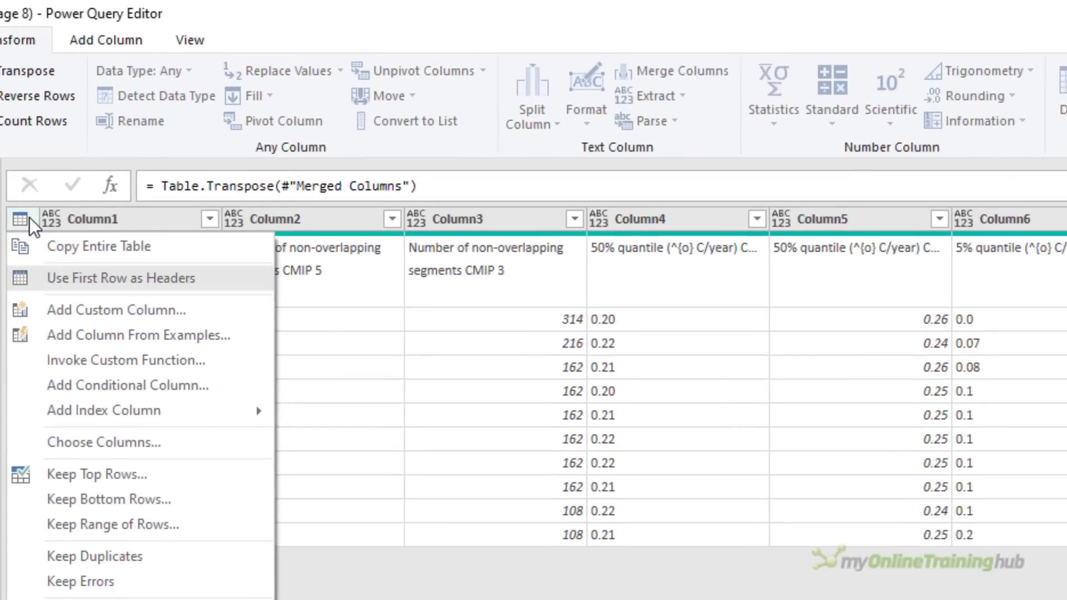
{"action": "left_click", "coordinate": [121, 278]}
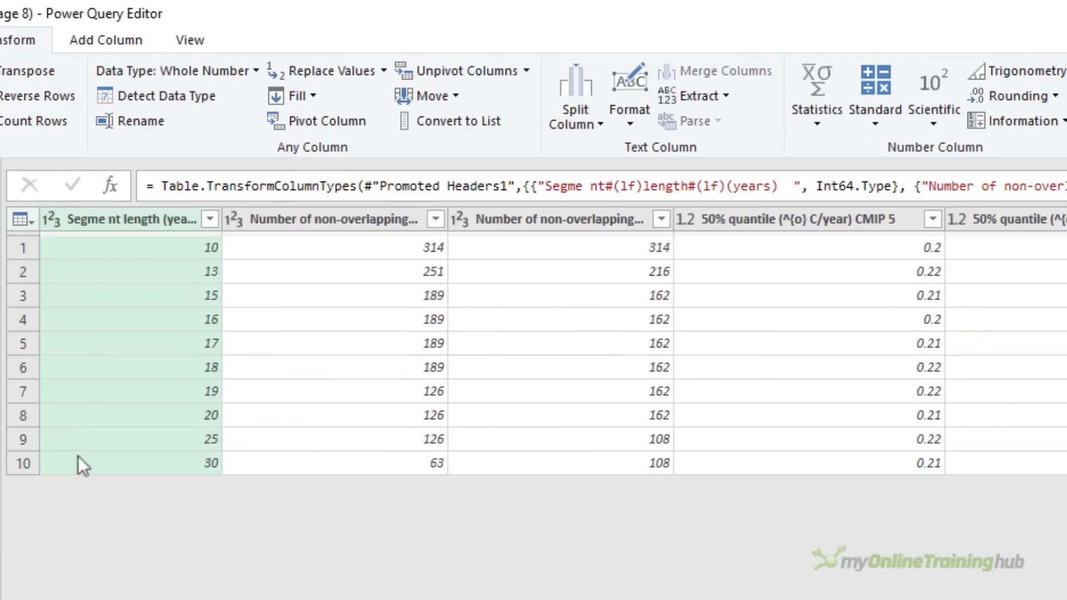
{"action": "mouse_move", "coordinate": [106, 258]}
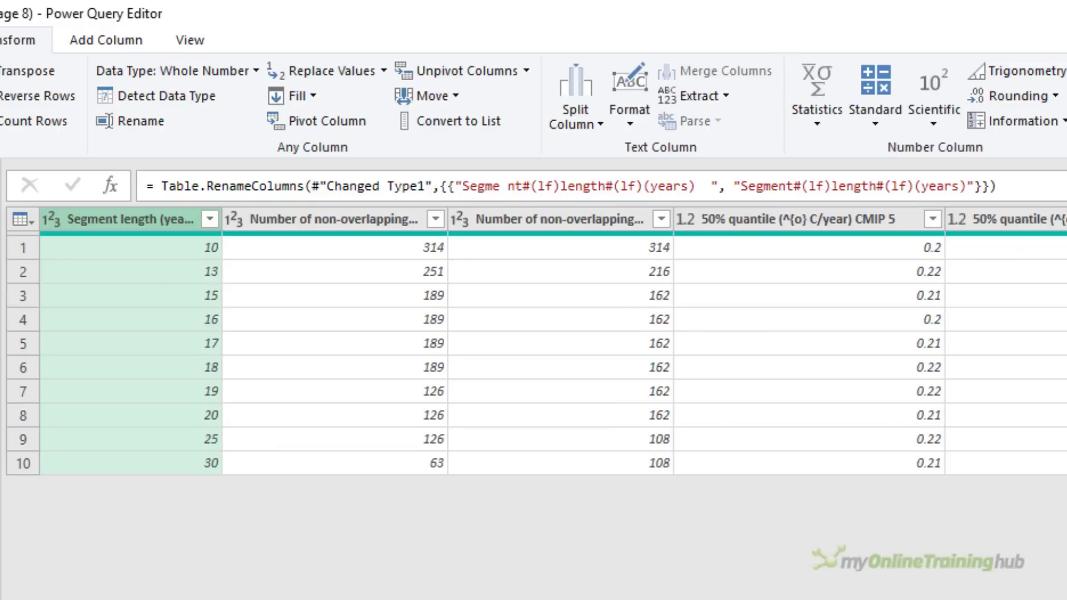
Rename headers: Segment length (years), and the duplicate 5% quantile column as quantile of R, CMIP 5.
{"action": "scroll", "scroll_direction": "right", "scroll_amount": 3}
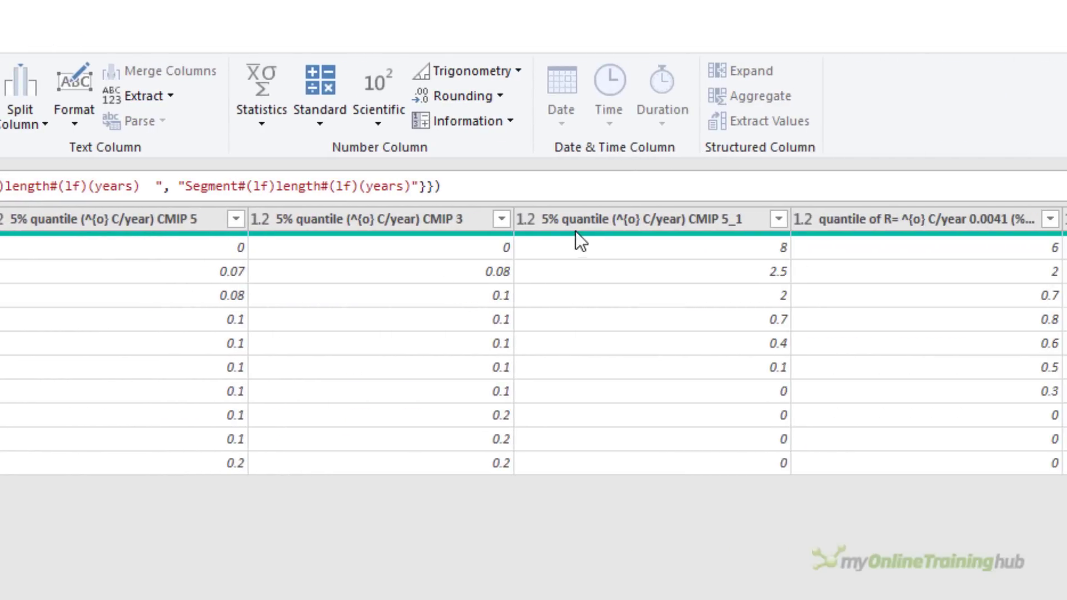
{"action": "left_click", "coordinate": [647, 219]}
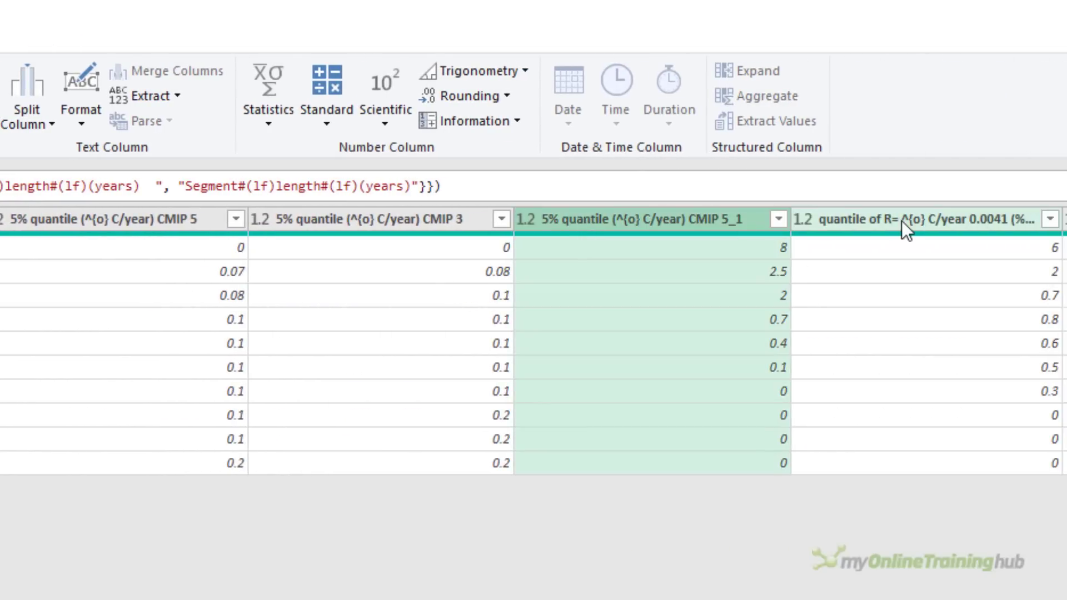
{"action": "left_click", "coordinate": [919, 219]}
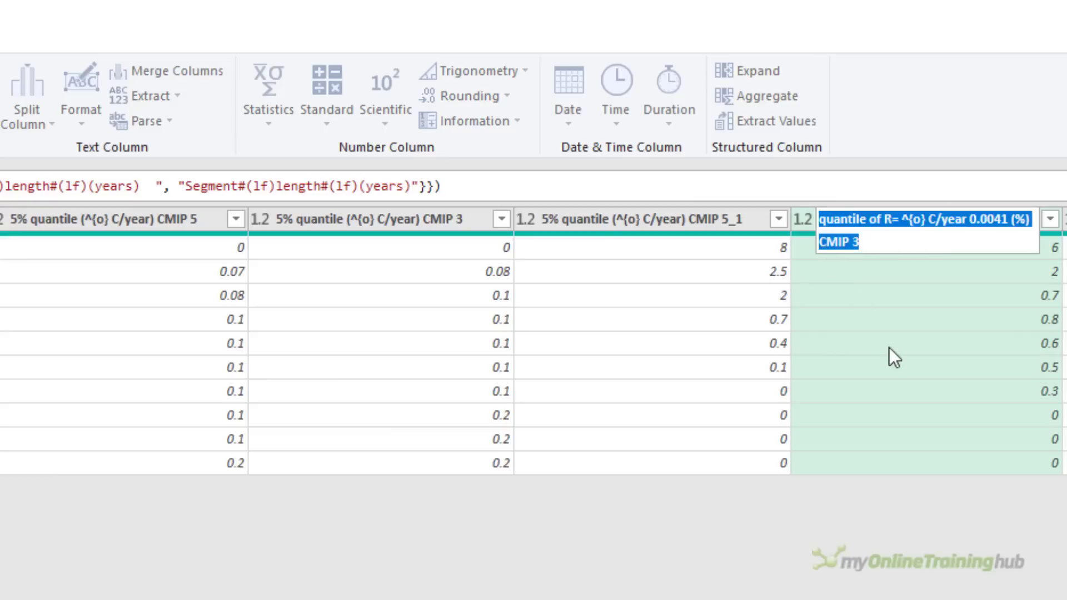
{"action": "key", "text": "ctrl+c"}
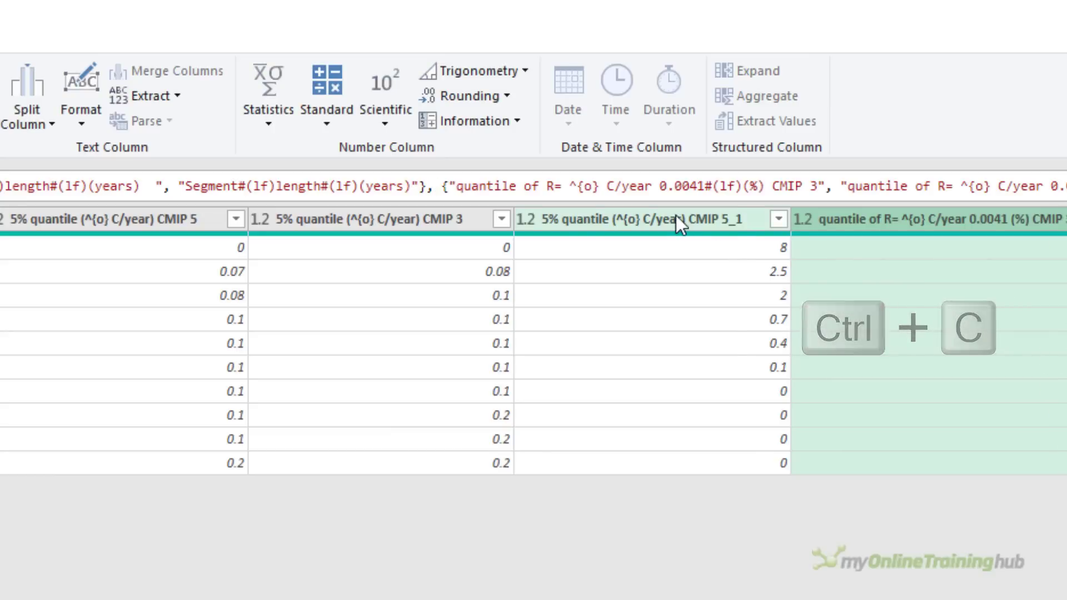
{"action": "key", "text": "ctrl+v"}
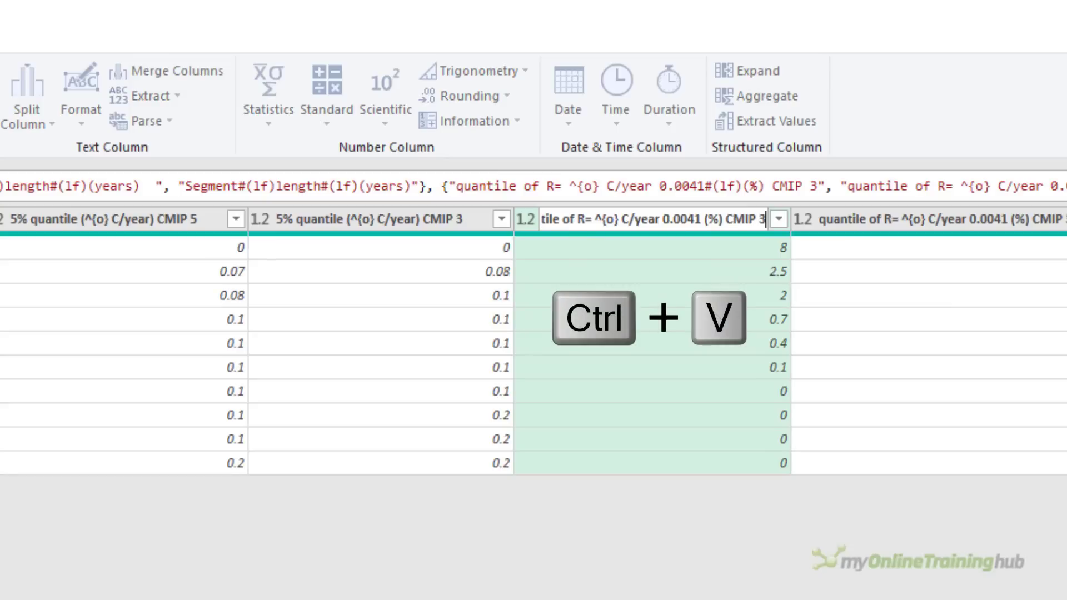
{"action": "key", "text": "ctrl+v"}
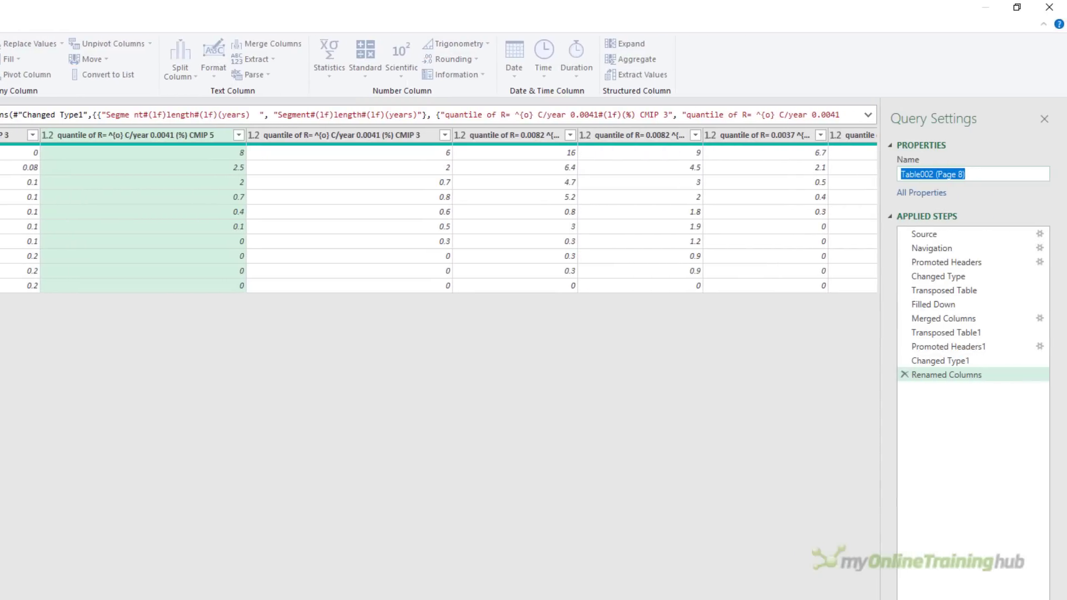
Name the Page 8 query Quantiles and select its Source step listing the PDF's pages and tables.
{"action": "type", "text": "Quanties"}
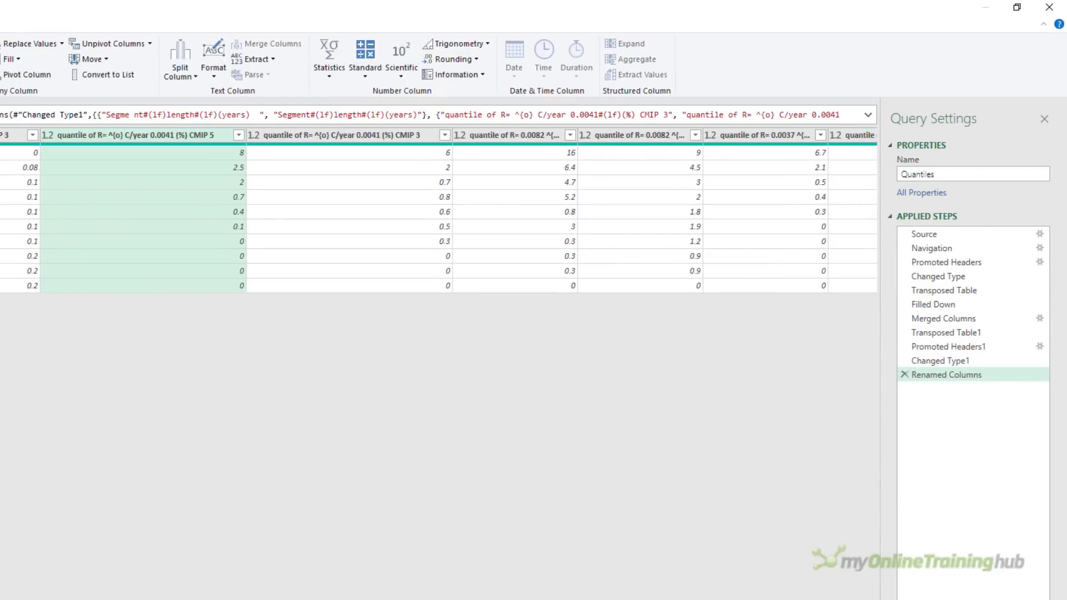
{"action": "mouse_move", "coordinate": [940, 195]}
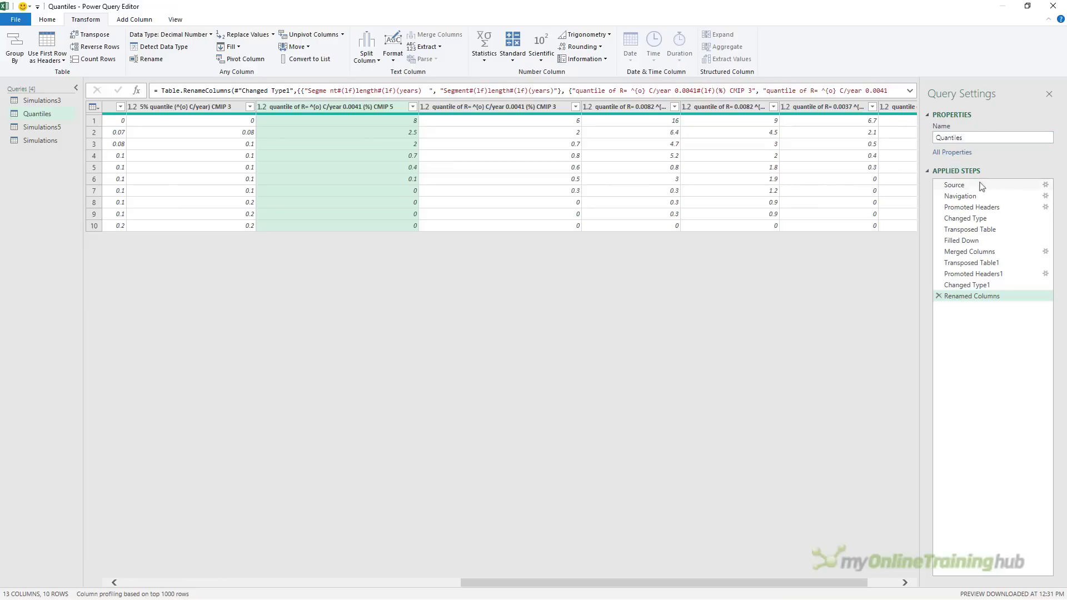
{"action": "left_click", "coordinate": [952, 190]}
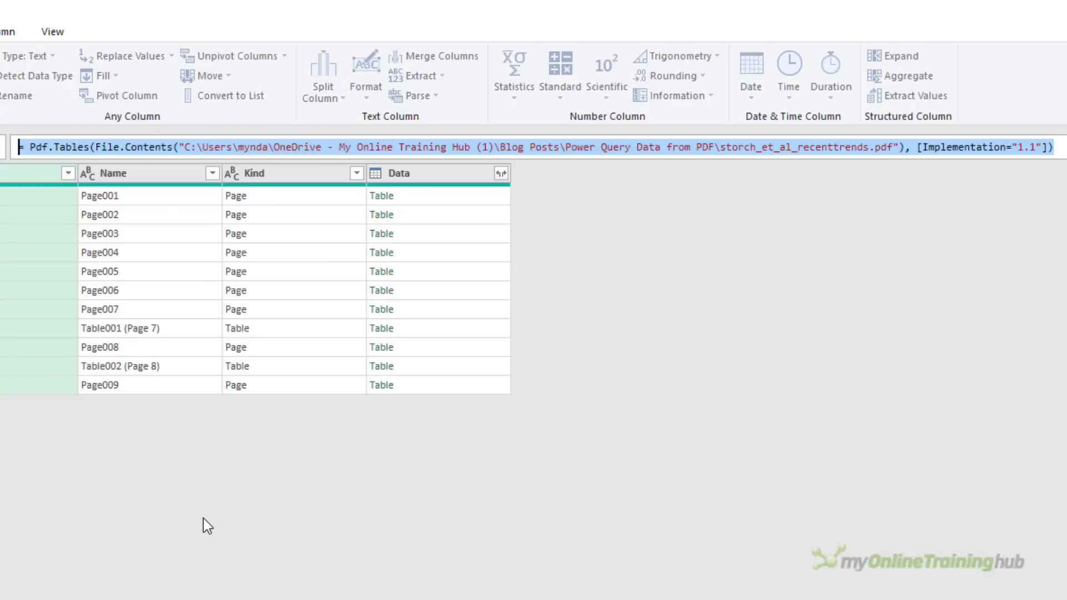
{"action": "mouse_move", "coordinate": [1032, 170]}
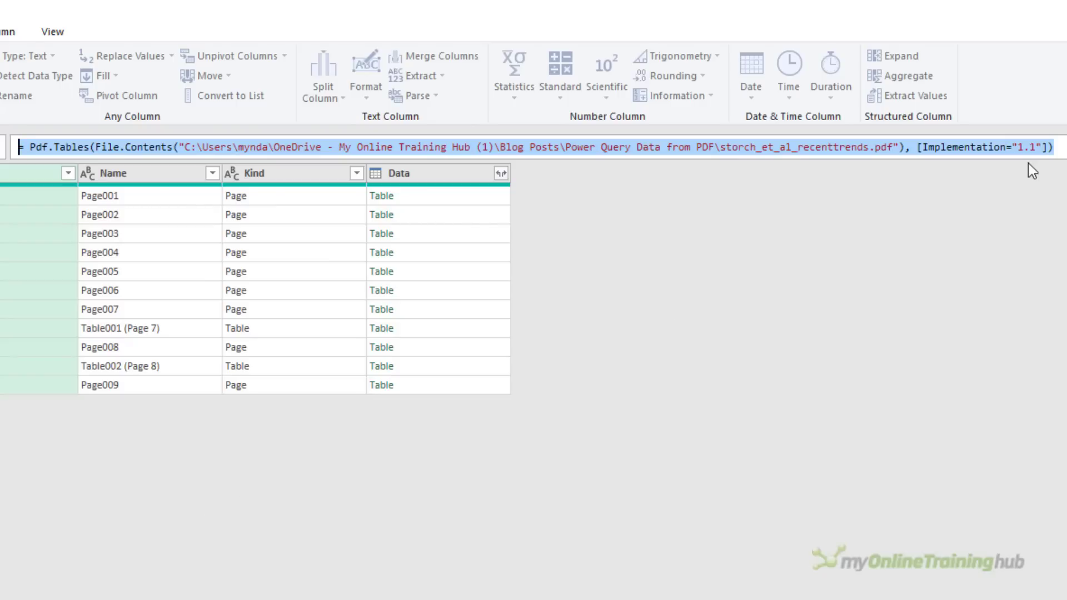
Copy the PDF Source formula and add a new Blank Query, Query1, from Other Sources.
{"action": "key", "text": "ctrl+c"}
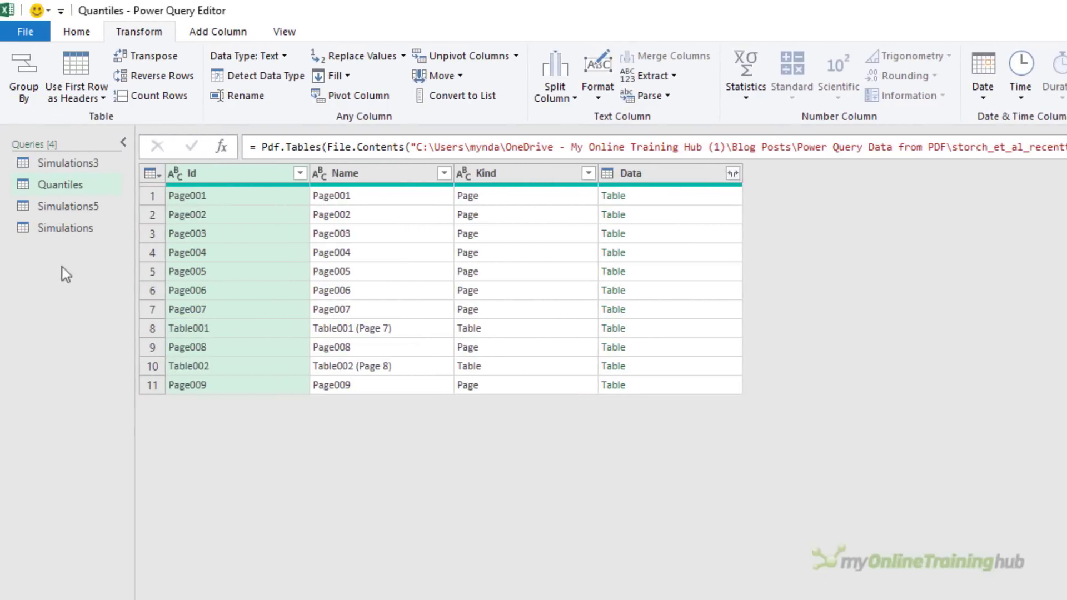
{"action": "right_click", "coordinate": [65, 275]}
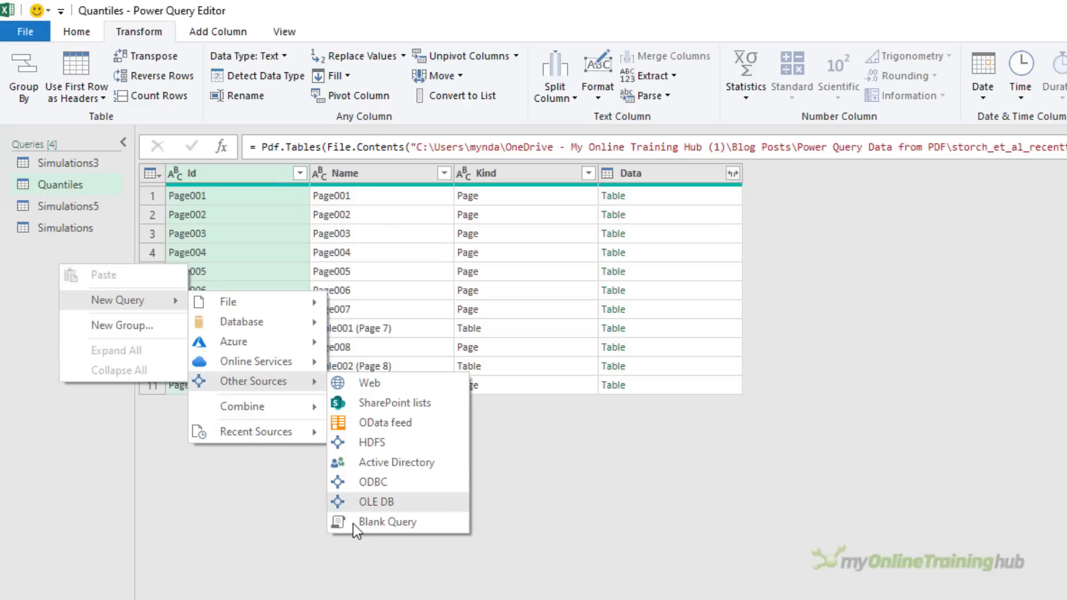
{"action": "left_click", "coordinate": [386, 522]}
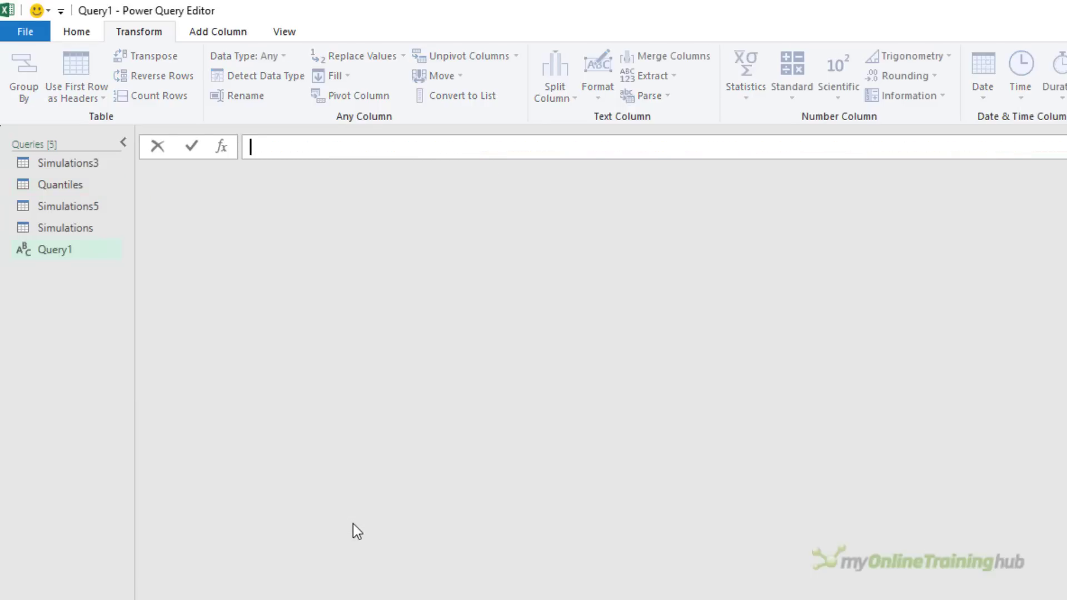
Paste the source formula into Query1 and replace its options with [StartPage=7, EndPage=8].
{"action": "key", "text": "ctrl+v"}
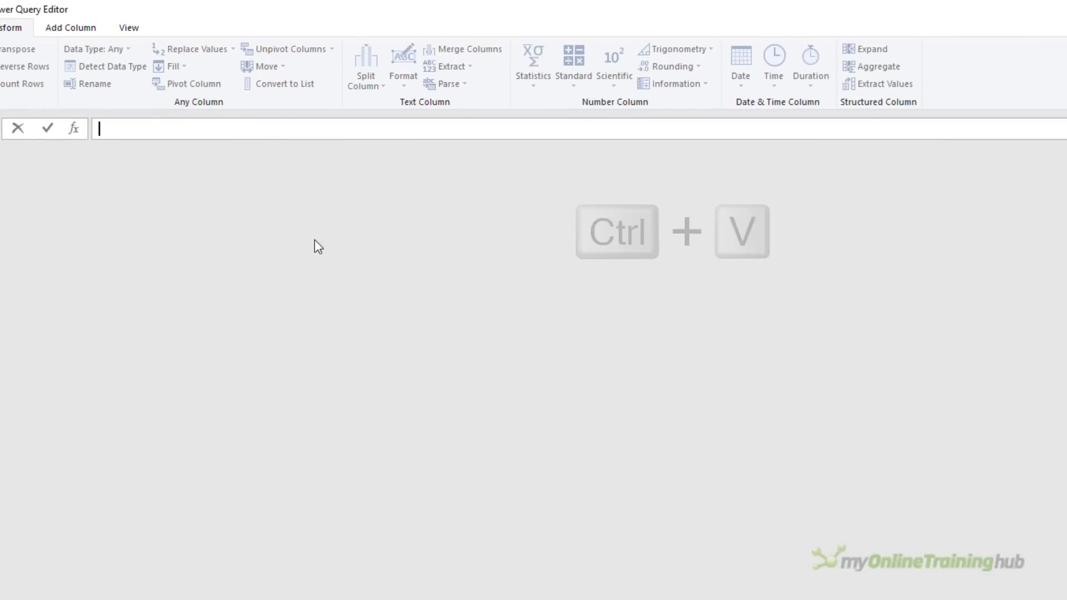
{"action": "key", "text": "ctrl+v"}
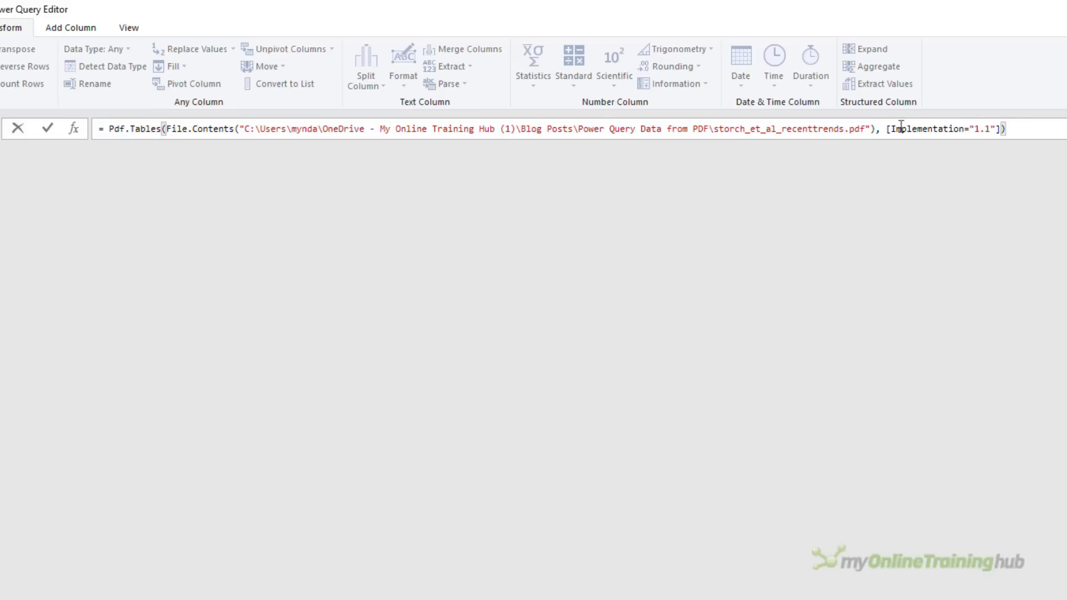
{"action": "double_click", "coordinate": [943, 129]}
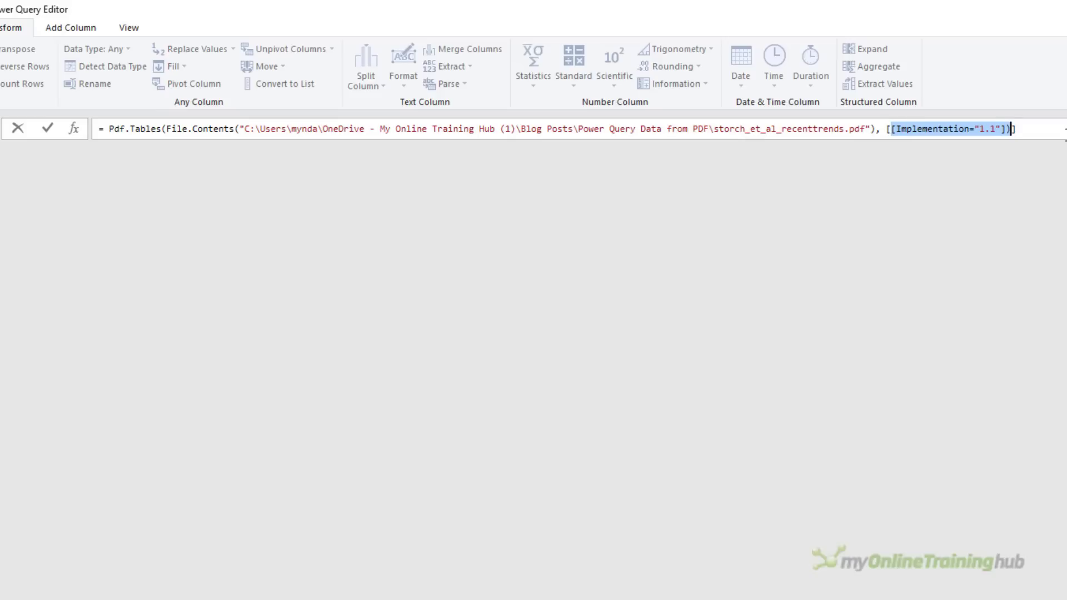
{"action": "type", "text": "[StartPage=7, En"}
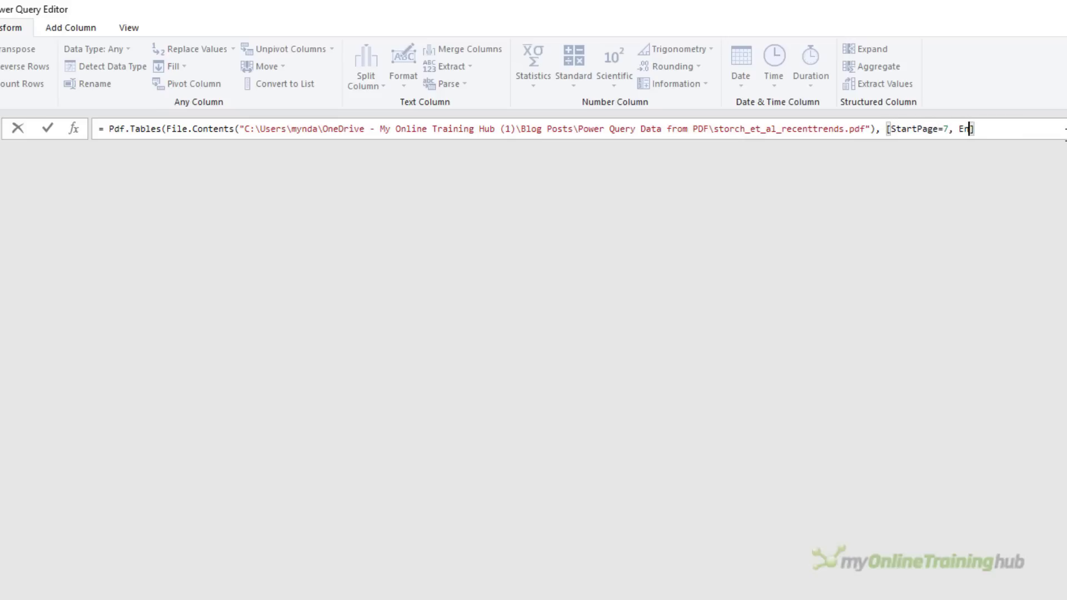
{"action": "type", "text": "dPage=8])"}
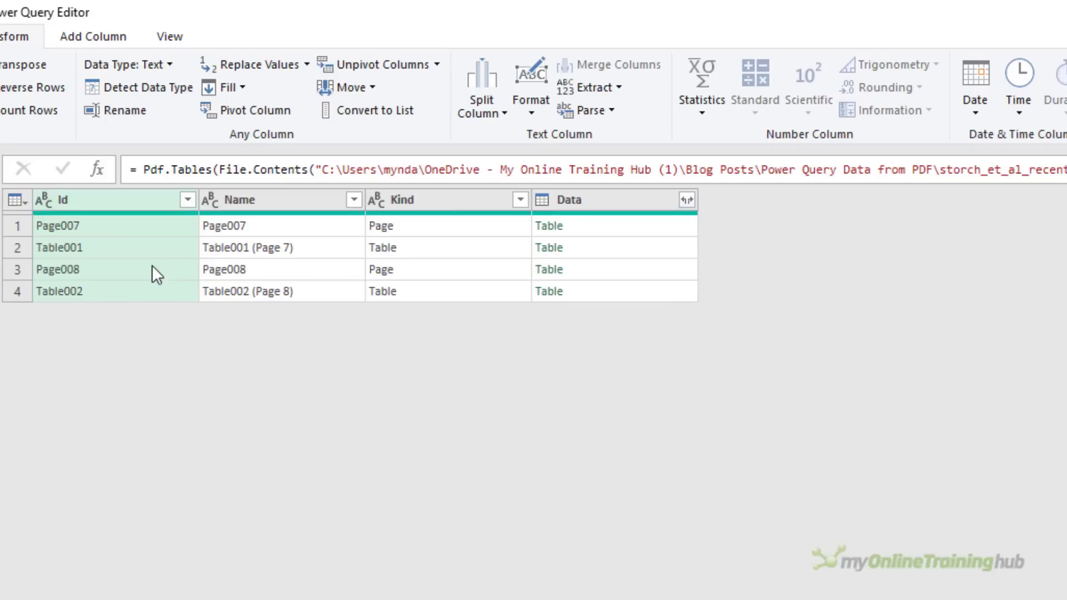
{"action": "mouse_move", "coordinate": [177, 407]}
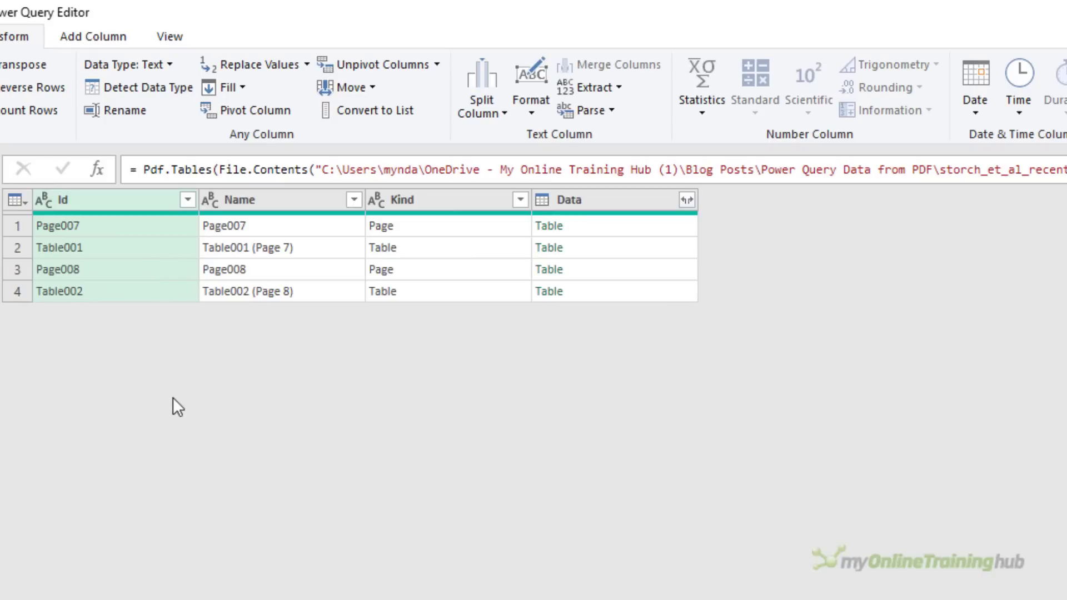
{"action": "mouse_move", "coordinate": [445, 256]}
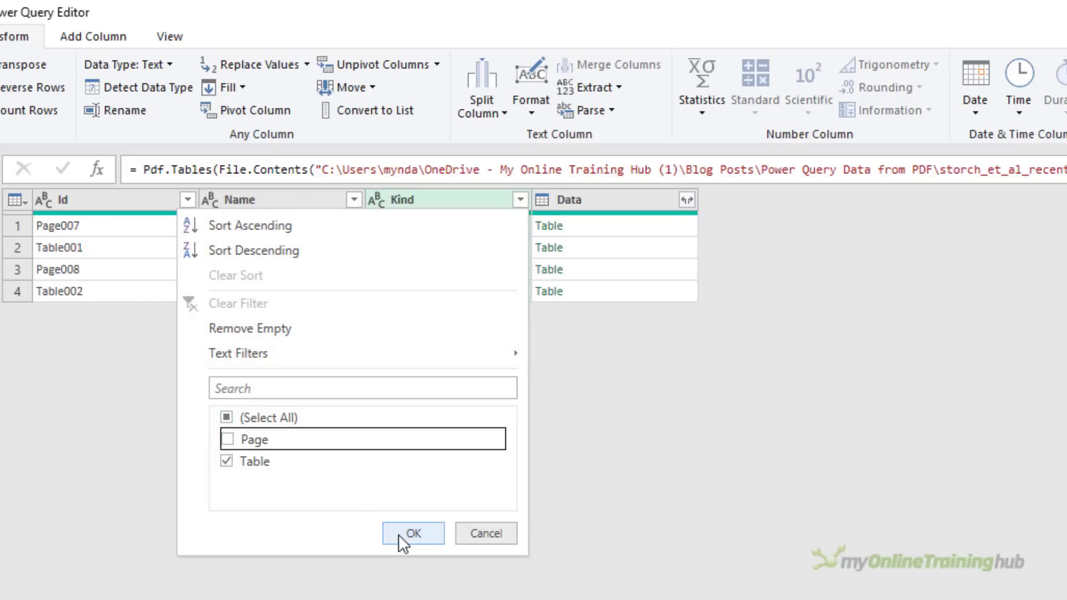
Filter Kind to keep only Table rows, preview Table001 and Table002, and return to the Source step.
{"action": "left_click", "coordinate": [412, 532]}
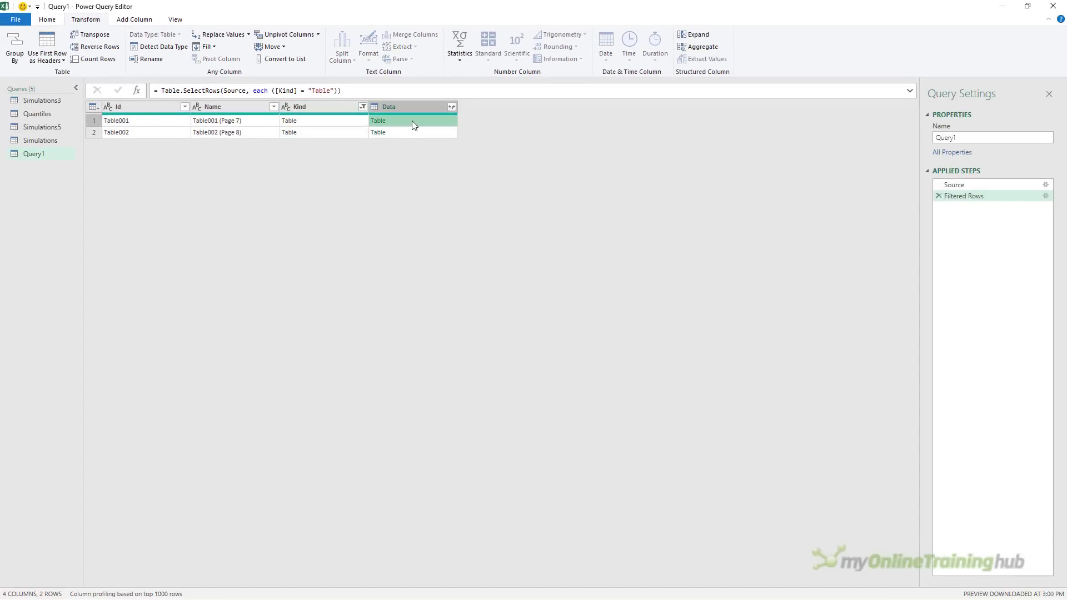
{"action": "left_click", "coordinate": [378, 120]}
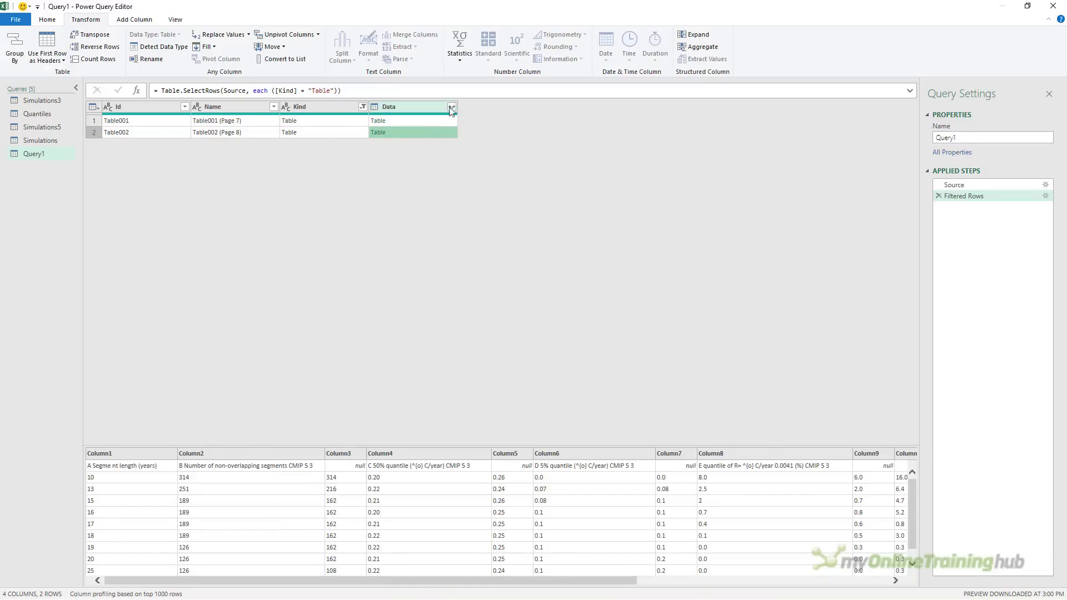
{"action": "left_click", "coordinate": [451, 107]}
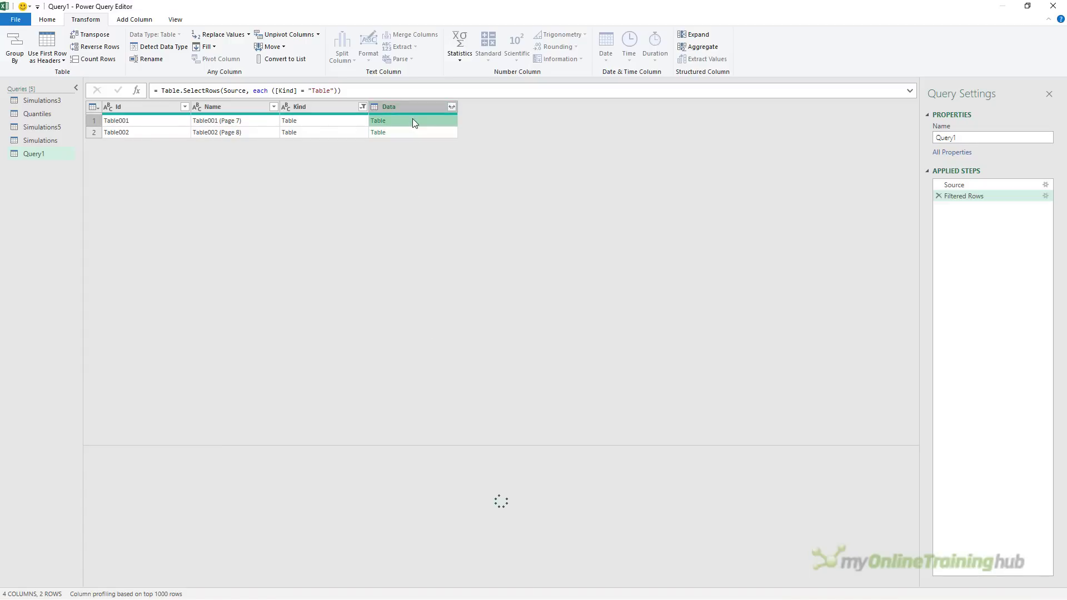
{"action": "left_click", "coordinate": [388, 120]}
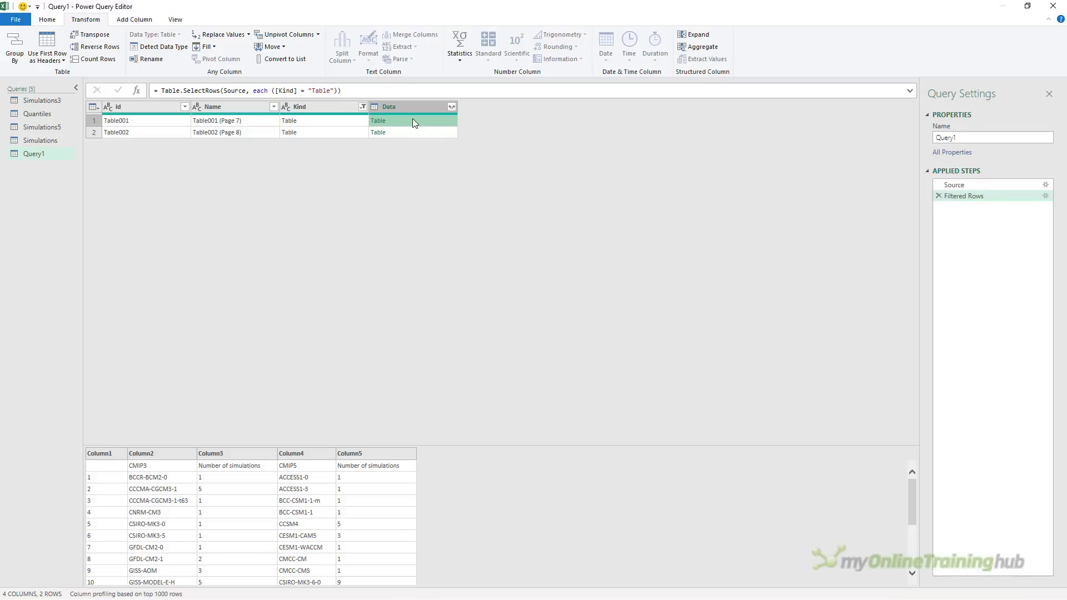
{"action": "mouse_move", "coordinate": [412, 139]}
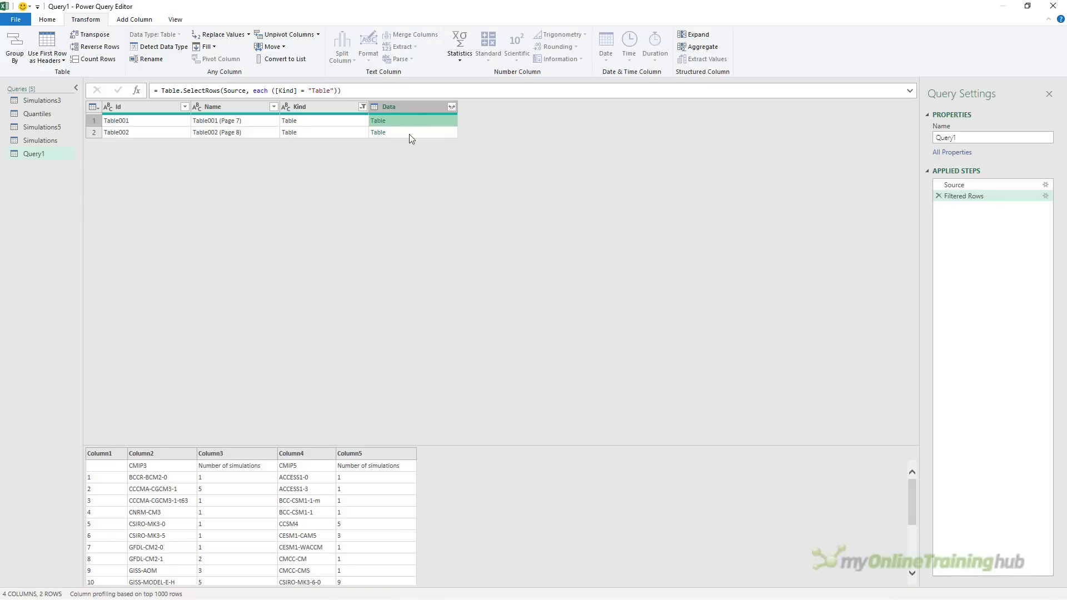
{"action": "mouse_move", "coordinate": [410, 126]}
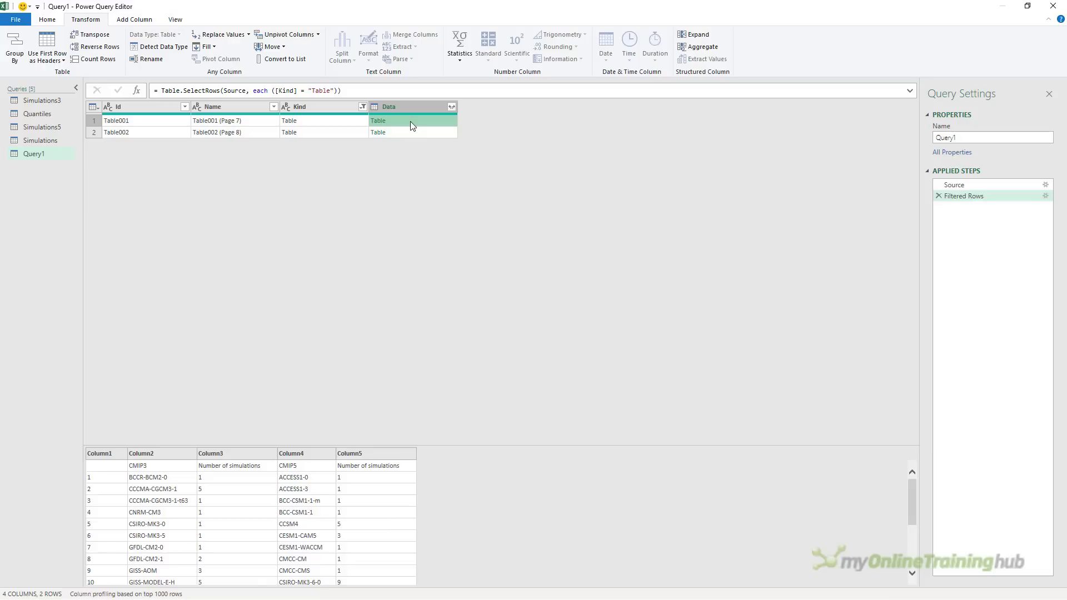
{"action": "mouse_move", "coordinate": [373, 467]}
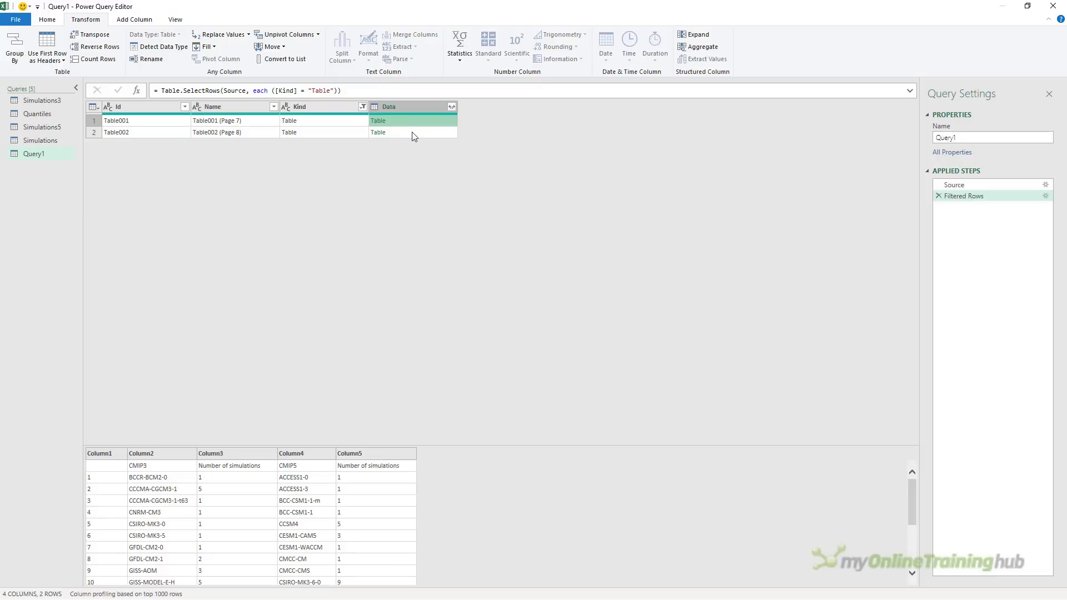
{"action": "left_click", "coordinate": [378, 132]}
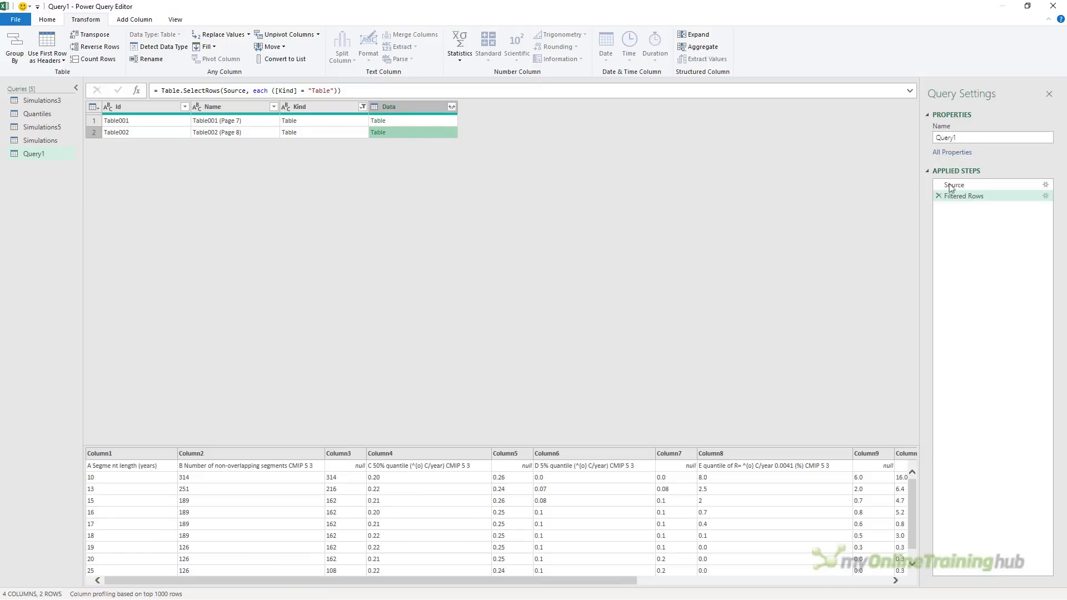
{"action": "left_click", "coordinate": [954, 185]}
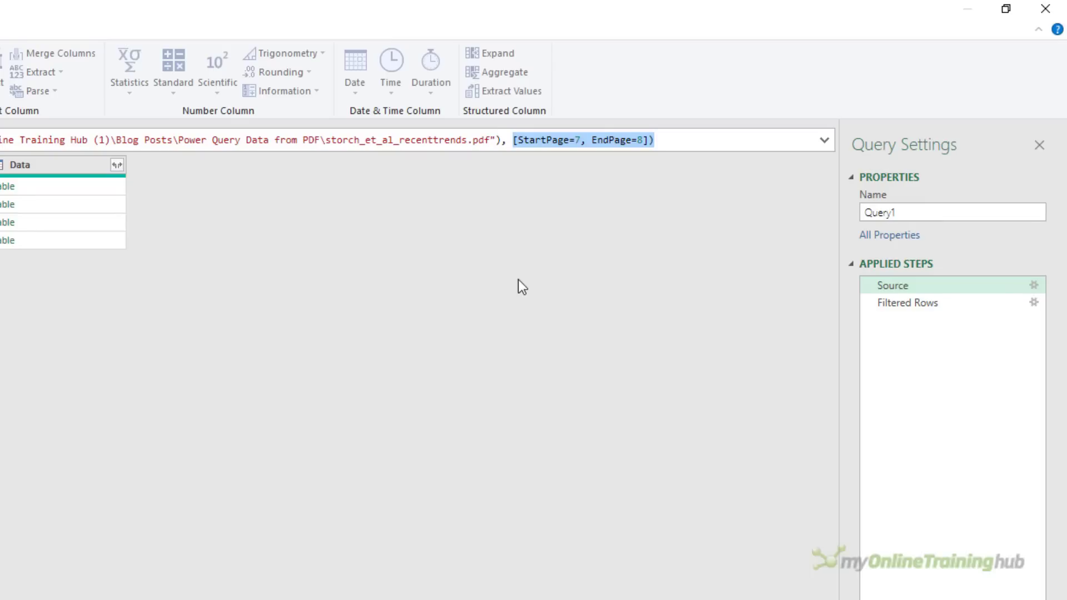
Rename Query1 to PageRange and Close & Load back to the Excel workbook.
{"action": "triple_click", "coordinate": [950, 211]}
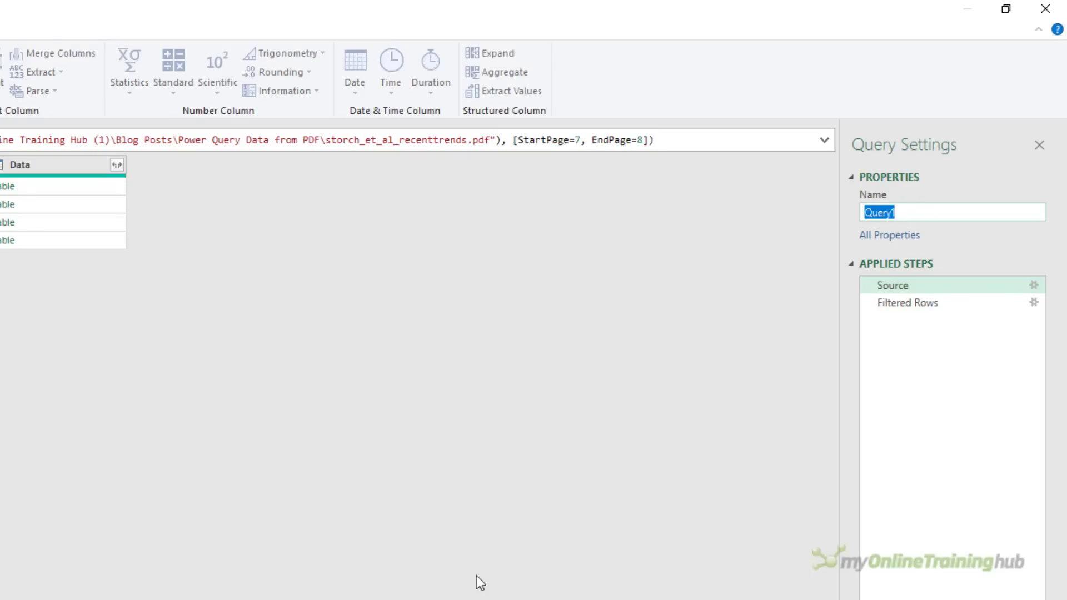
{"action": "type", "text": "PageRan"}
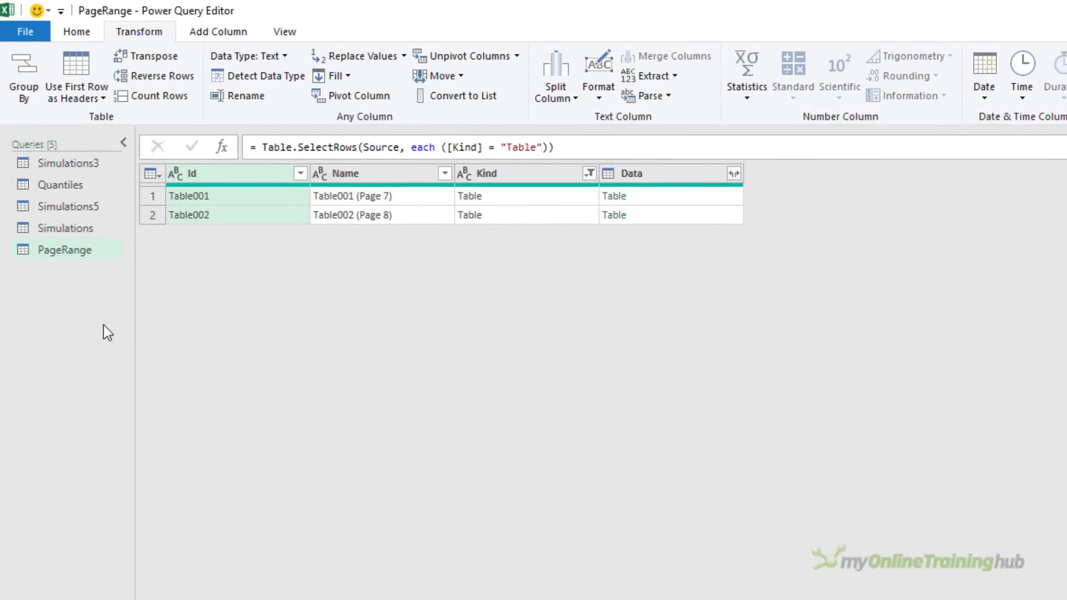
{"action": "left_click", "coordinate": [77, 31]}
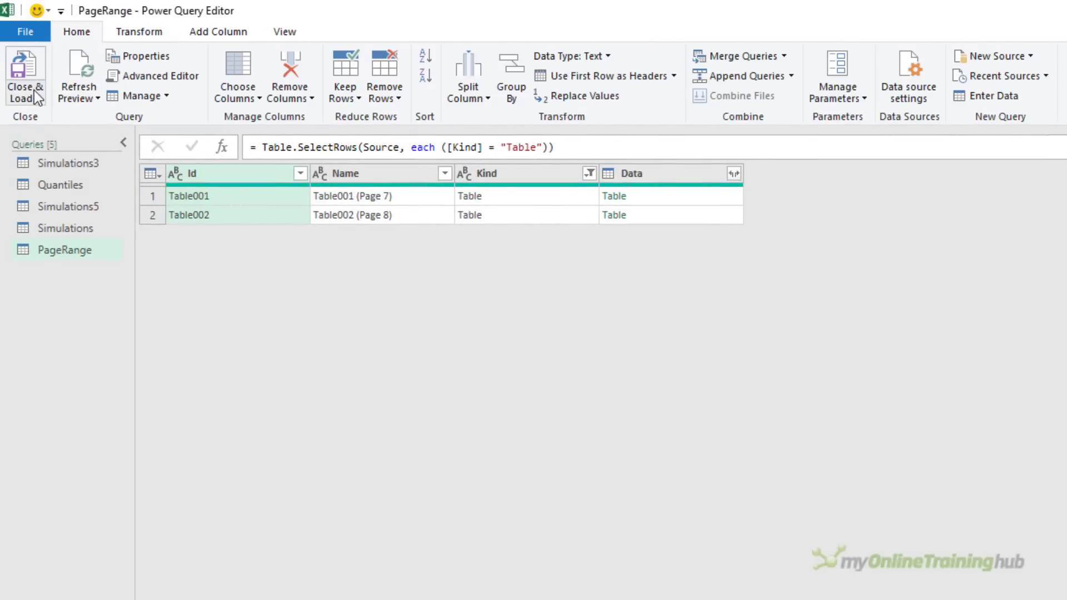
{"action": "left_click", "coordinate": [26, 76]}
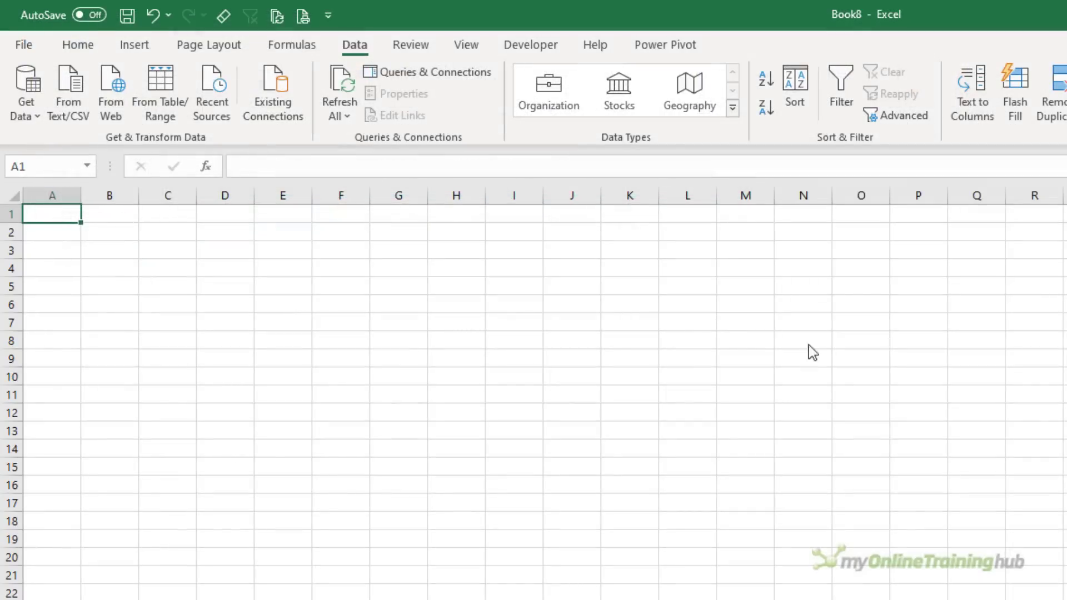
In Import Data choose Only Create Connection so all five queries stay connection-only.
{"action": "left_click", "coordinate": [326, 387]}
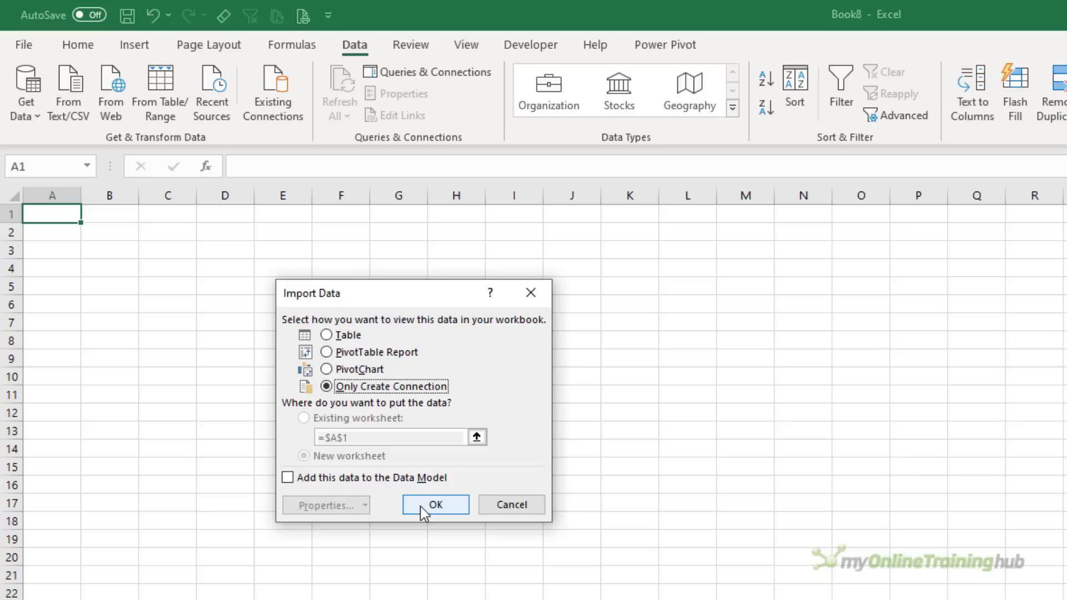
{"action": "left_click", "coordinate": [434, 505]}
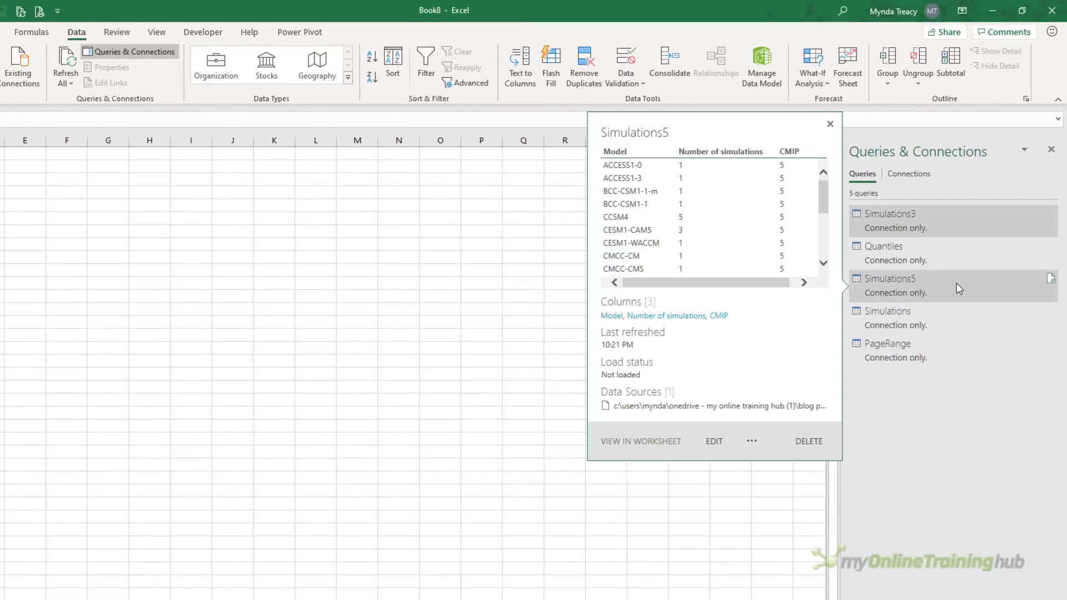
Load the Quantiles query as a table on the existing worksheet Sheet1 at $A$1.
{"action": "right_click", "coordinate": [883, 246]}
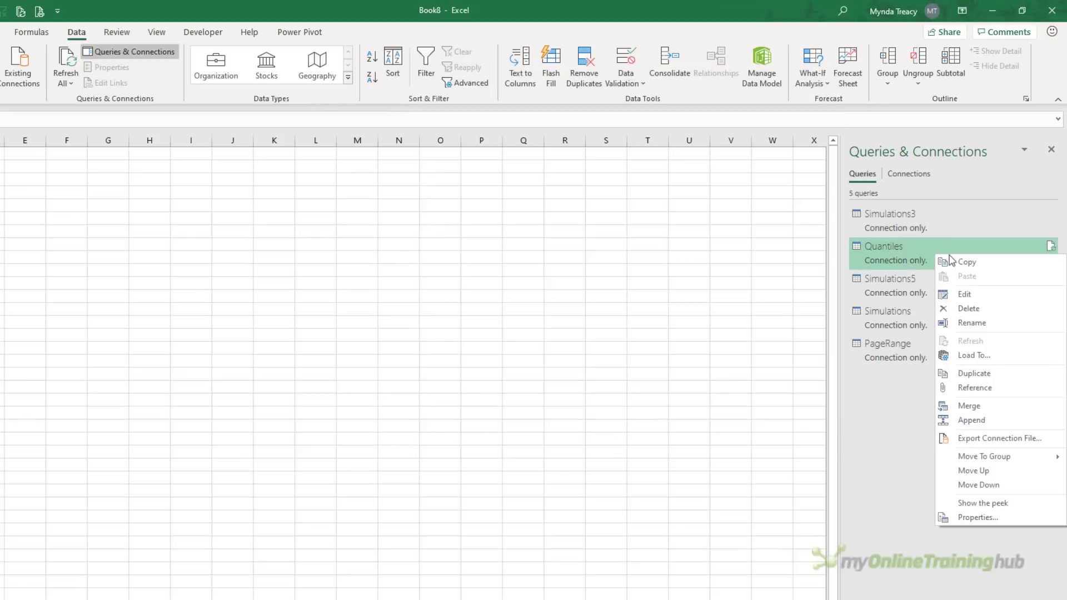
{"action": "mouse_move", "coordinate": [1007, 356]}
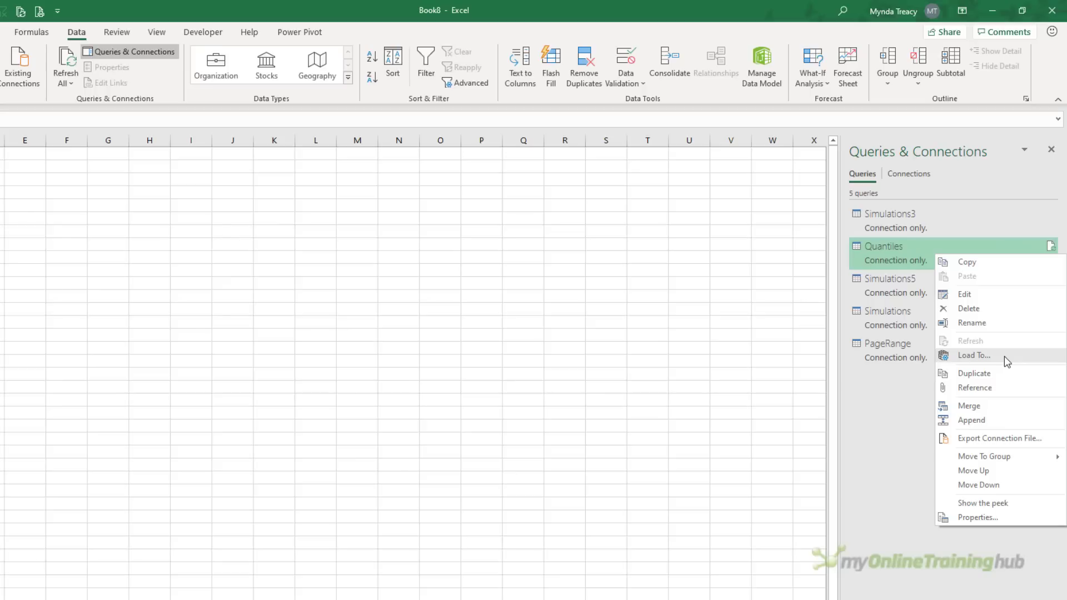
{"action": "left_click", "coordinate": [973, 355]}
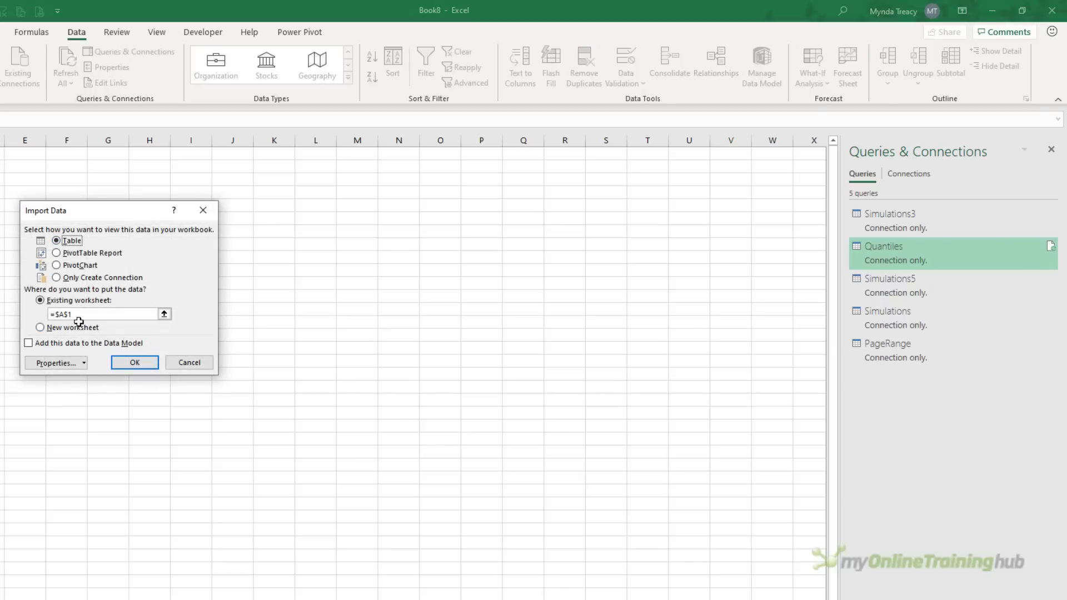
{"action": "left_click", "coordinate": [135, 362]}
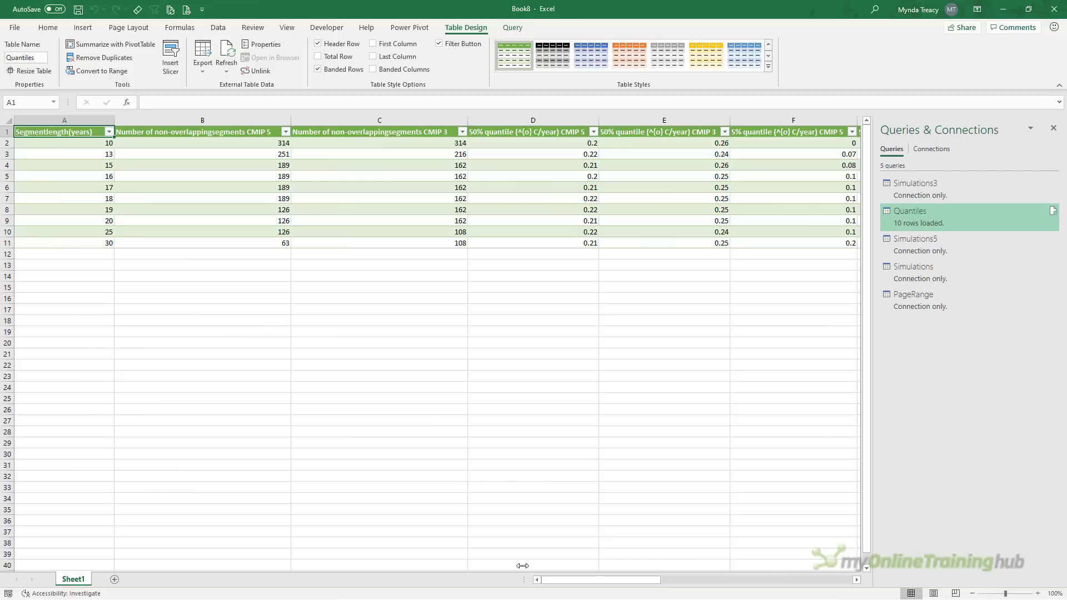
Load the Simulations query as a table onto a new worksheet via Load To.
{"action": "right_click", "coordinate": [913, 265]}
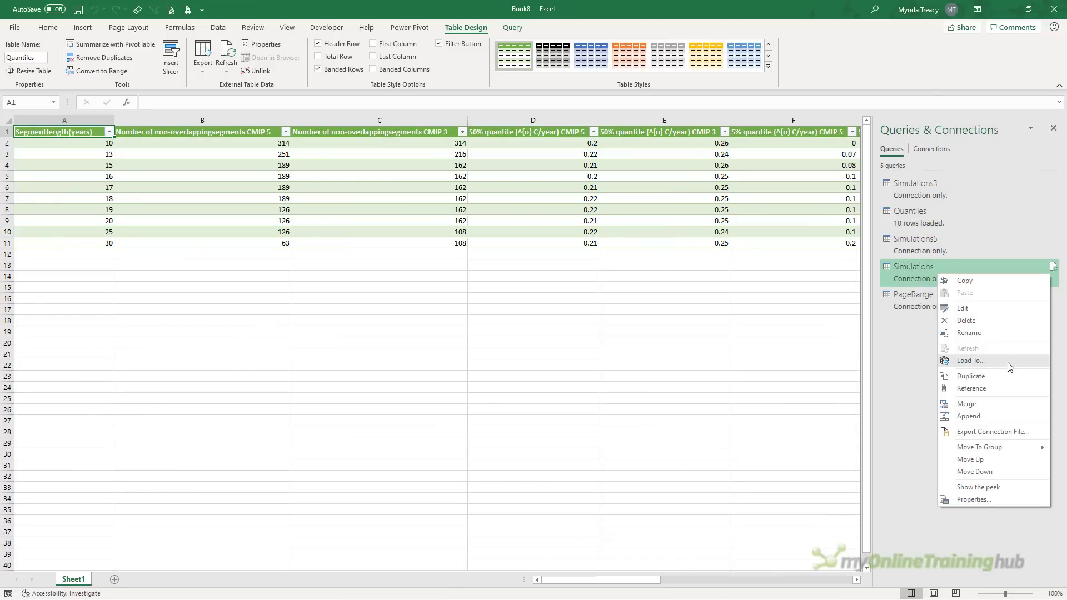
{"action": "left_click", "coordinate": [969, 360]}
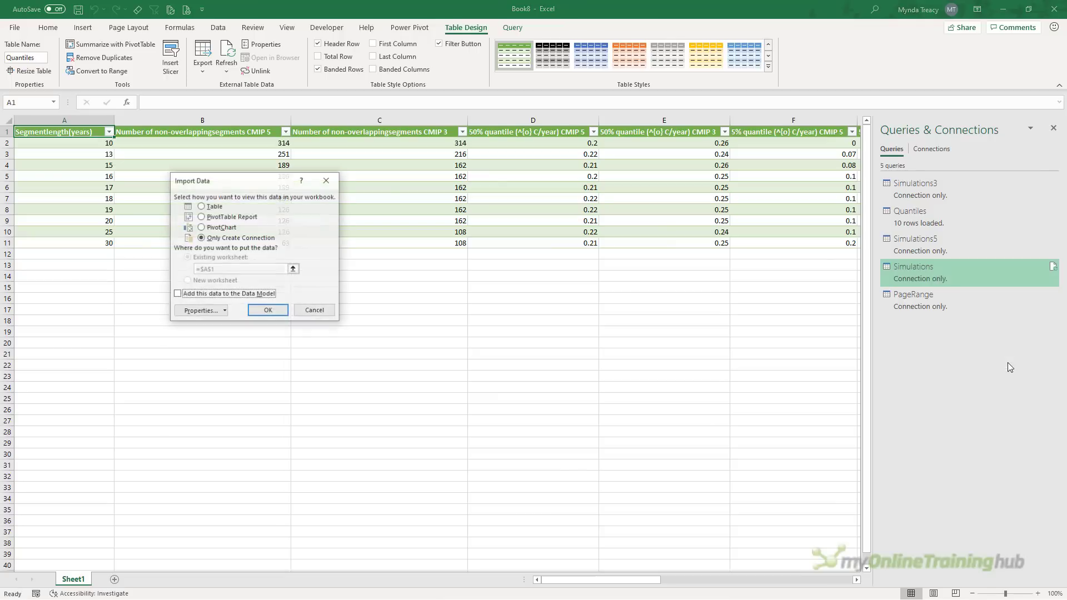
{"action": "left_click", "coordinate": [201, 206]}
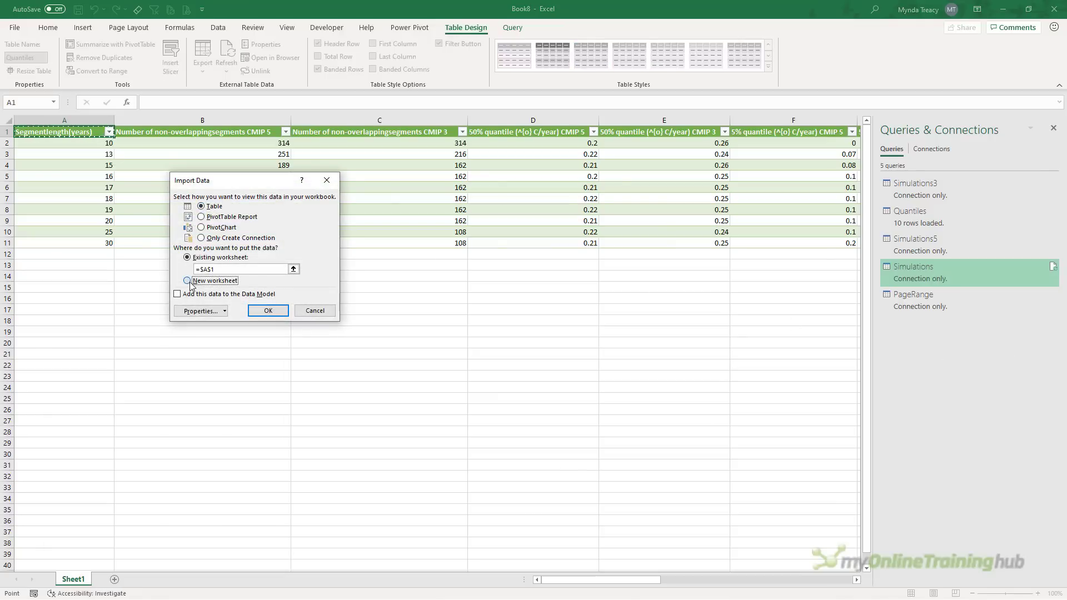
{"action": "left_click", "coordinate": [268, 310]}
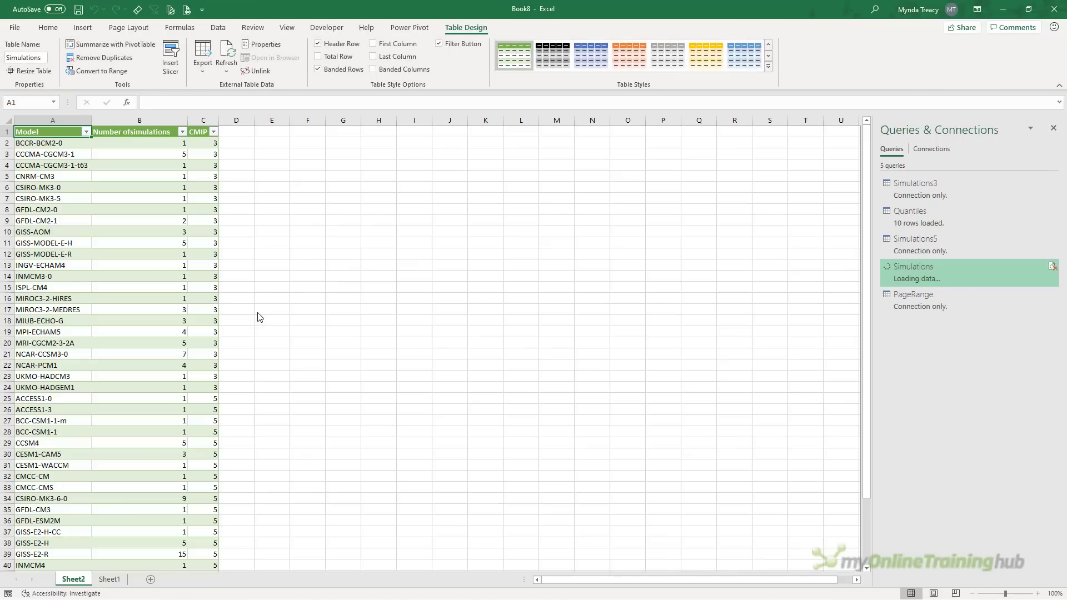